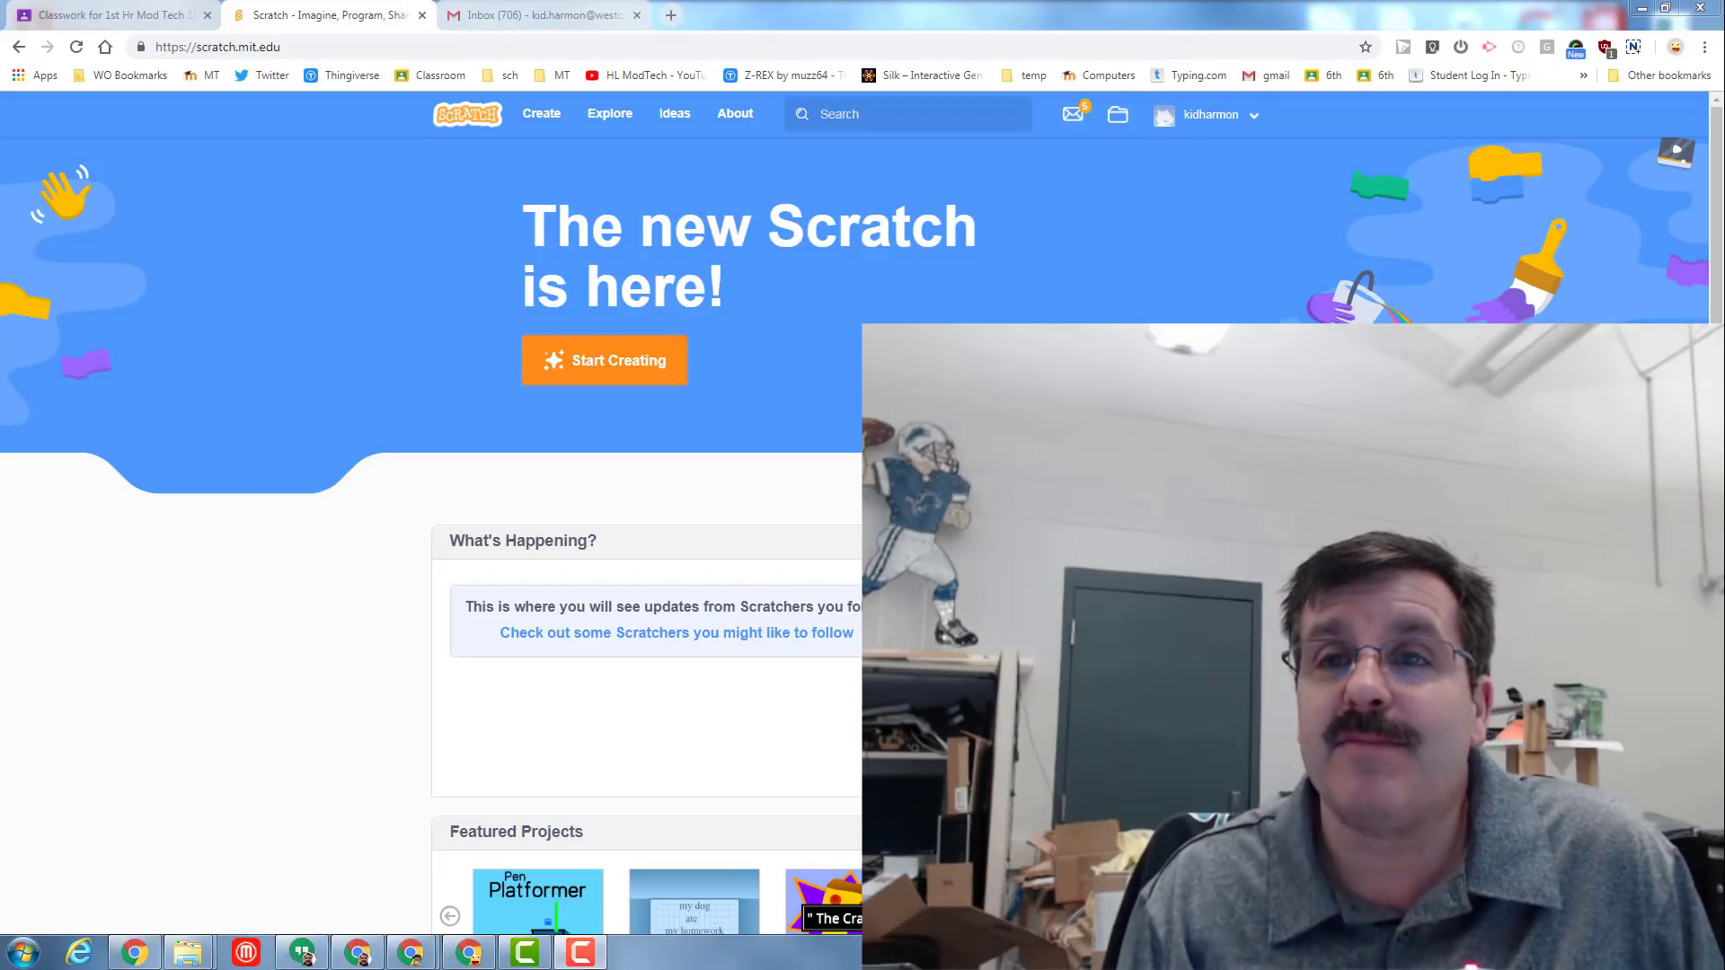
pyautogui.moveTo(1168, 141)
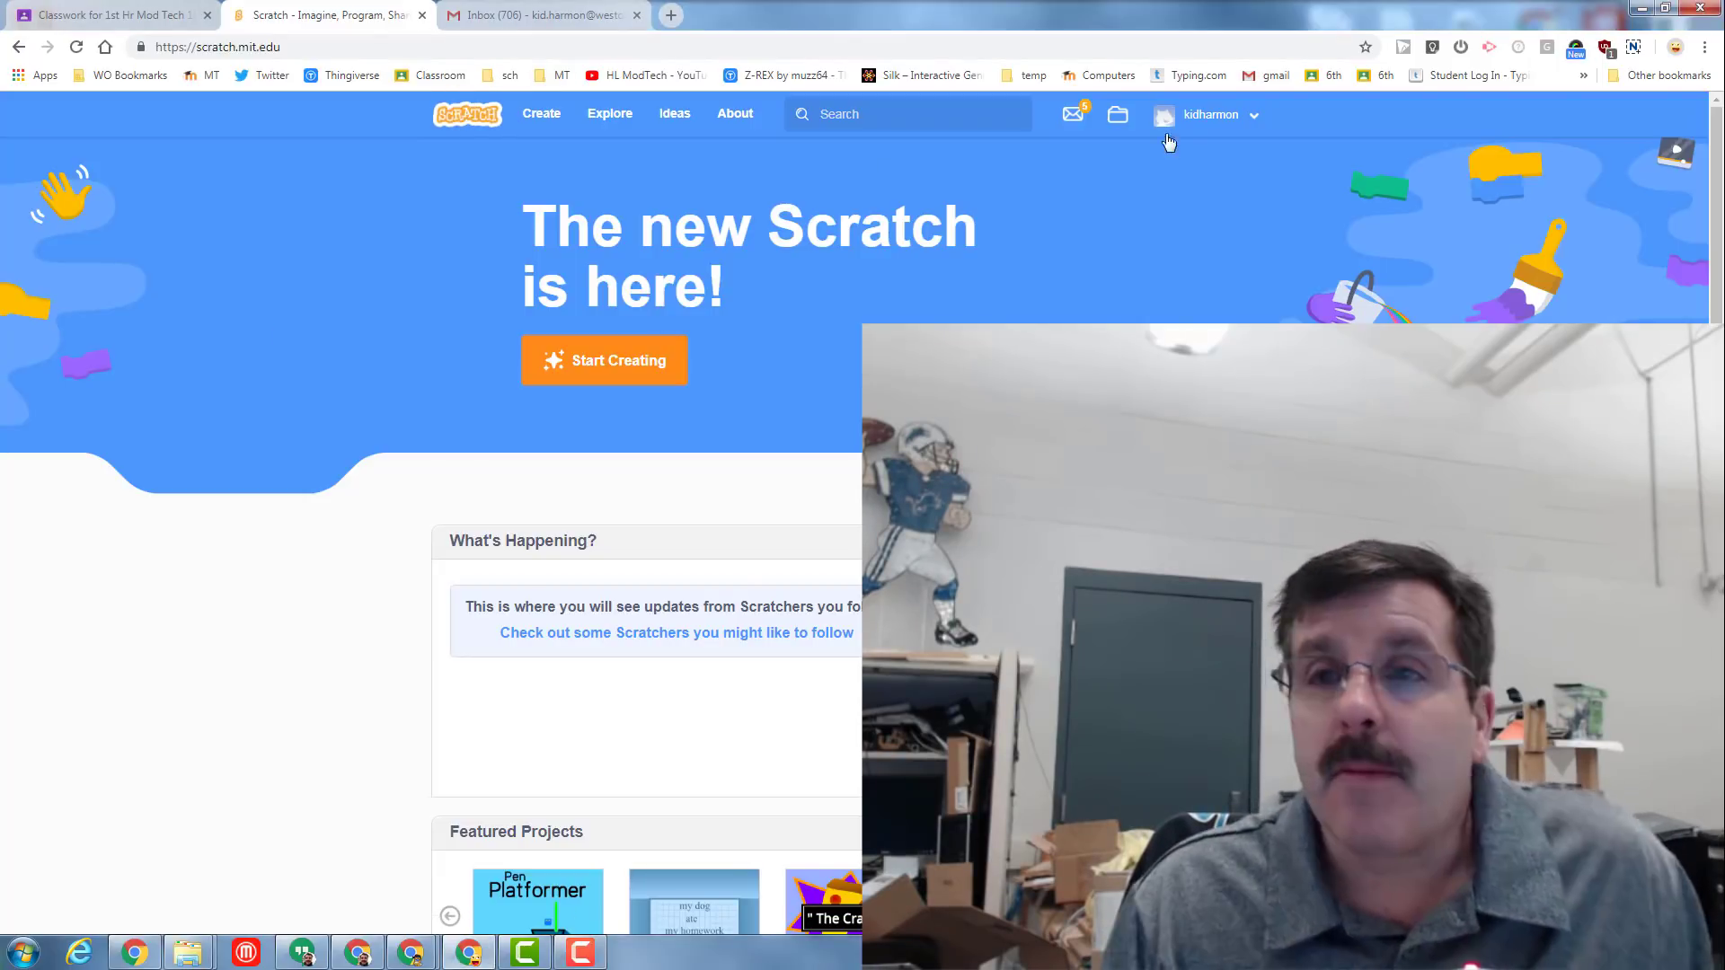
# Open ZoomV3 from My Stuff via the account menu, using See inside.
pyautogui.click(1207, 114)
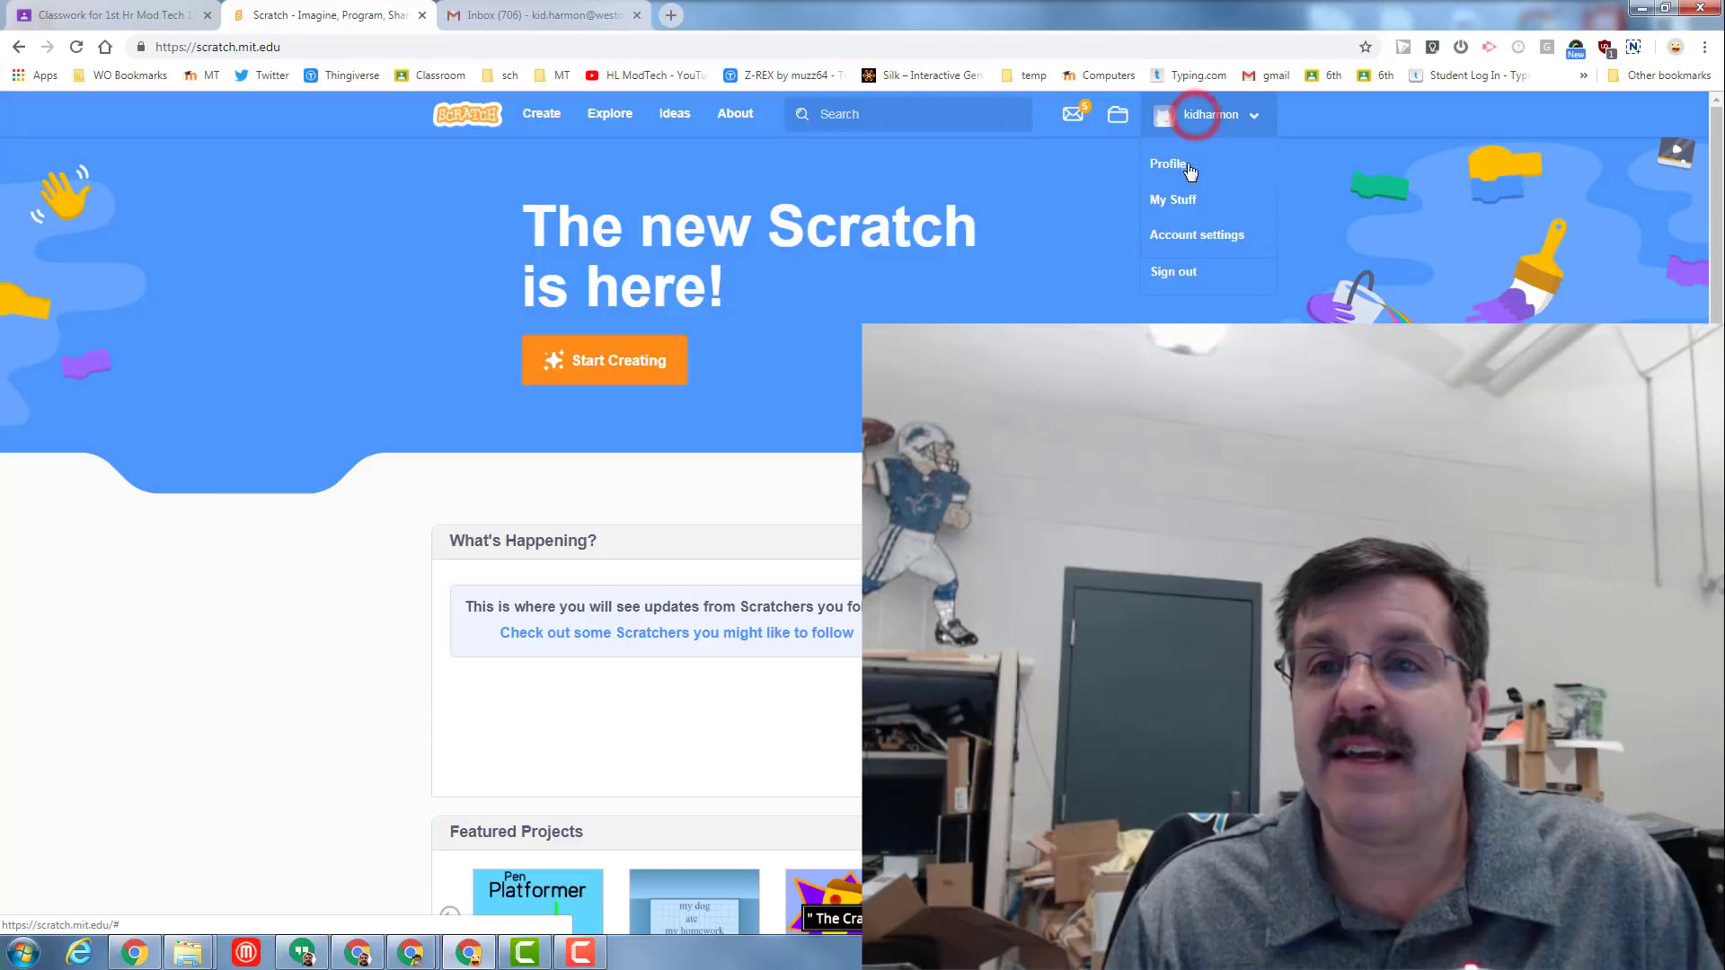
pyautogui.click(1173, 199)
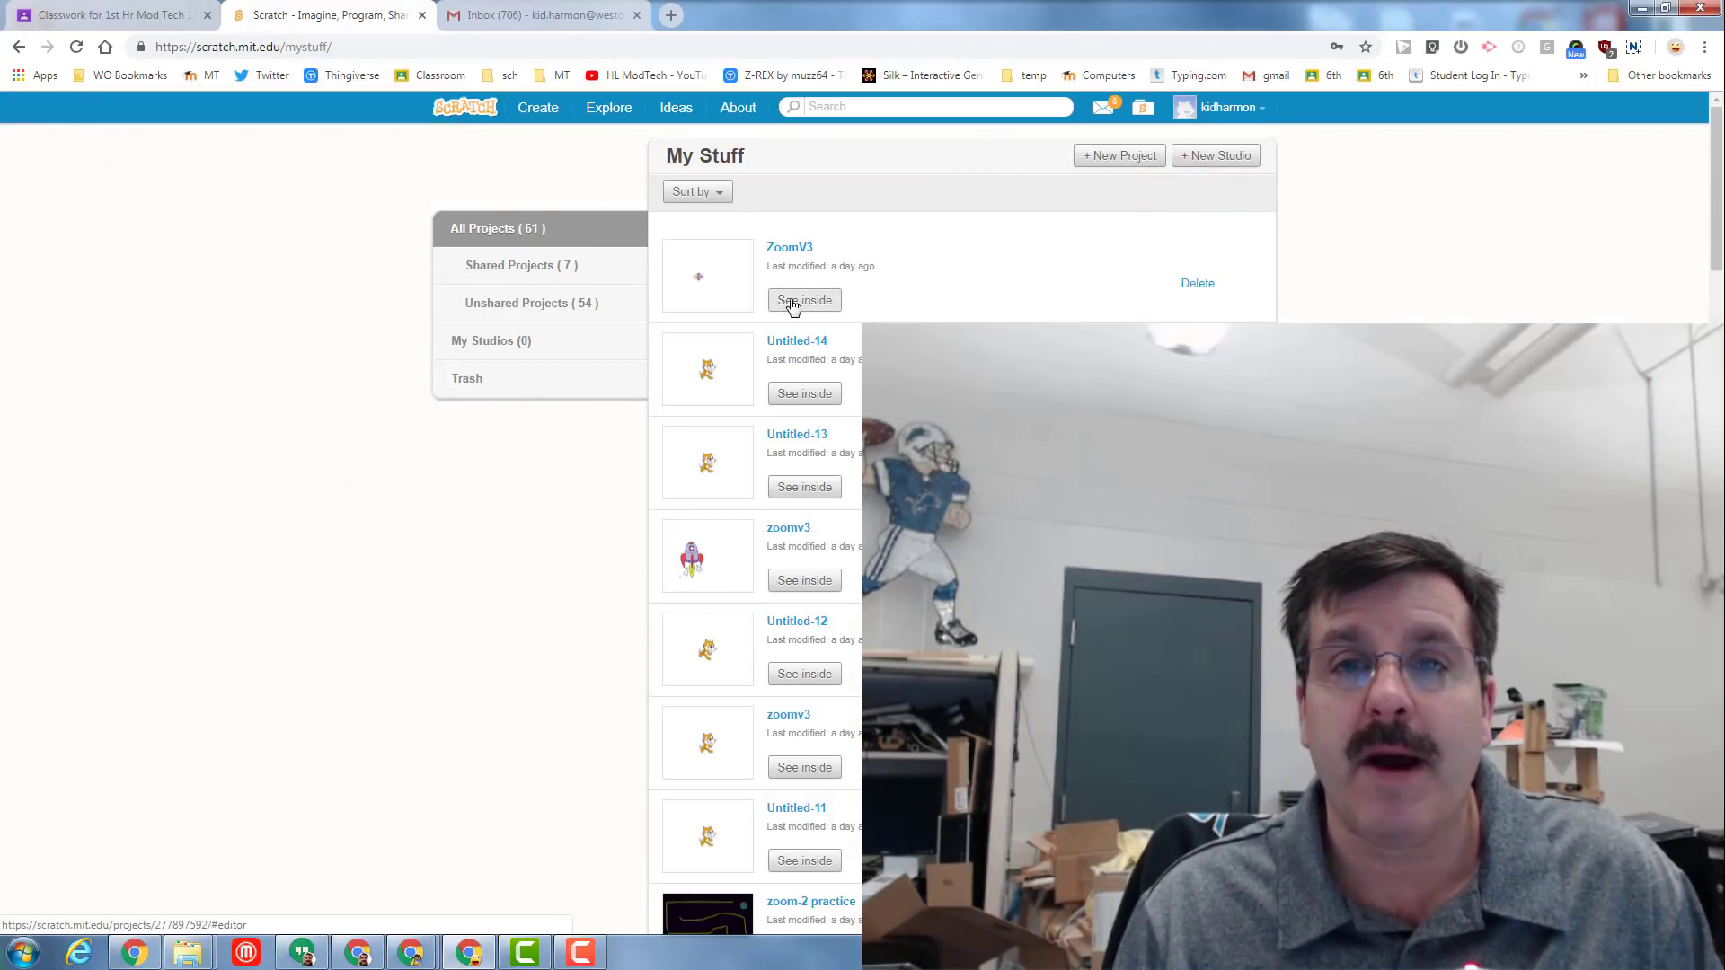
pyautogui.click(804, 299)
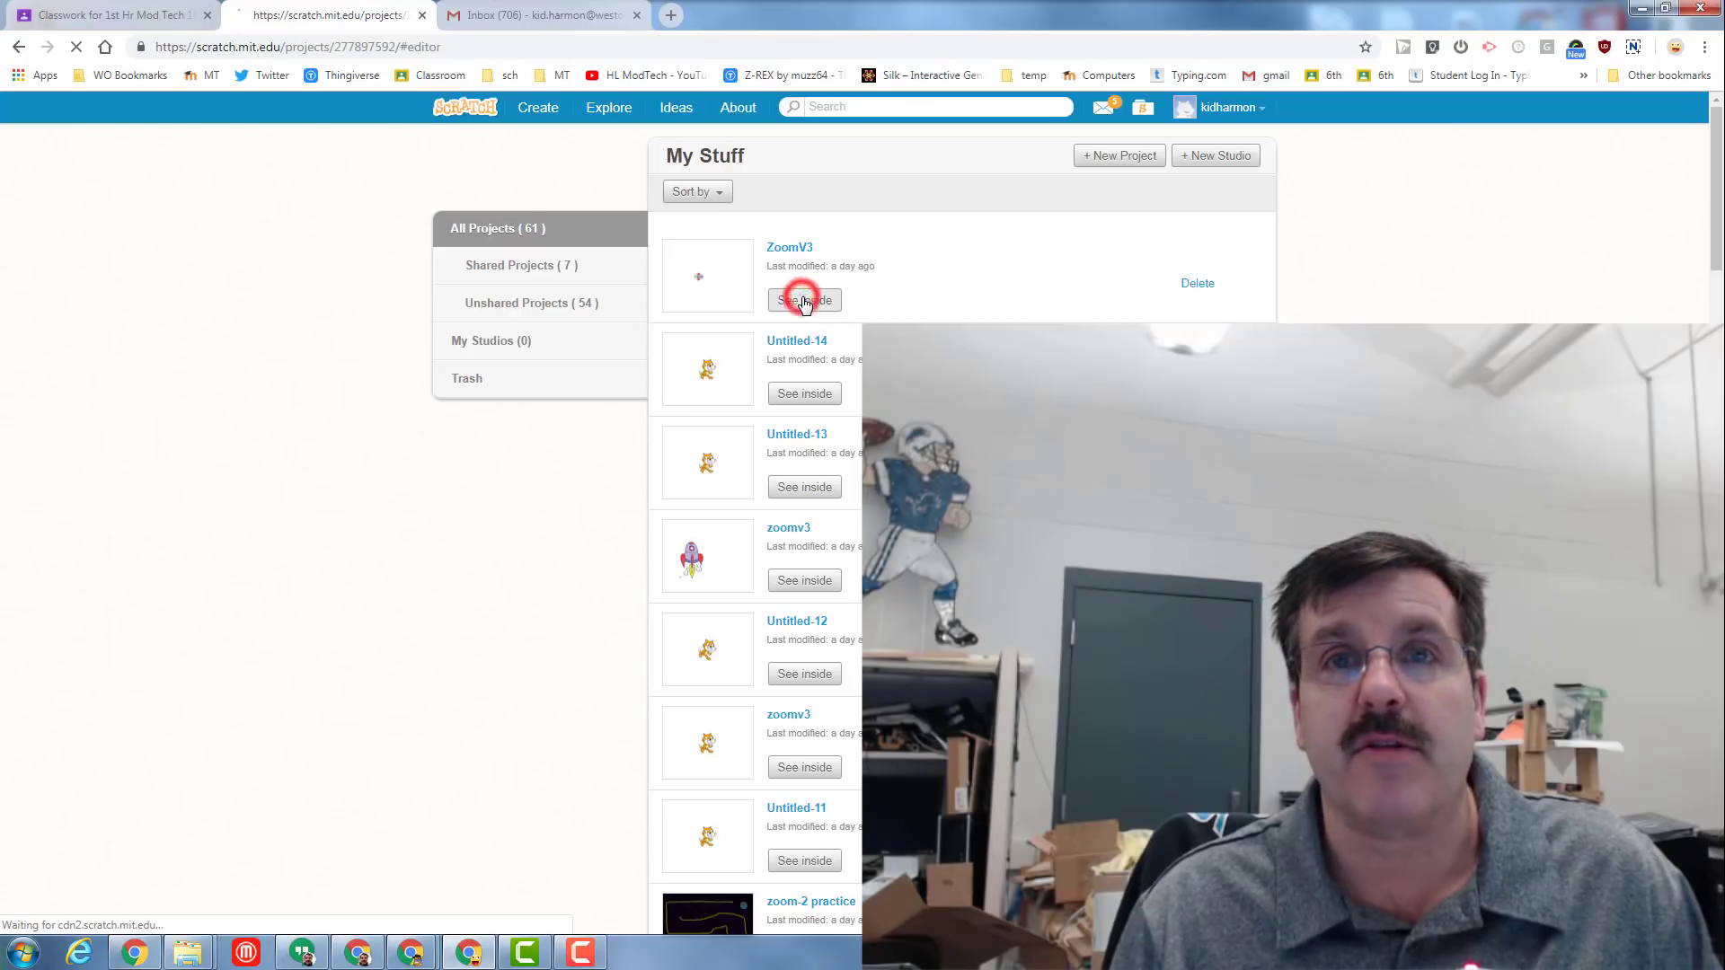
# Start the project with the green flag and steer the rocket with the arrow keys.
pyautogui.click(804, 300)
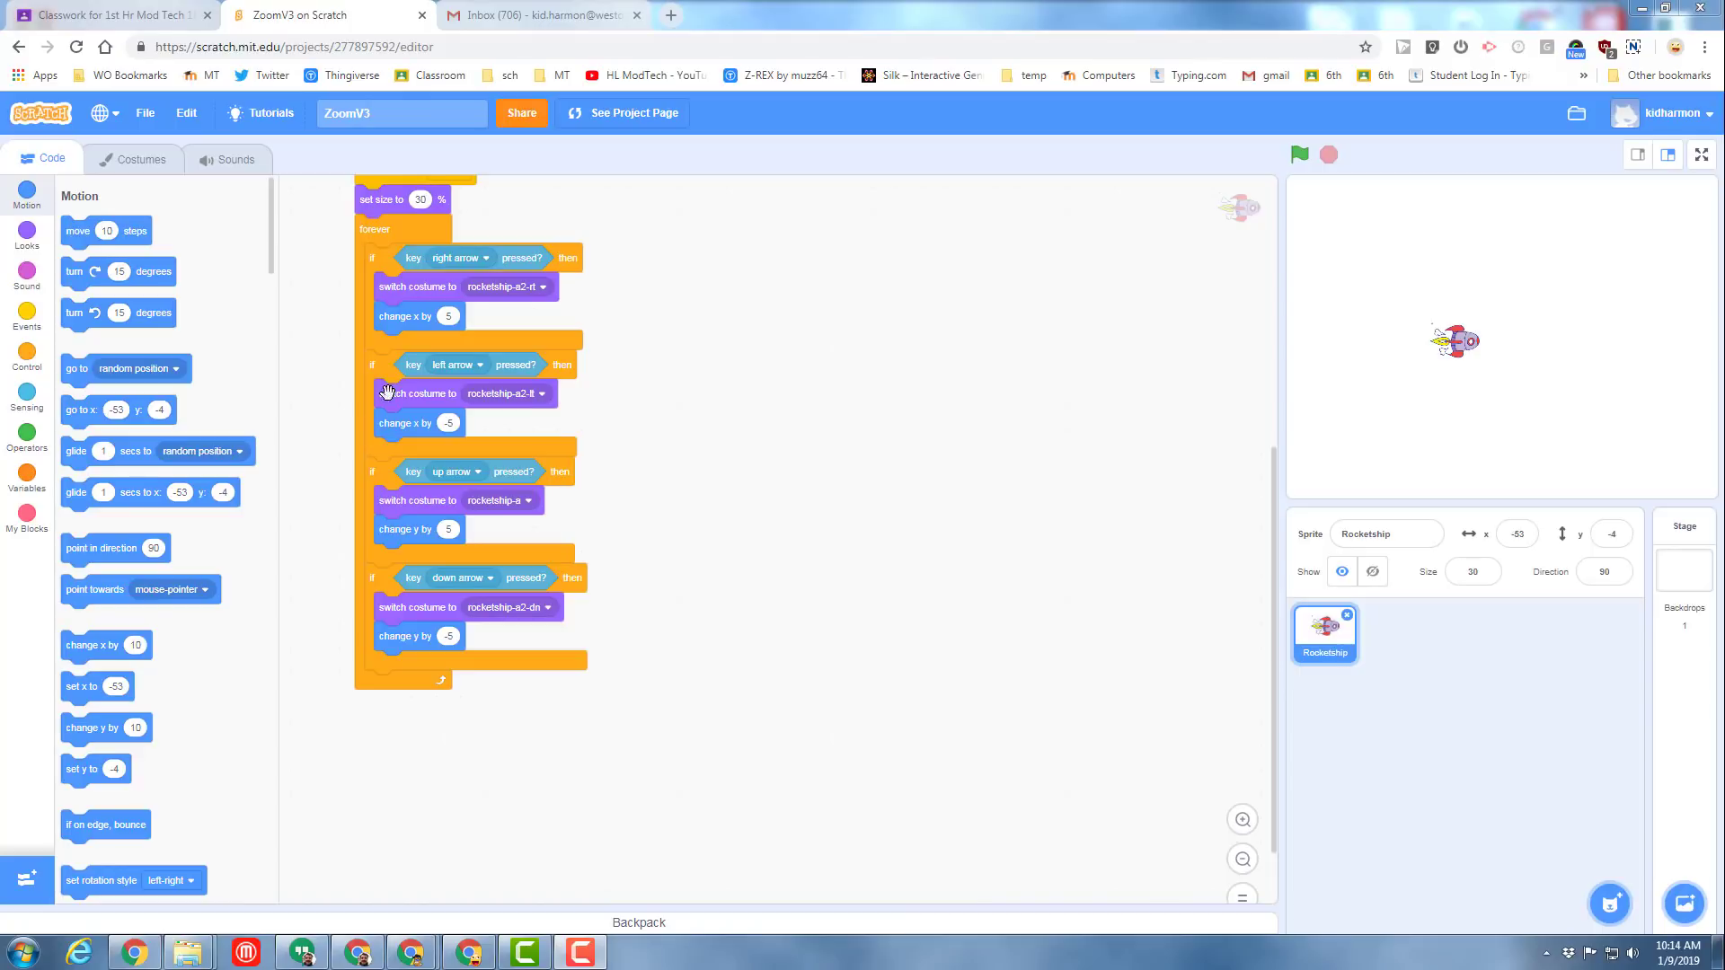
pyautogui.click(1299, 153)
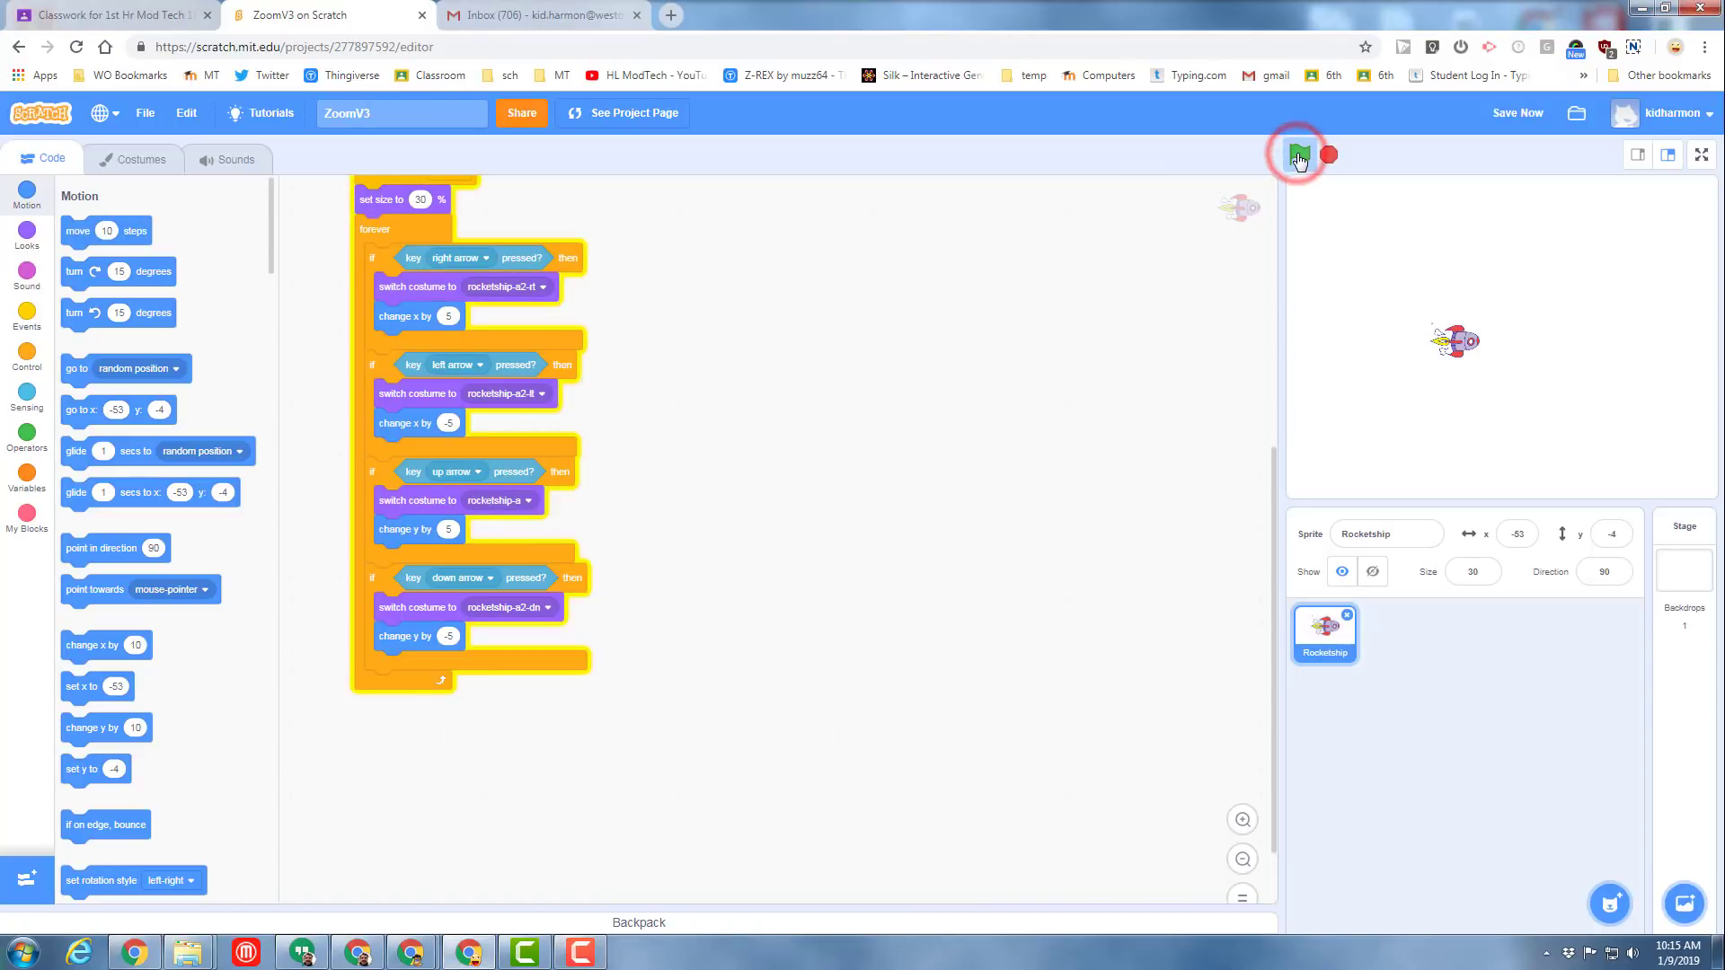
pyautogui.click(1298, 153)
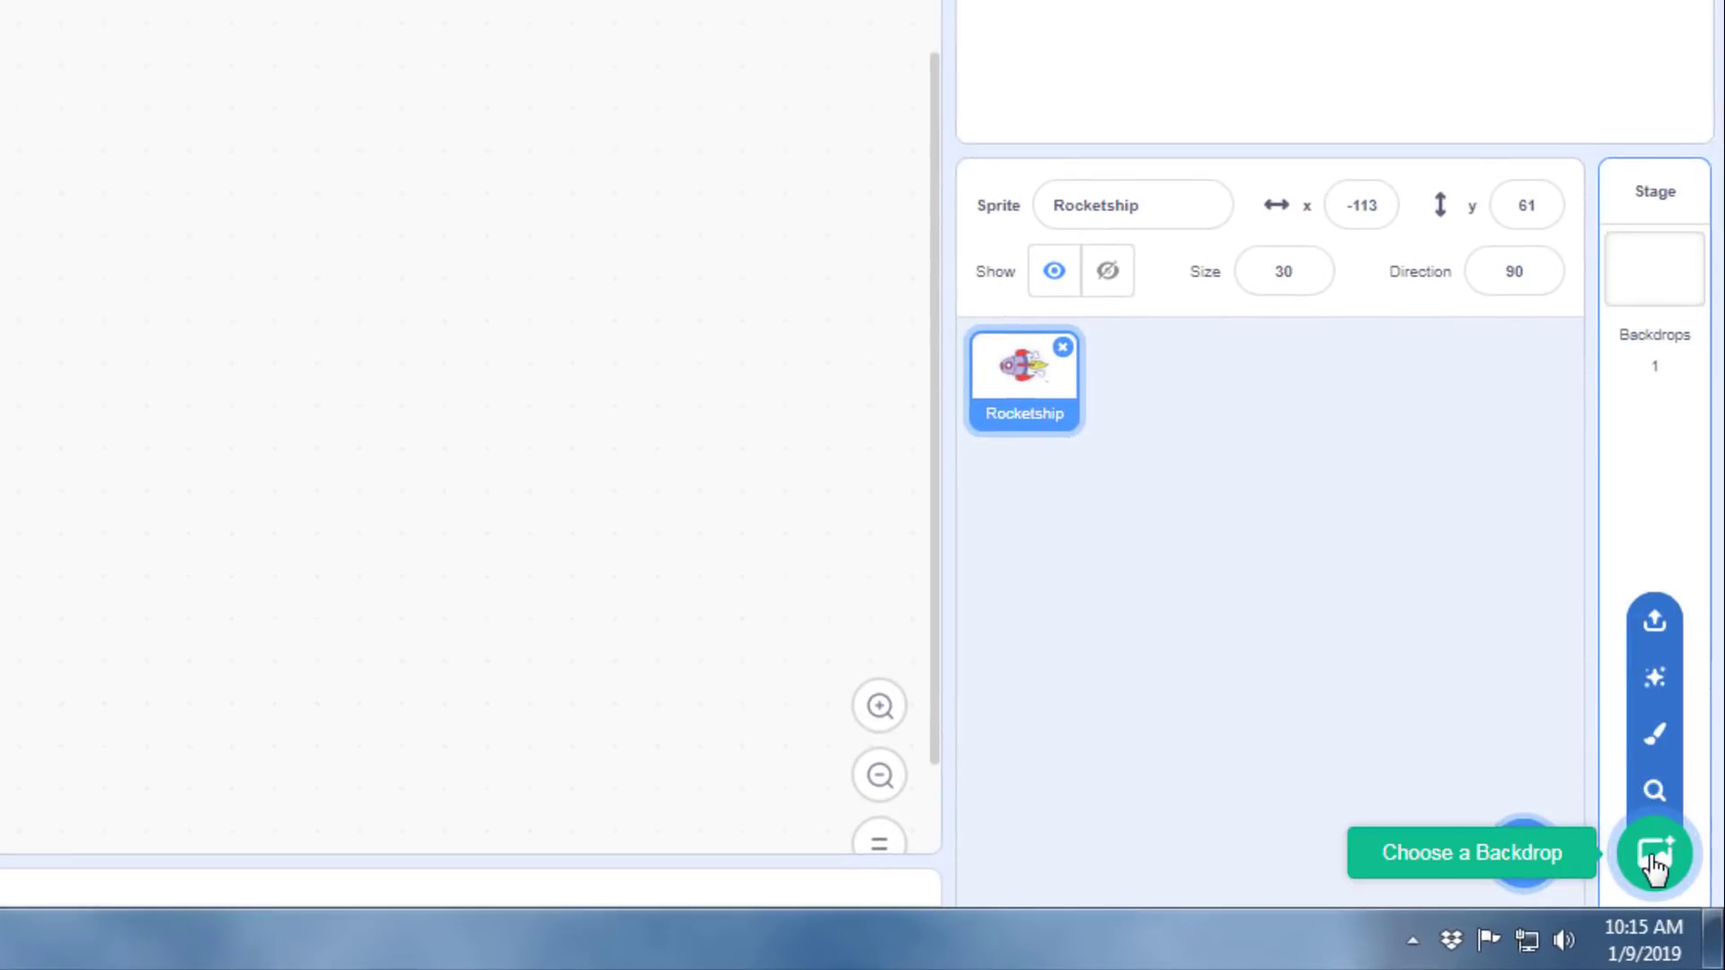
# Add the starry space backdrop to the stage from the backdrop library.
pyautogui.click(1655, 852)
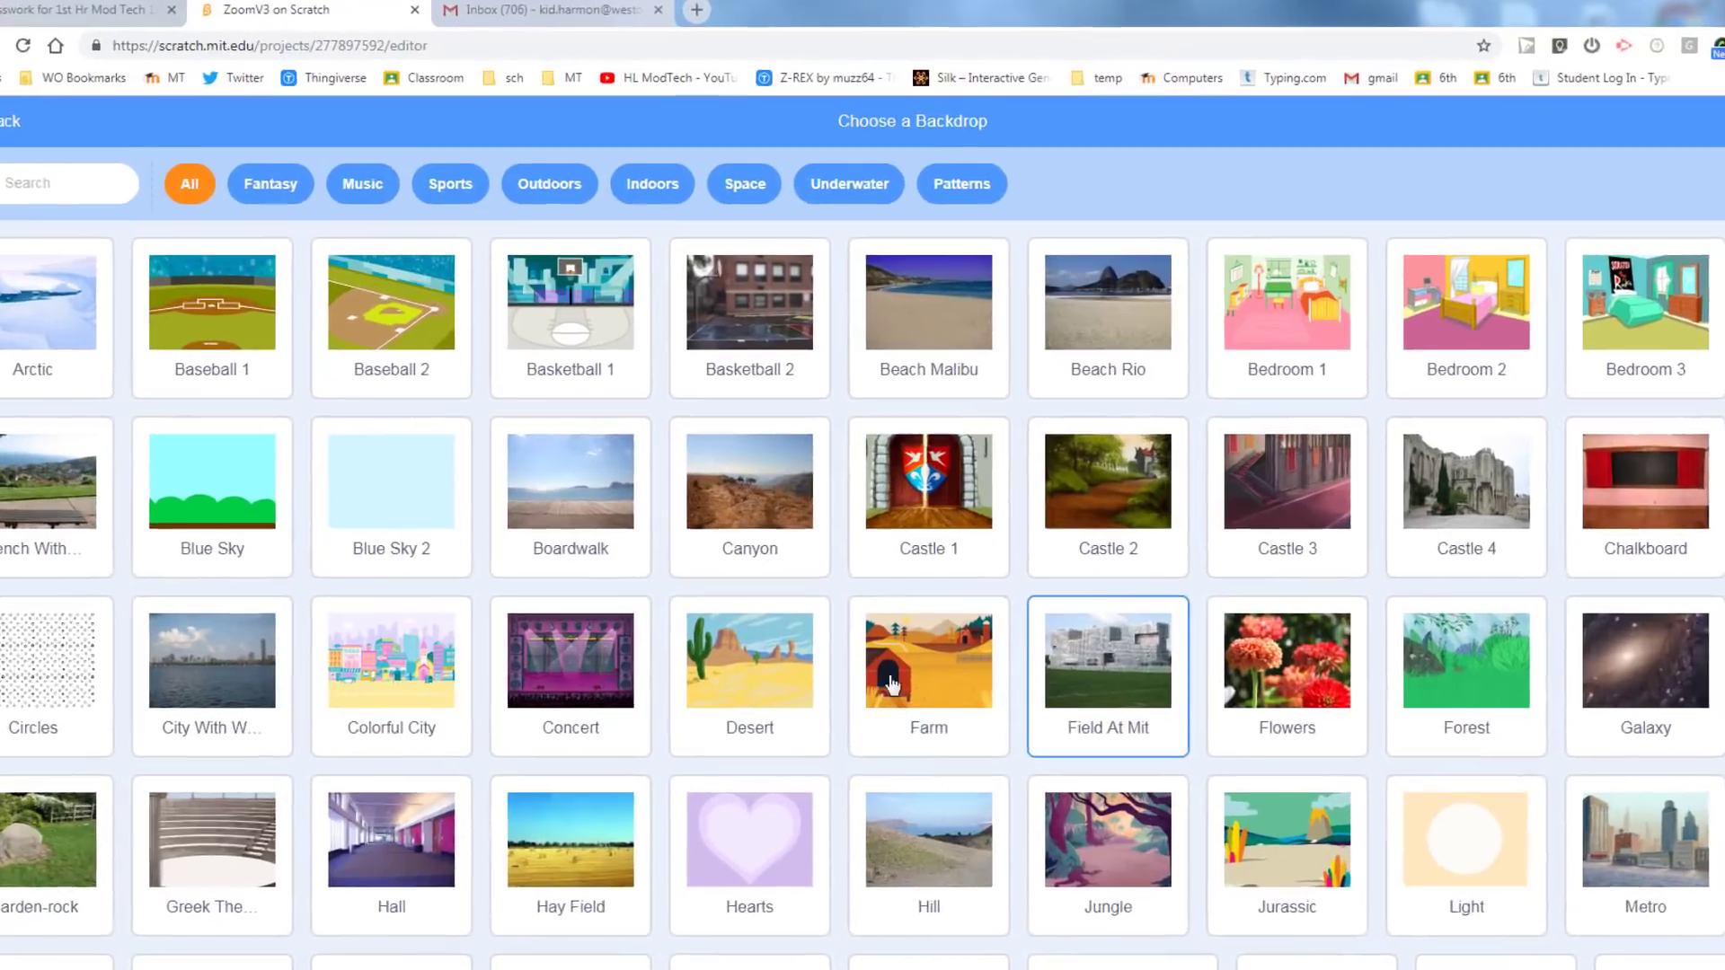
pyautogui.click(744, 184)
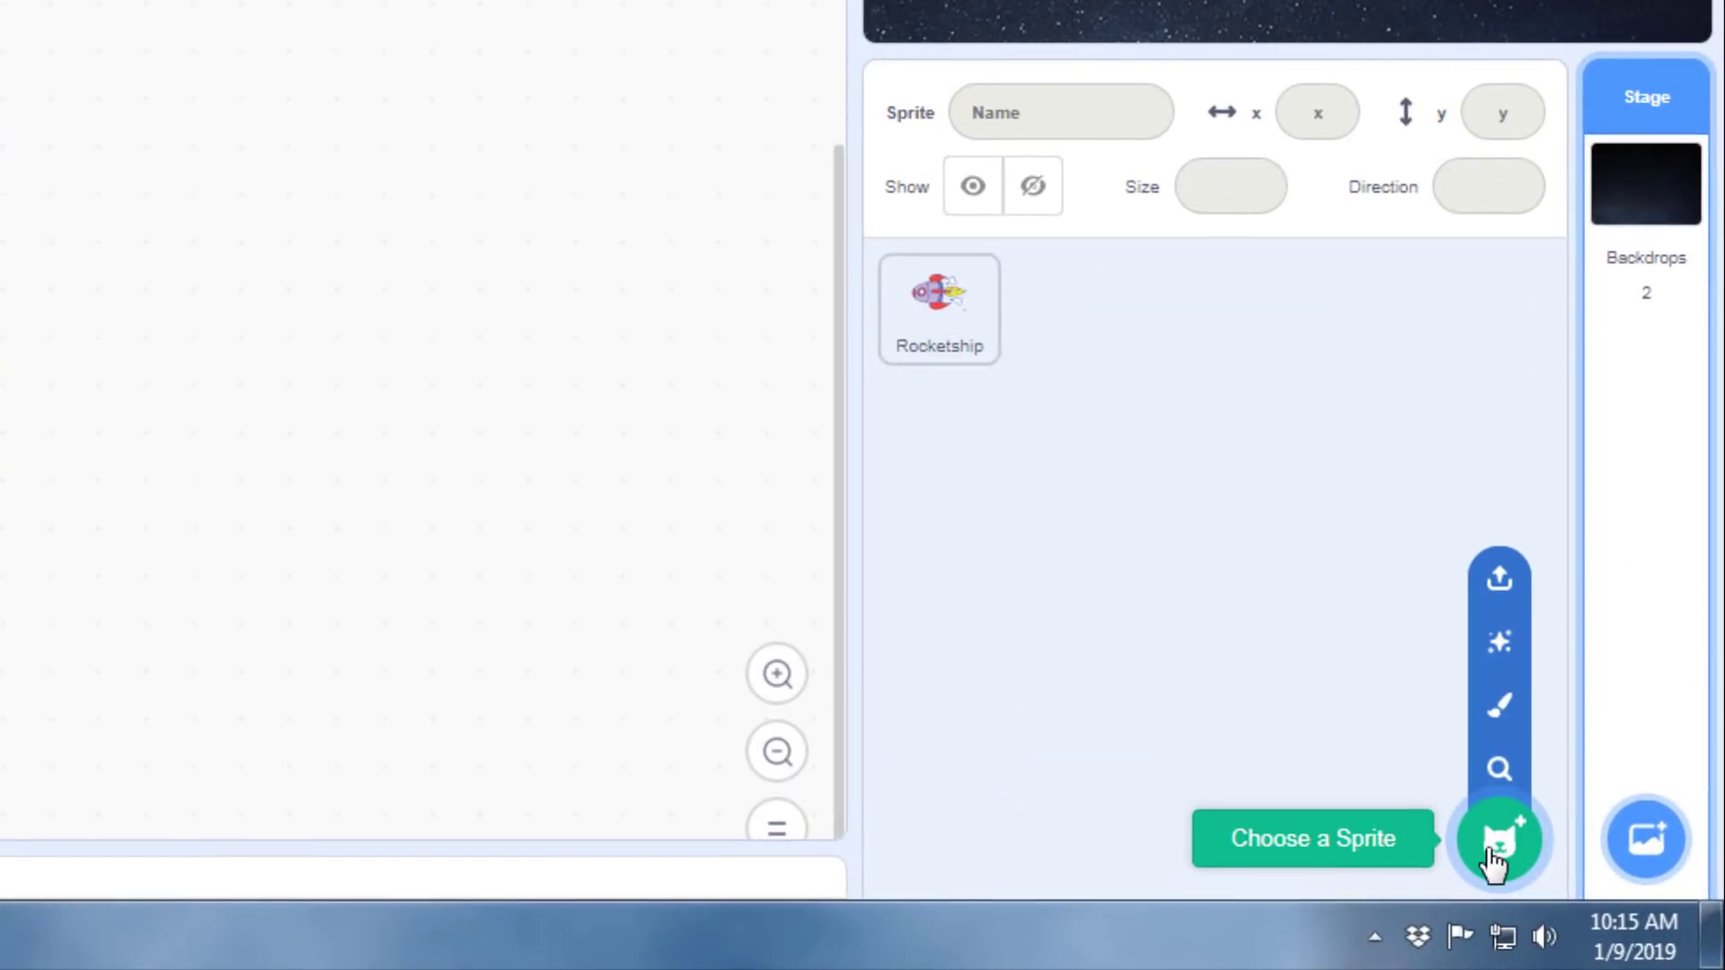
pyautogui.moveTo(1499, 705)
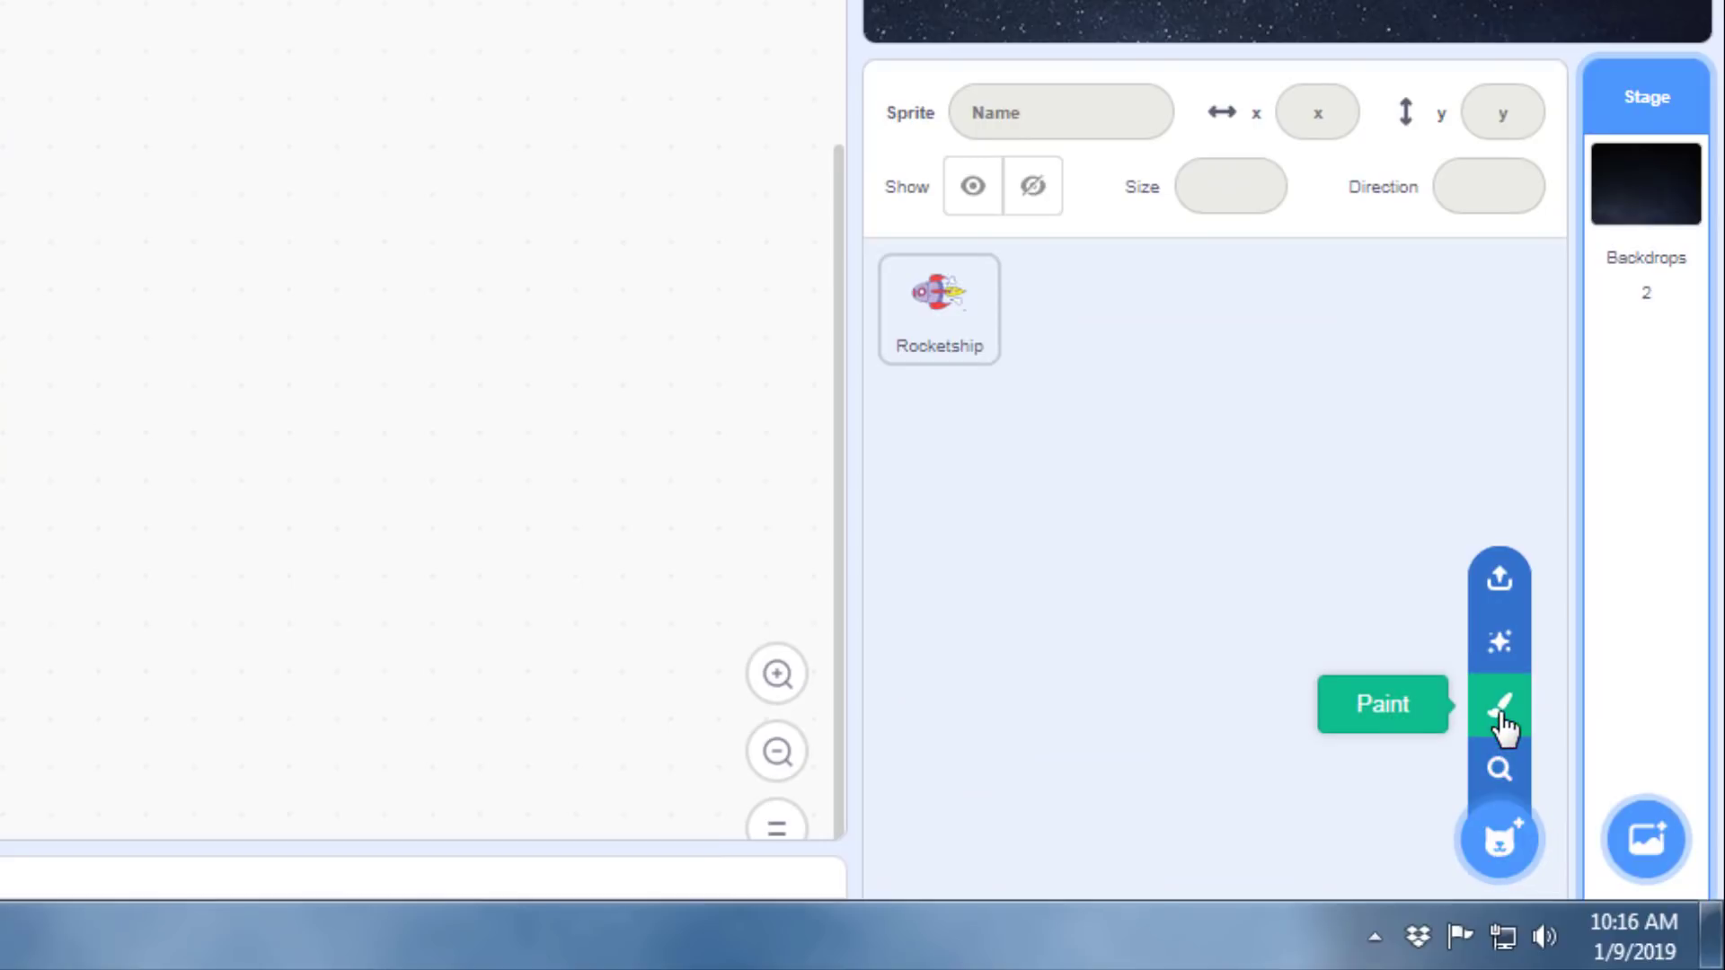
# Start a new painted sprite and select the Brush tool with its fill settings.
pyautogui.click(1500, 705)
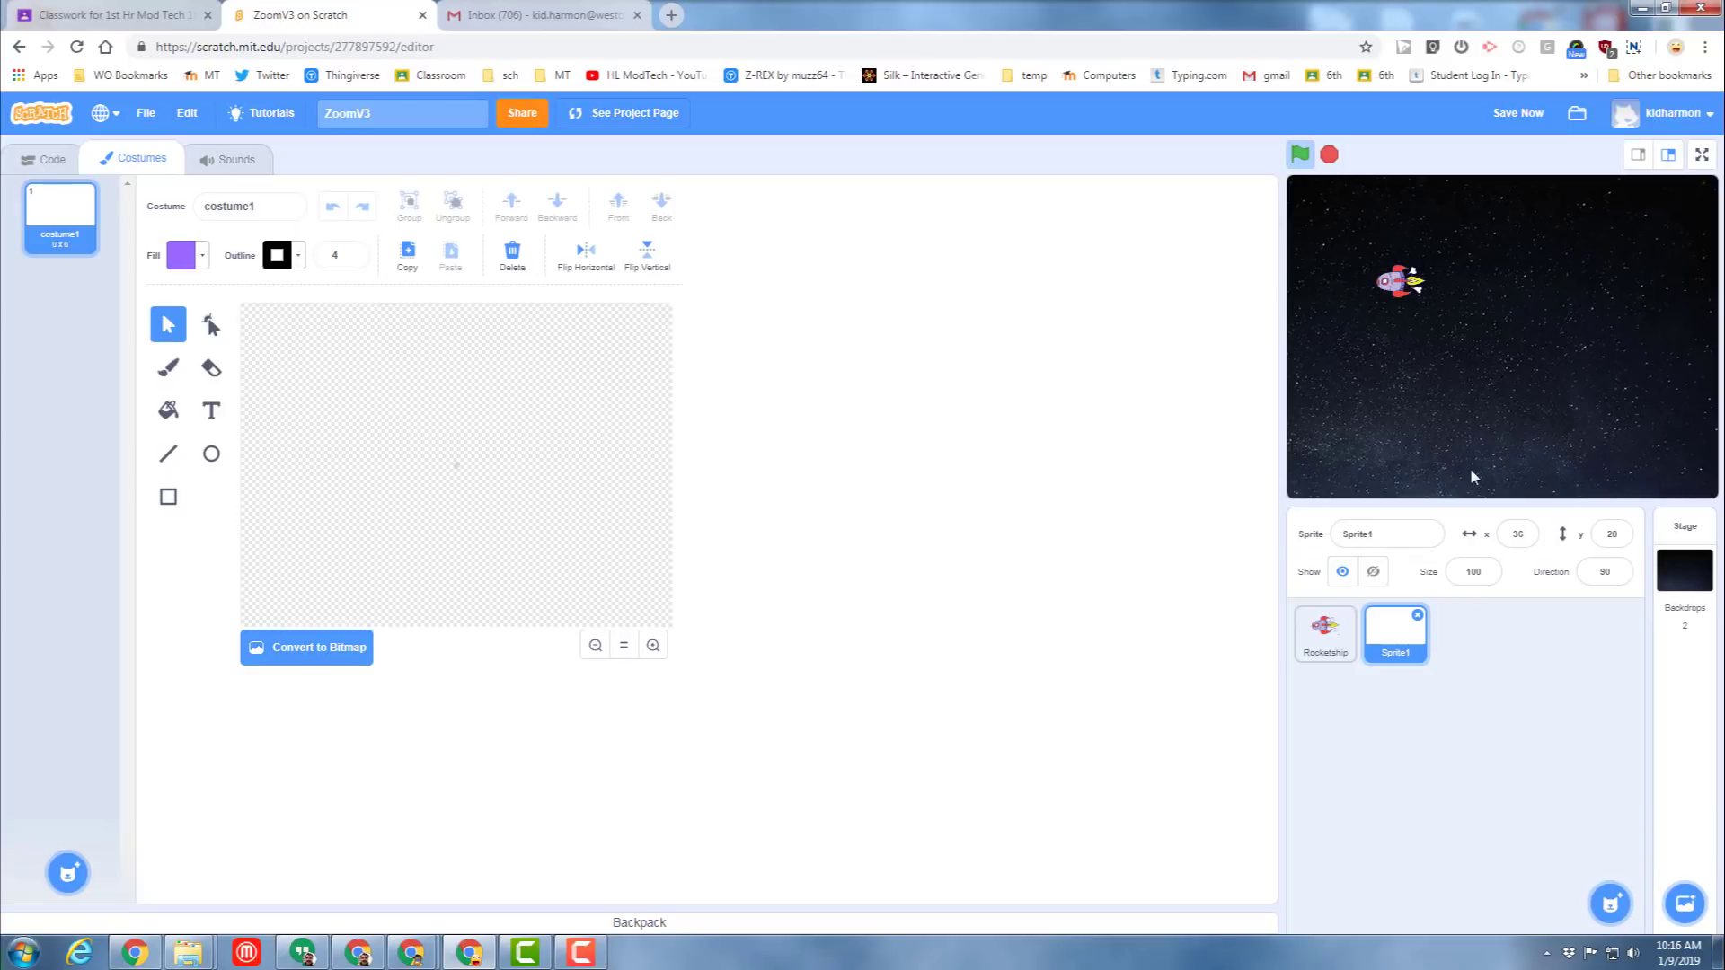
pyautogui.moveTo(1548, 363)
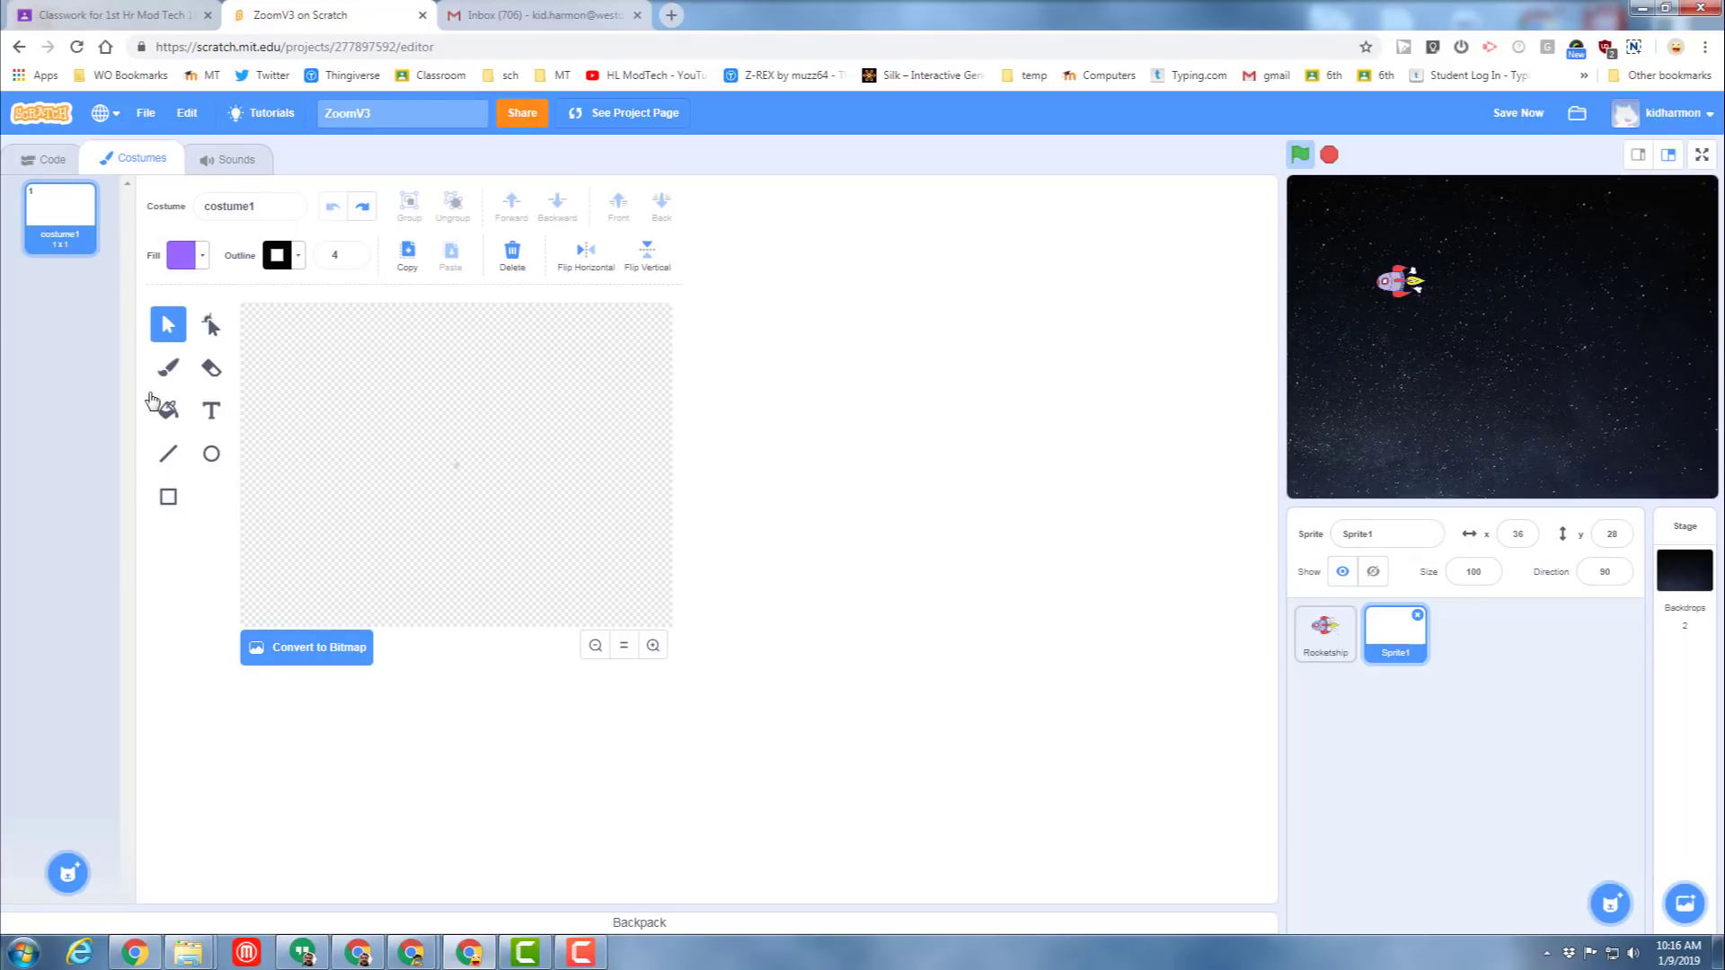
pyautogui.click(167, 368)
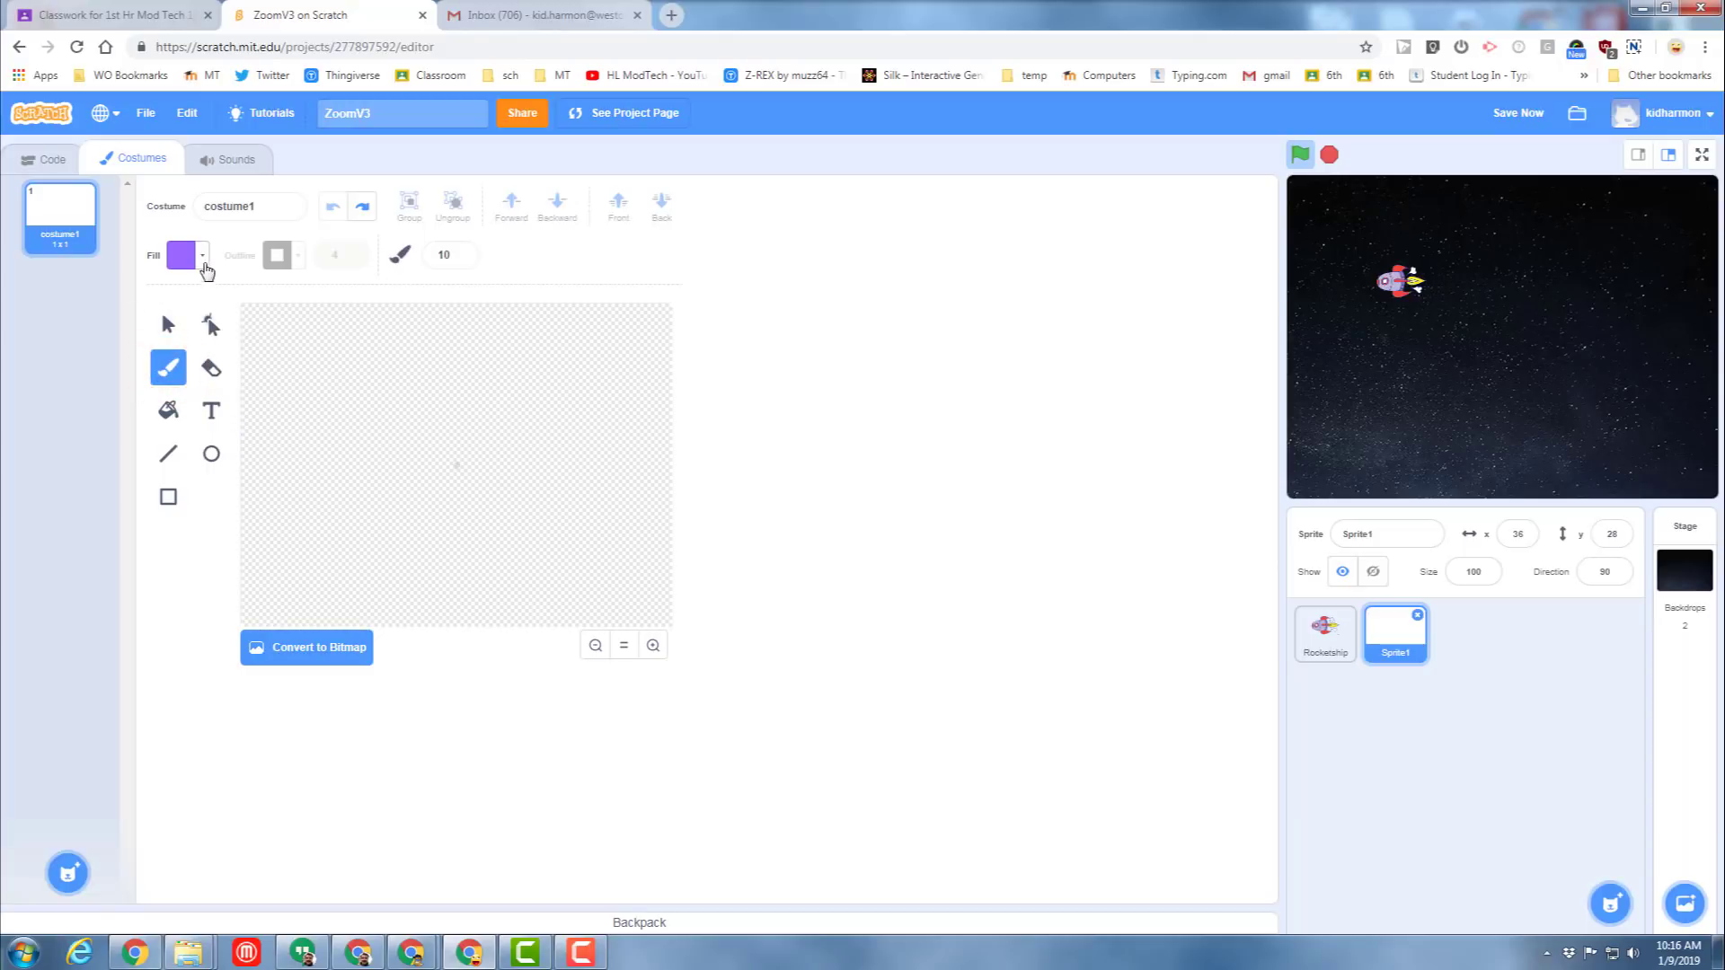
pyautogui.click(183, 255)
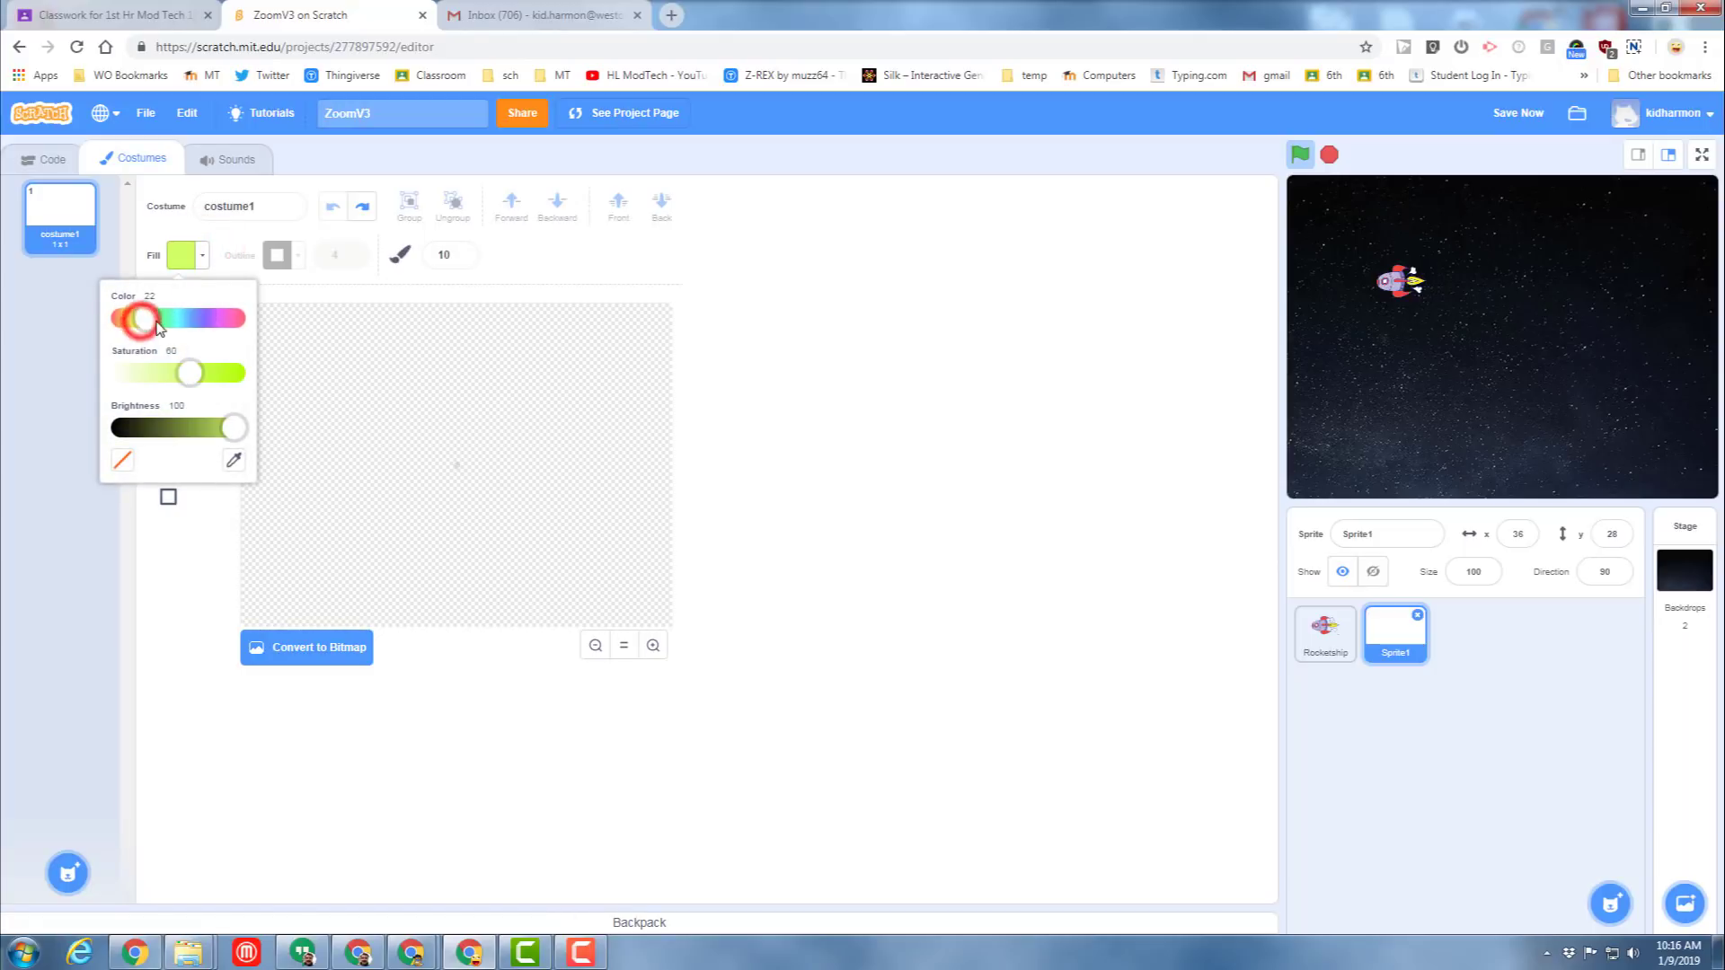
# Set the brush fill to bright yellow with saturation 100.
pyautogui.moveTo(137, 319); pyautogui.dragTo(148, 319)
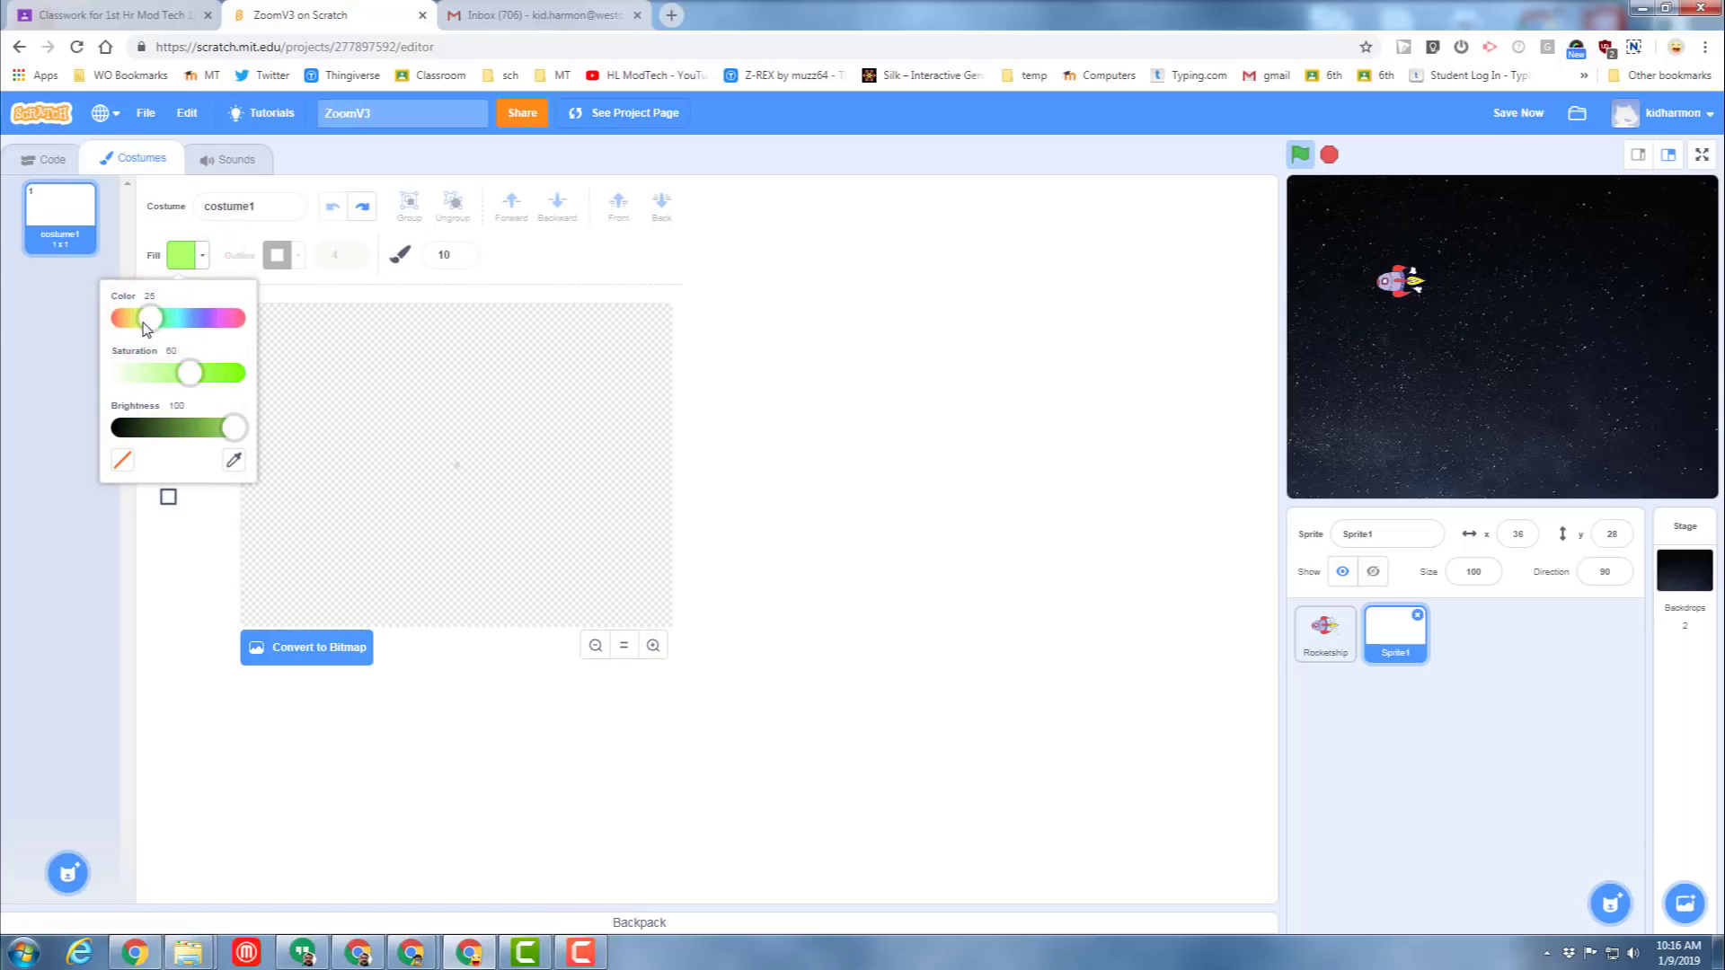
pyautogui.moveTo(152, 318); pyautogui.dragTo(141, 318)
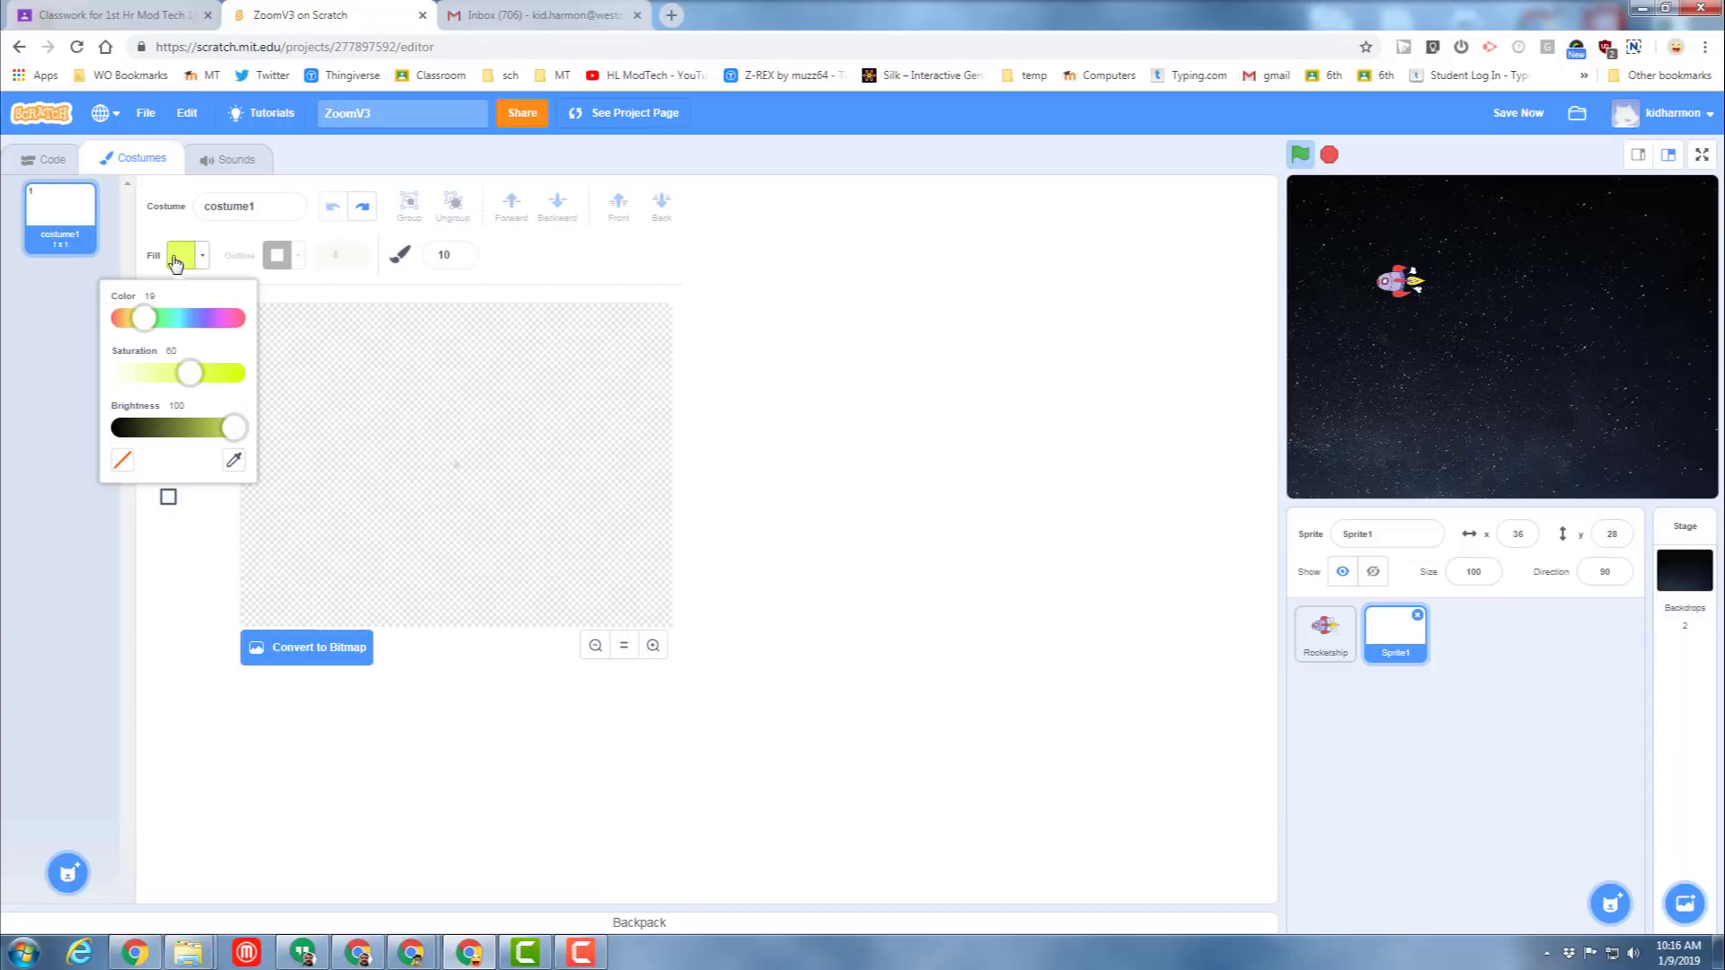
pyautogui.moveTo(189, 373); pyautogui.dragTo(232, 373)
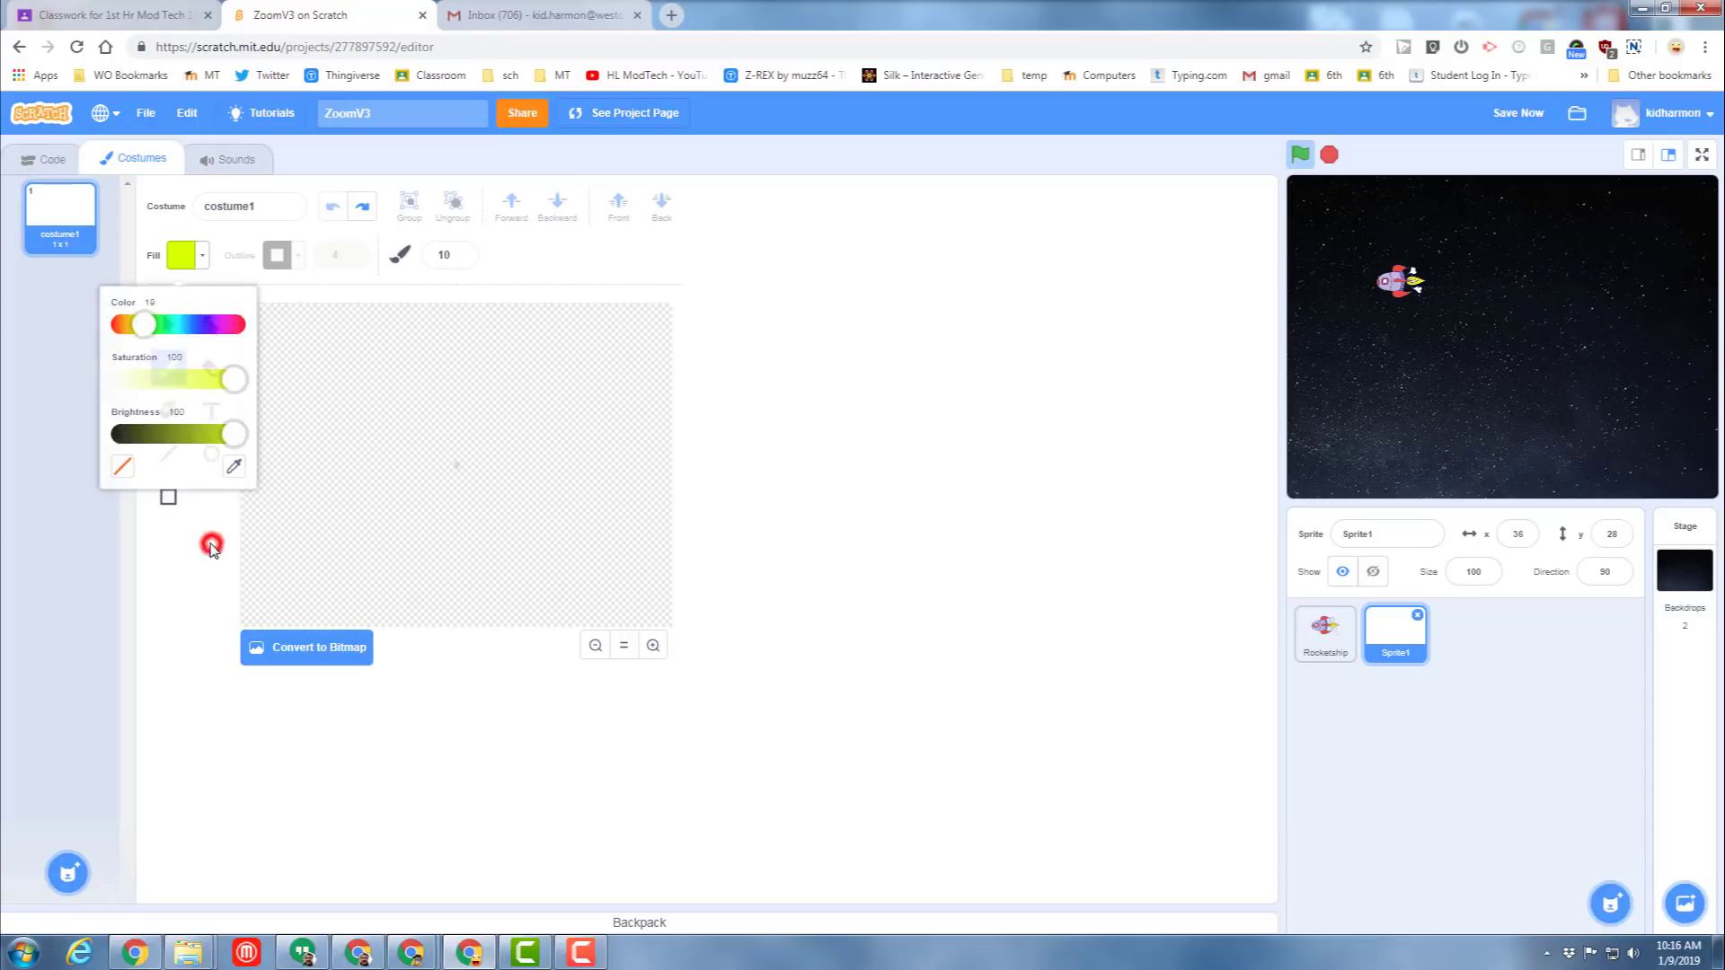
pyautogui.click(211, 544)
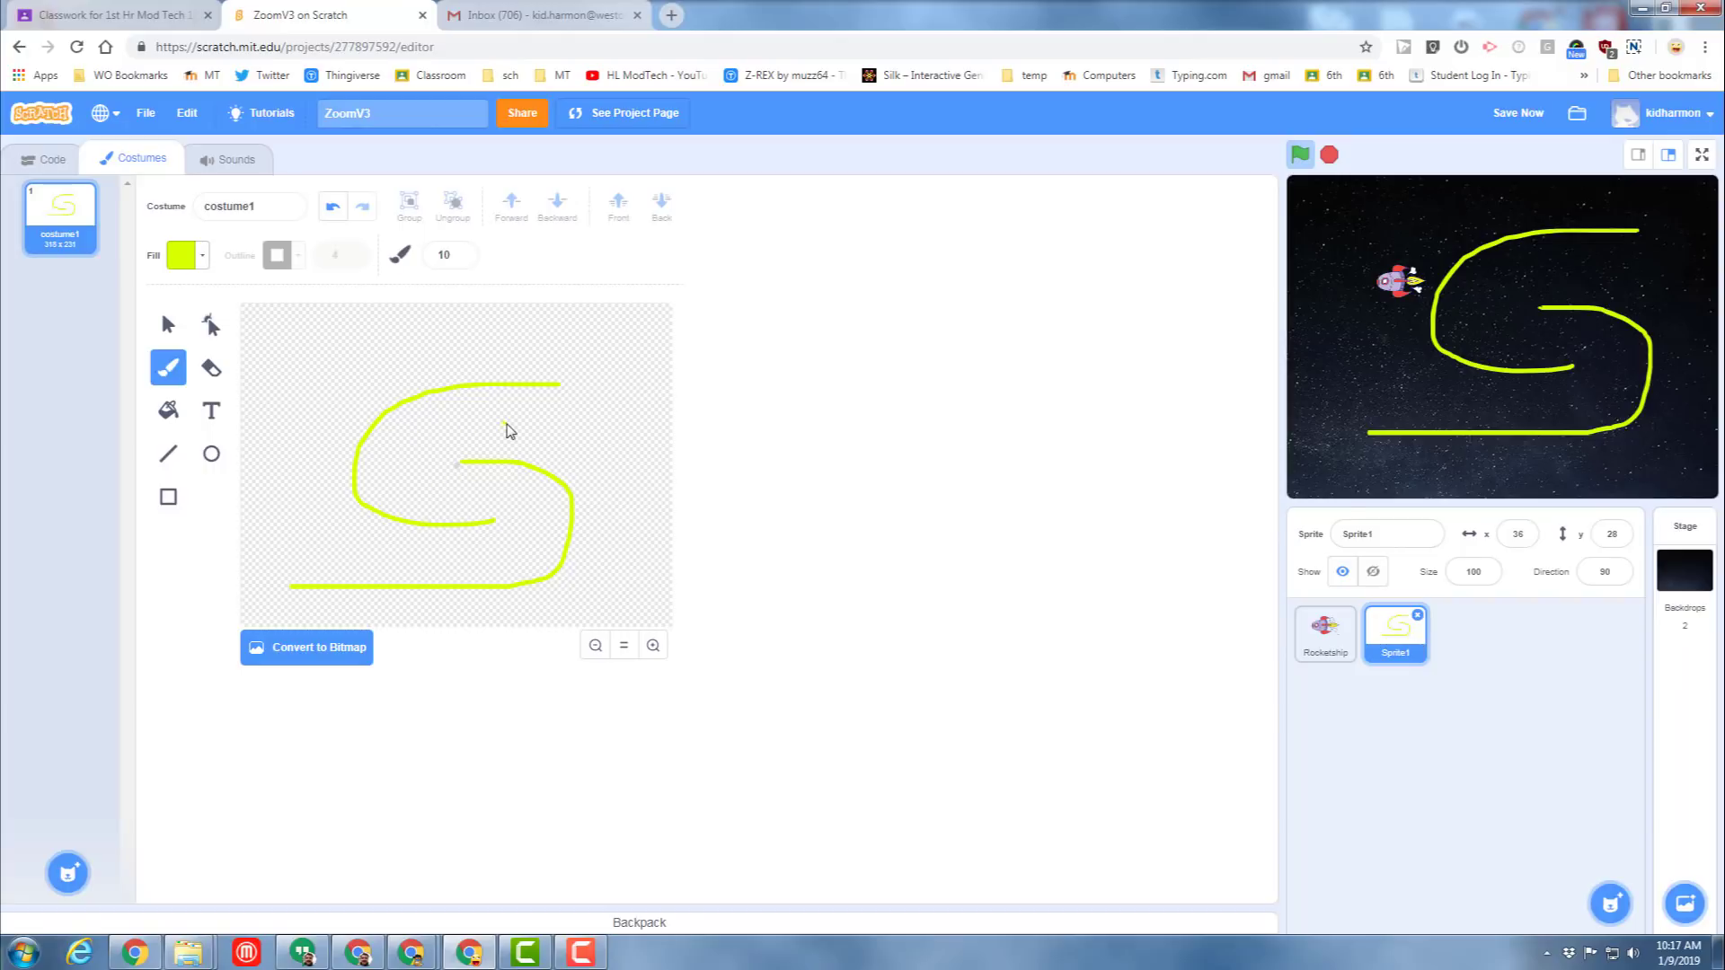
pyautogui.moveTo(342, 555)
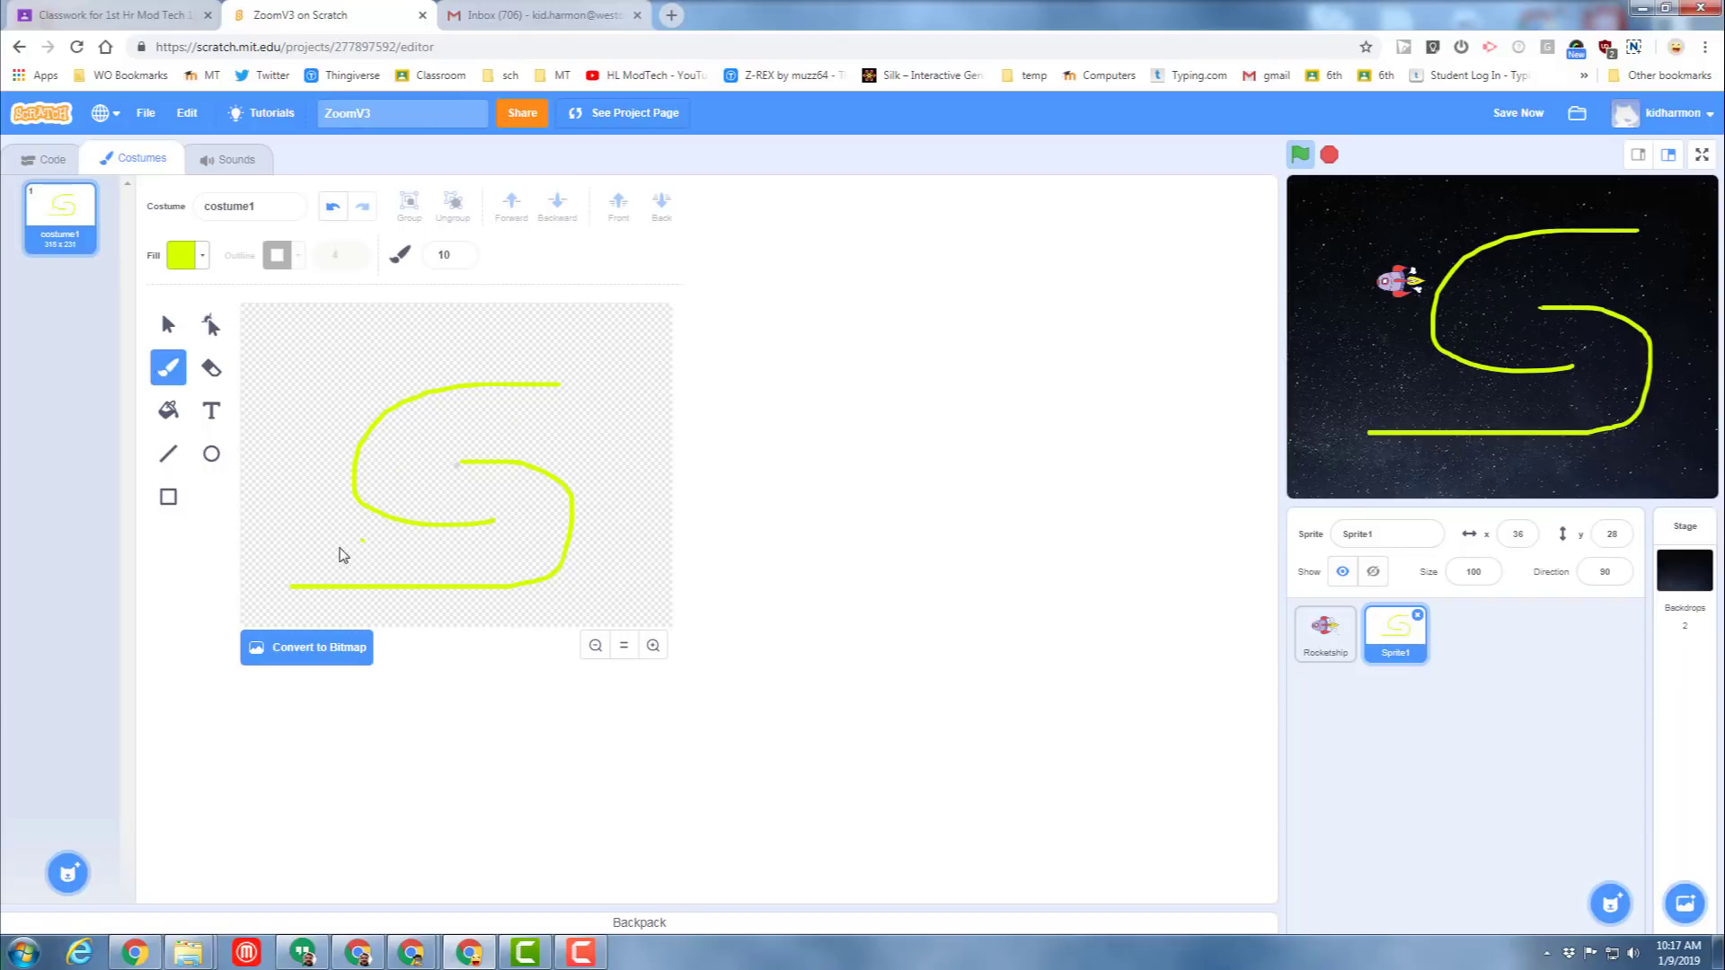
pyautogui.moveTo(1402, 410)
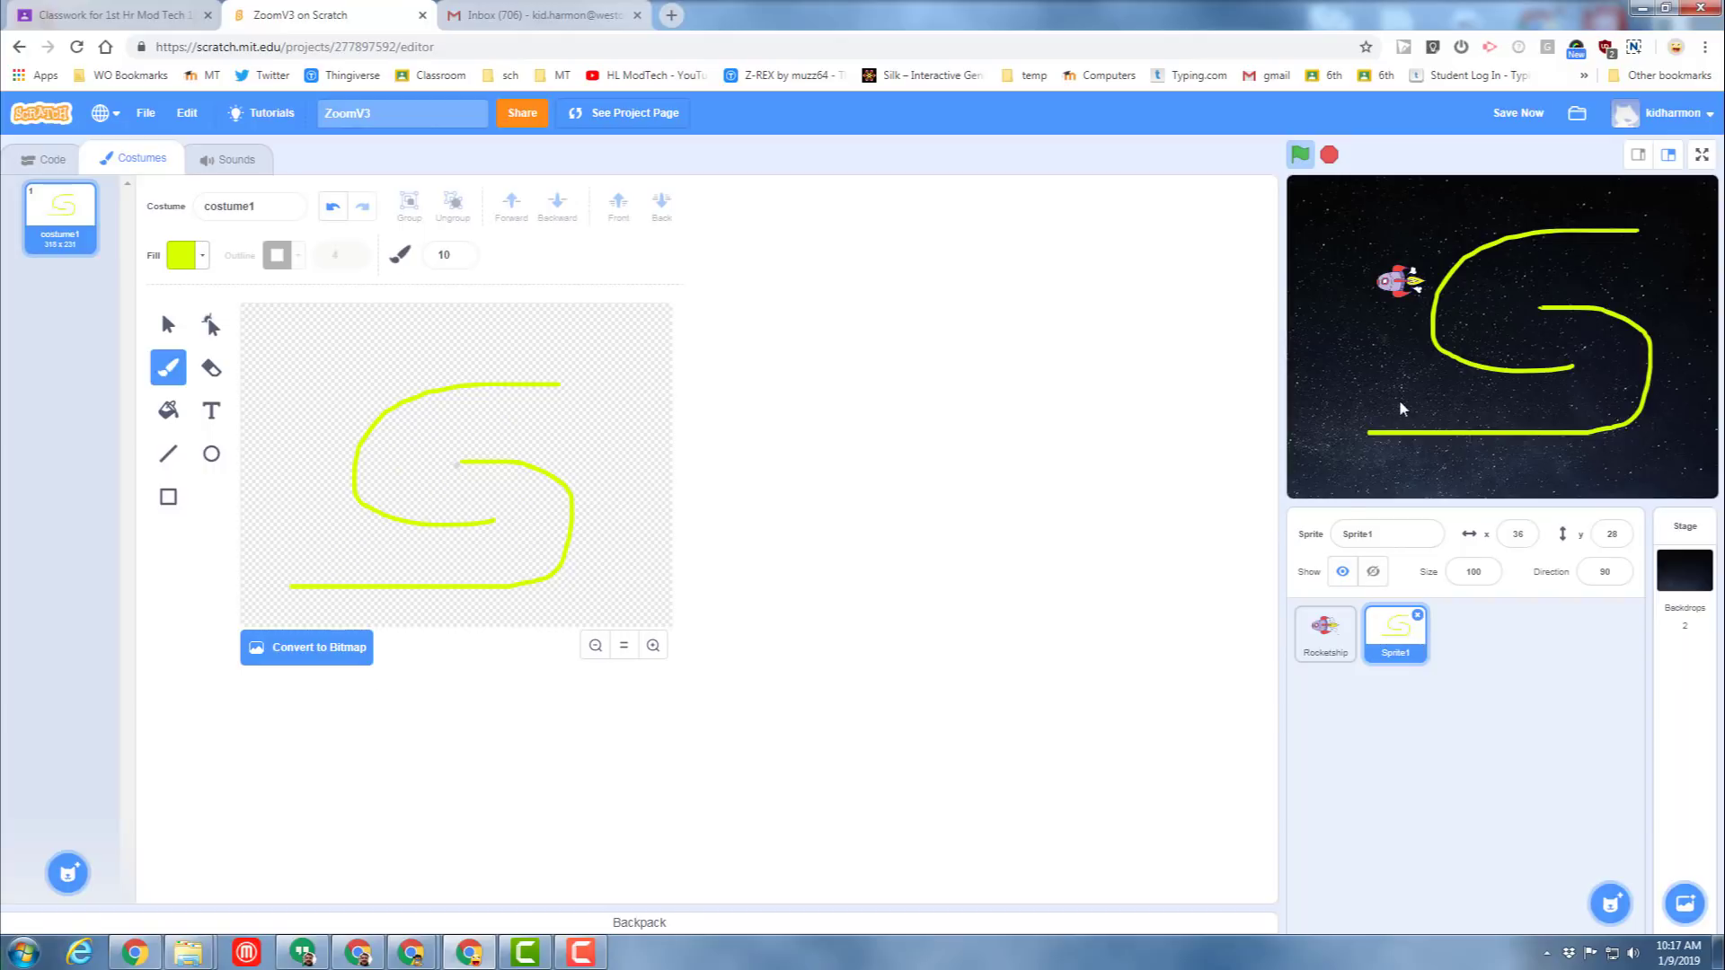
pyautogui.moveTo(1331, 387)
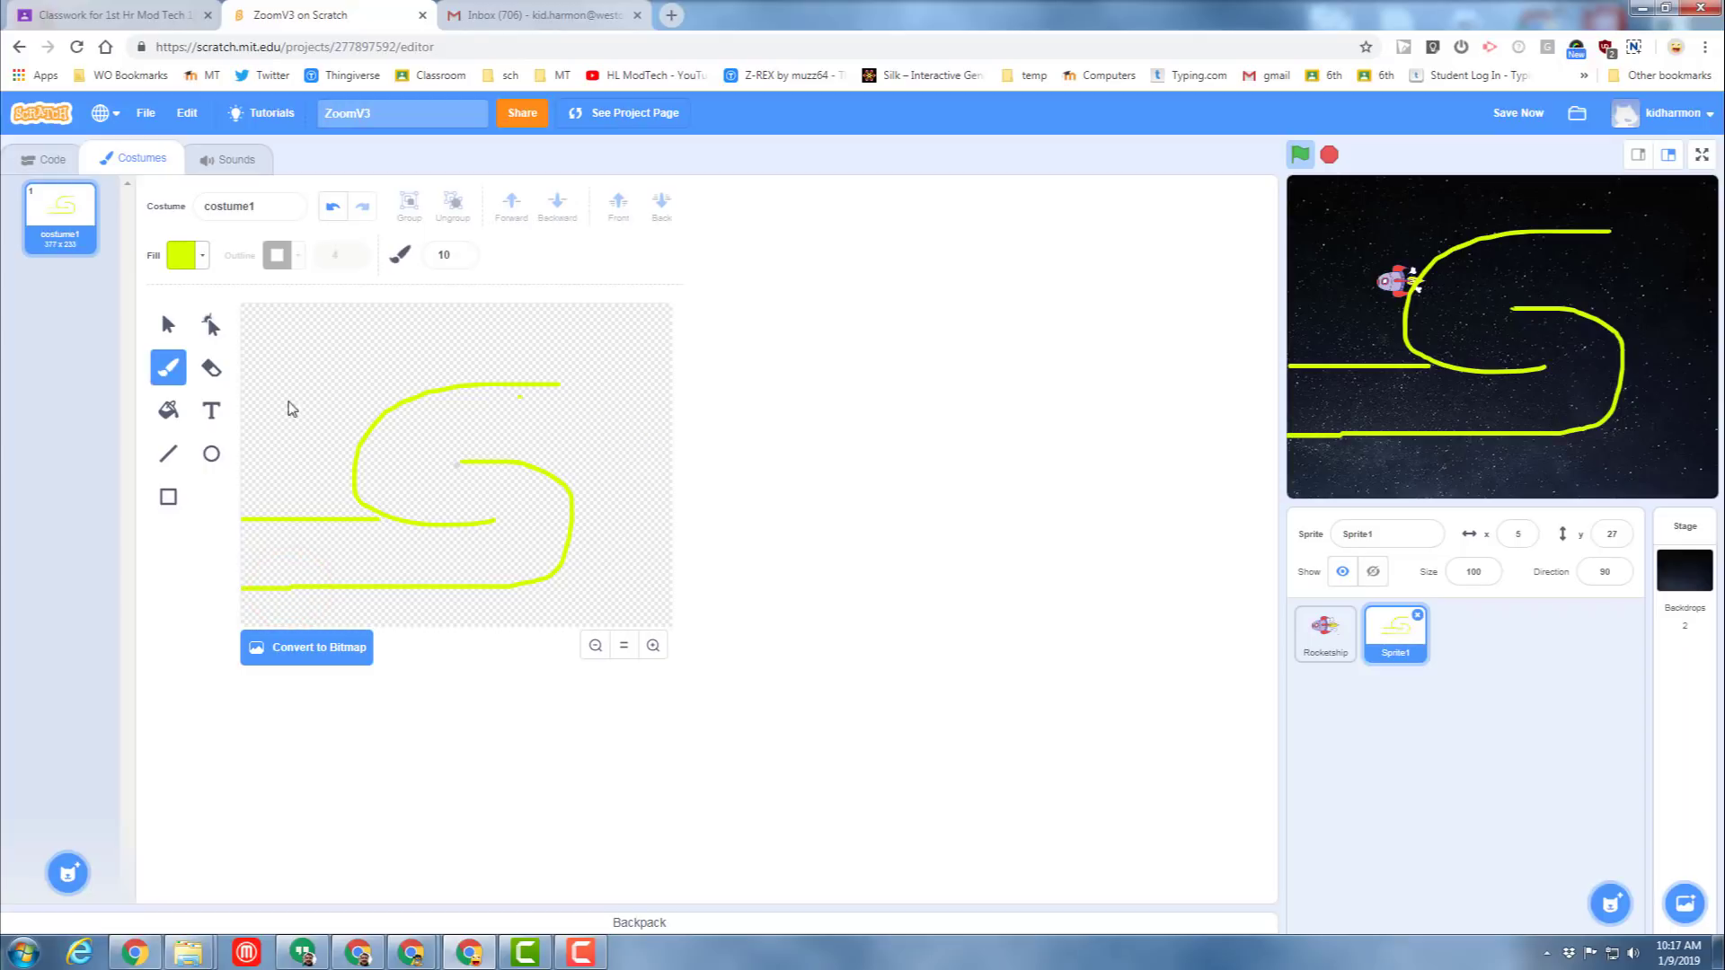
pyautogui.moveTo(609, 558)
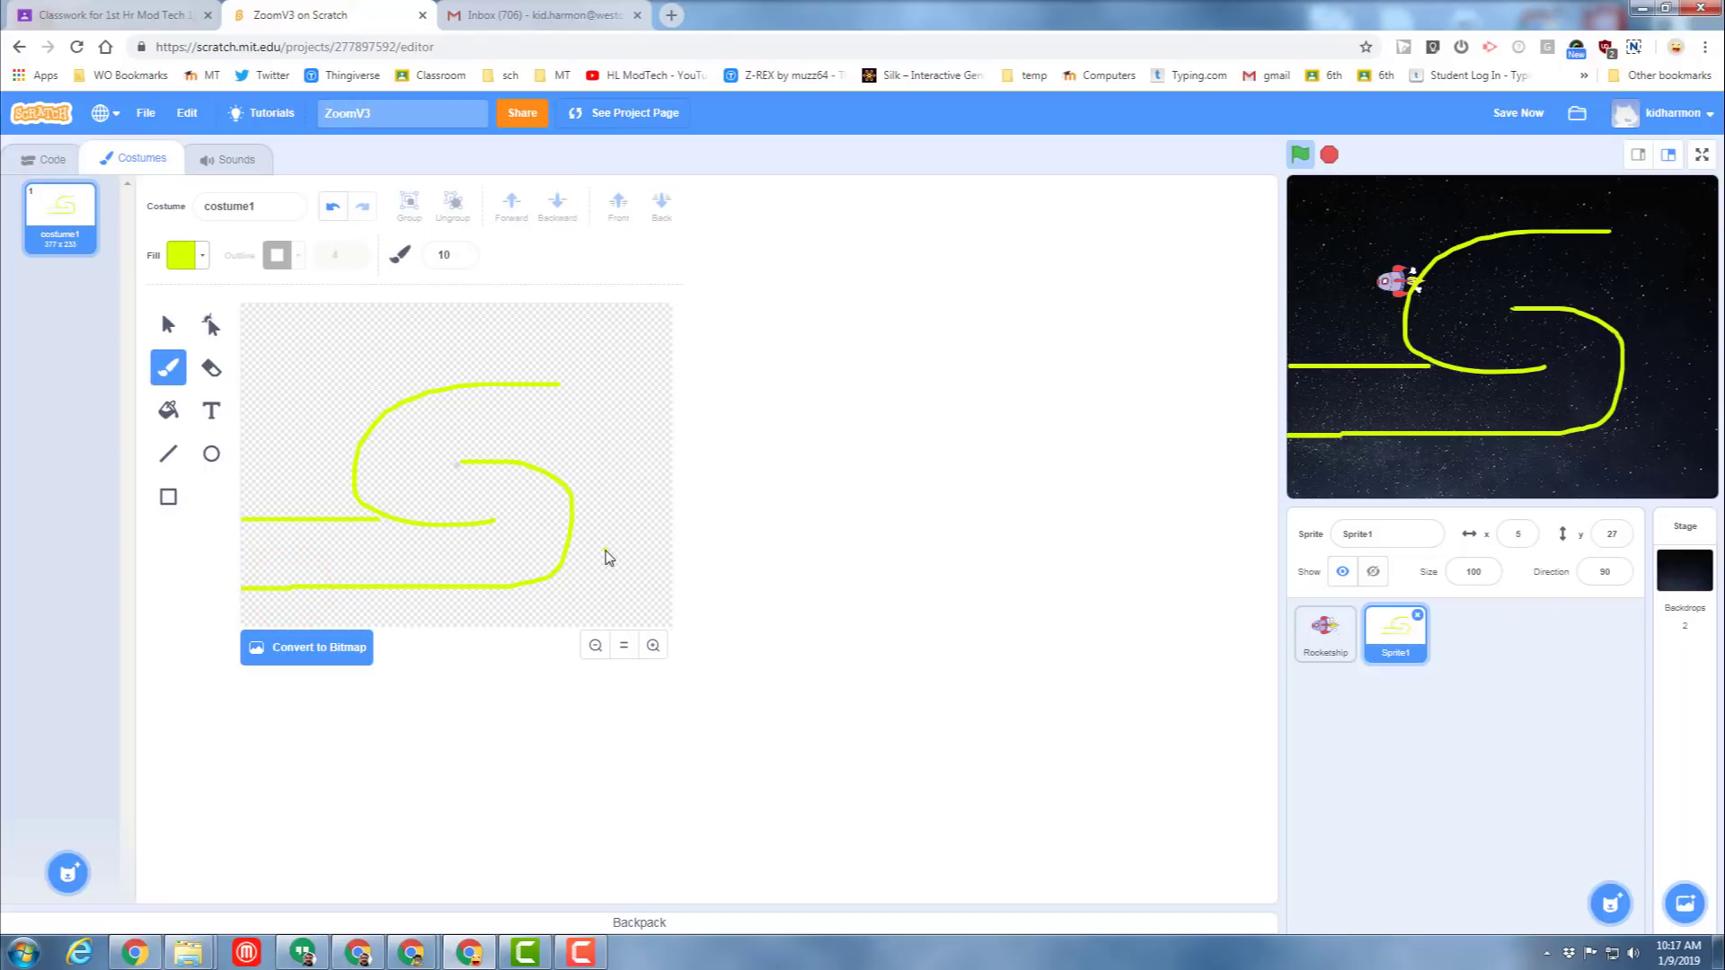
pyautogui.moveTo(451, 511)
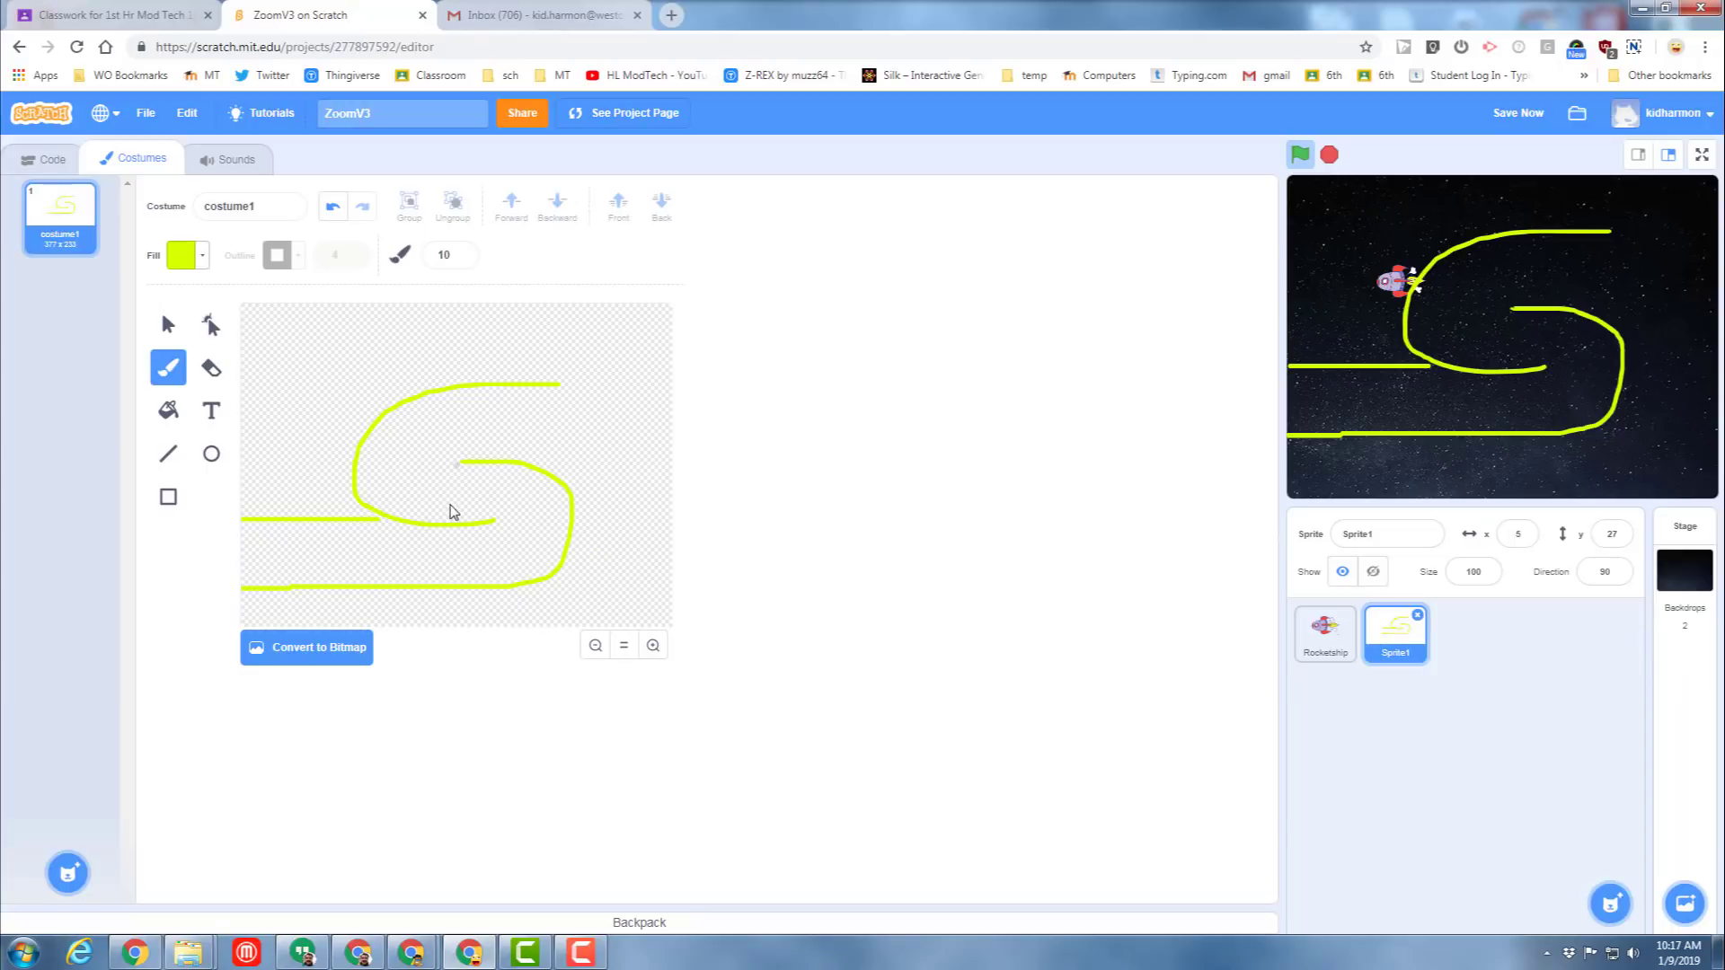
# Switch from the finished yellow track sprite to the Rocketship sprite.
pyautogui.click(1324, 632)
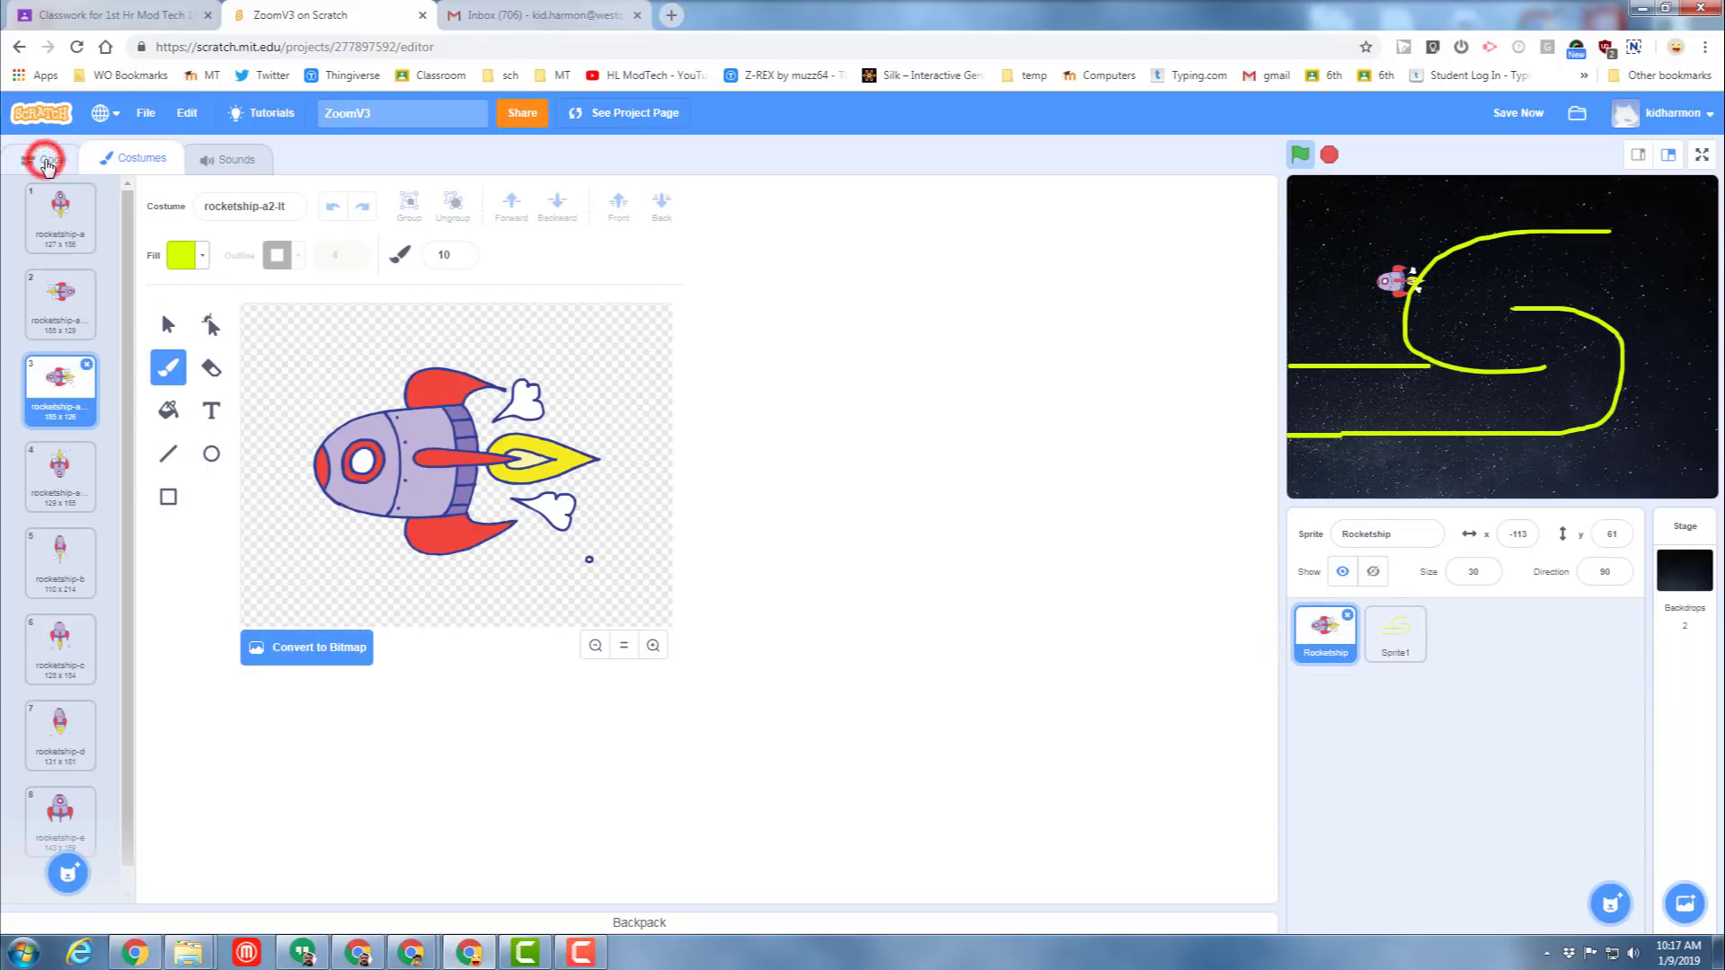
# Add 'go to x: -200 y: -76' under 'set size to 30%' in the Rocketship script.
pyautogui.click(45, 158)
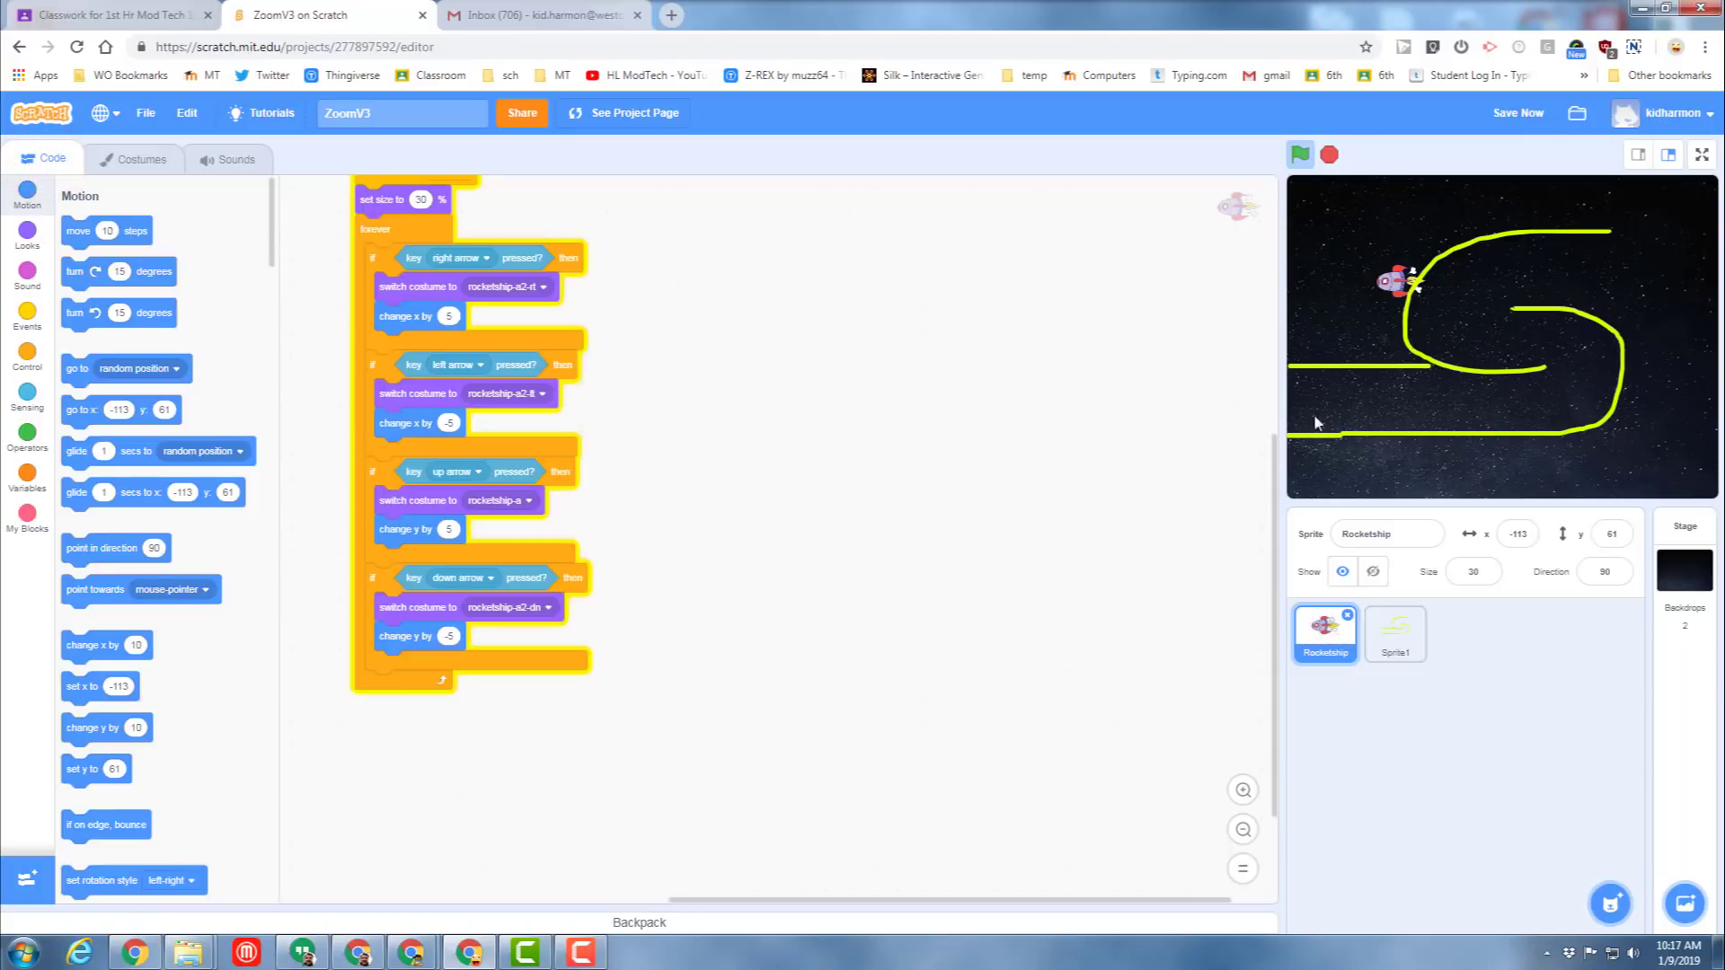
pyautogui.moveTo(1305, 328)
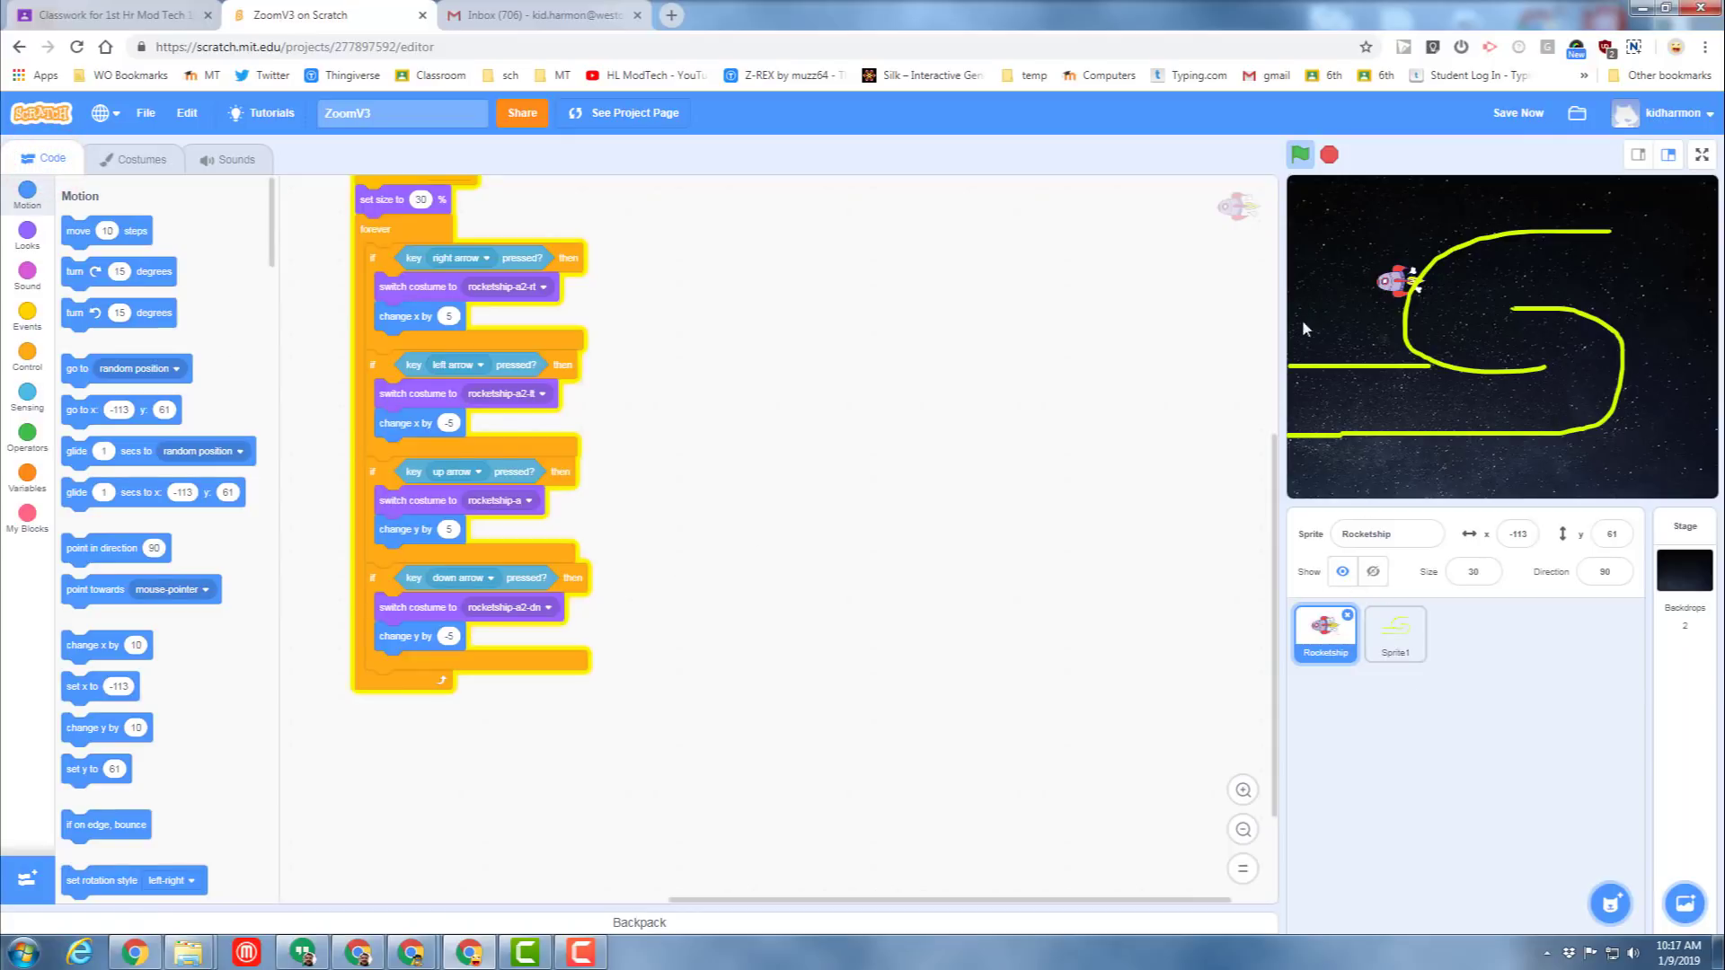
pyautogui.moveTo(333, 520)
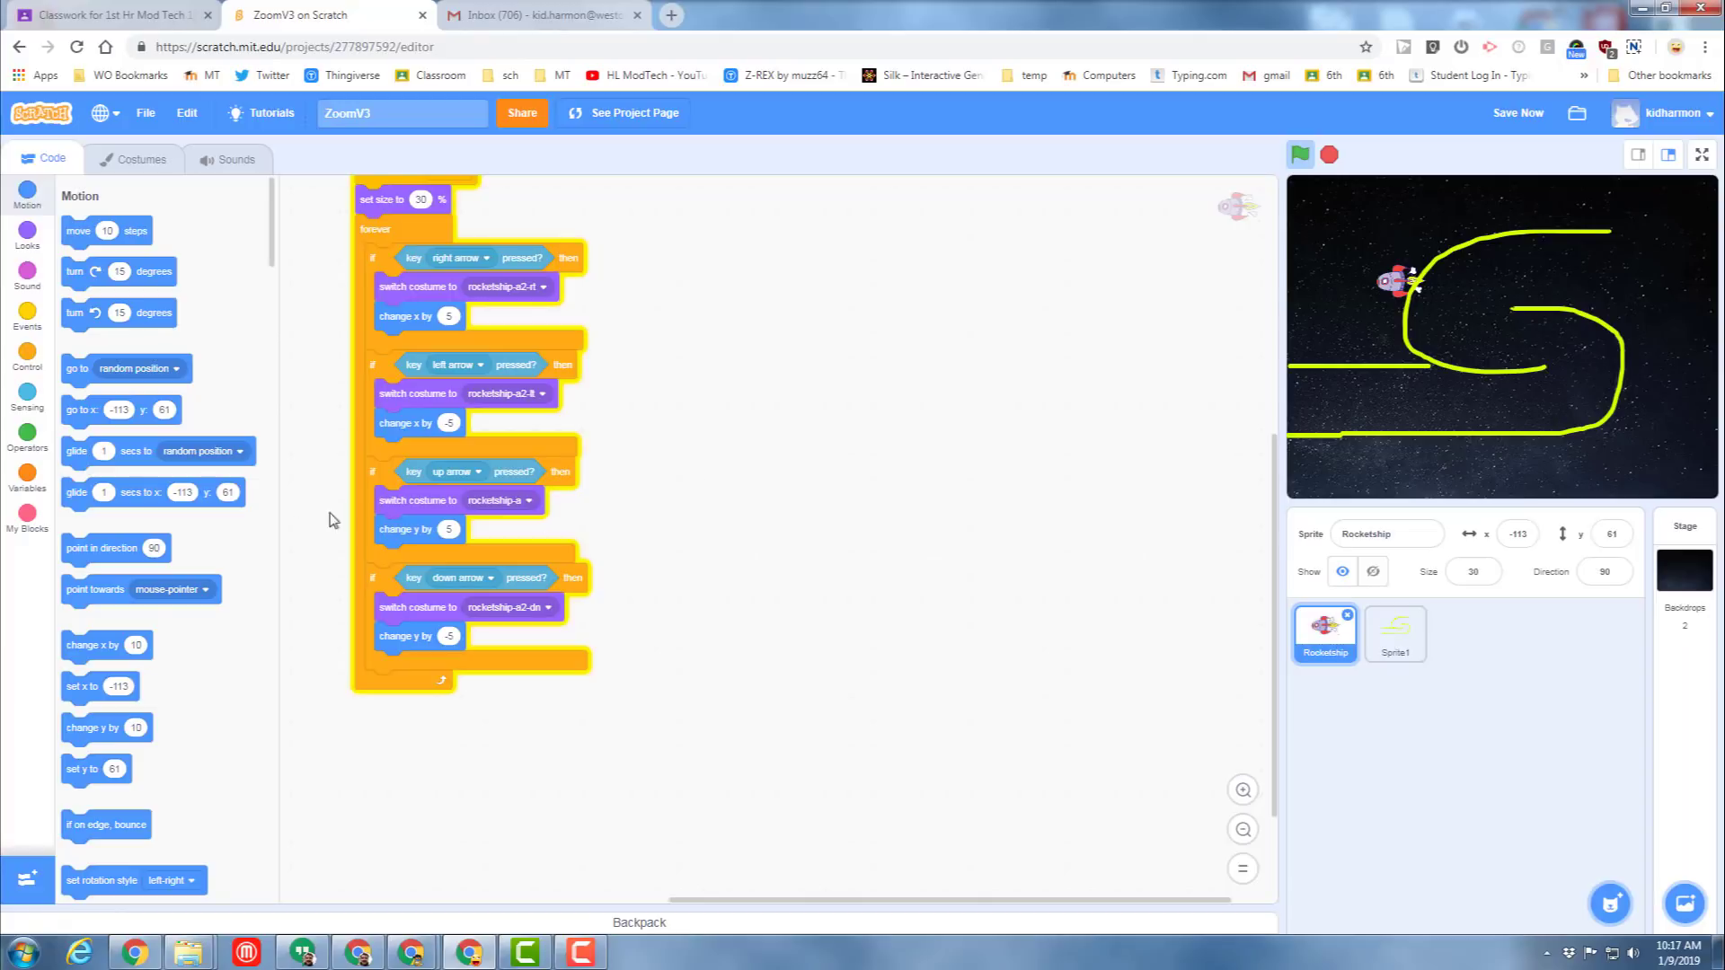
pyautogui.click(1517, 112)
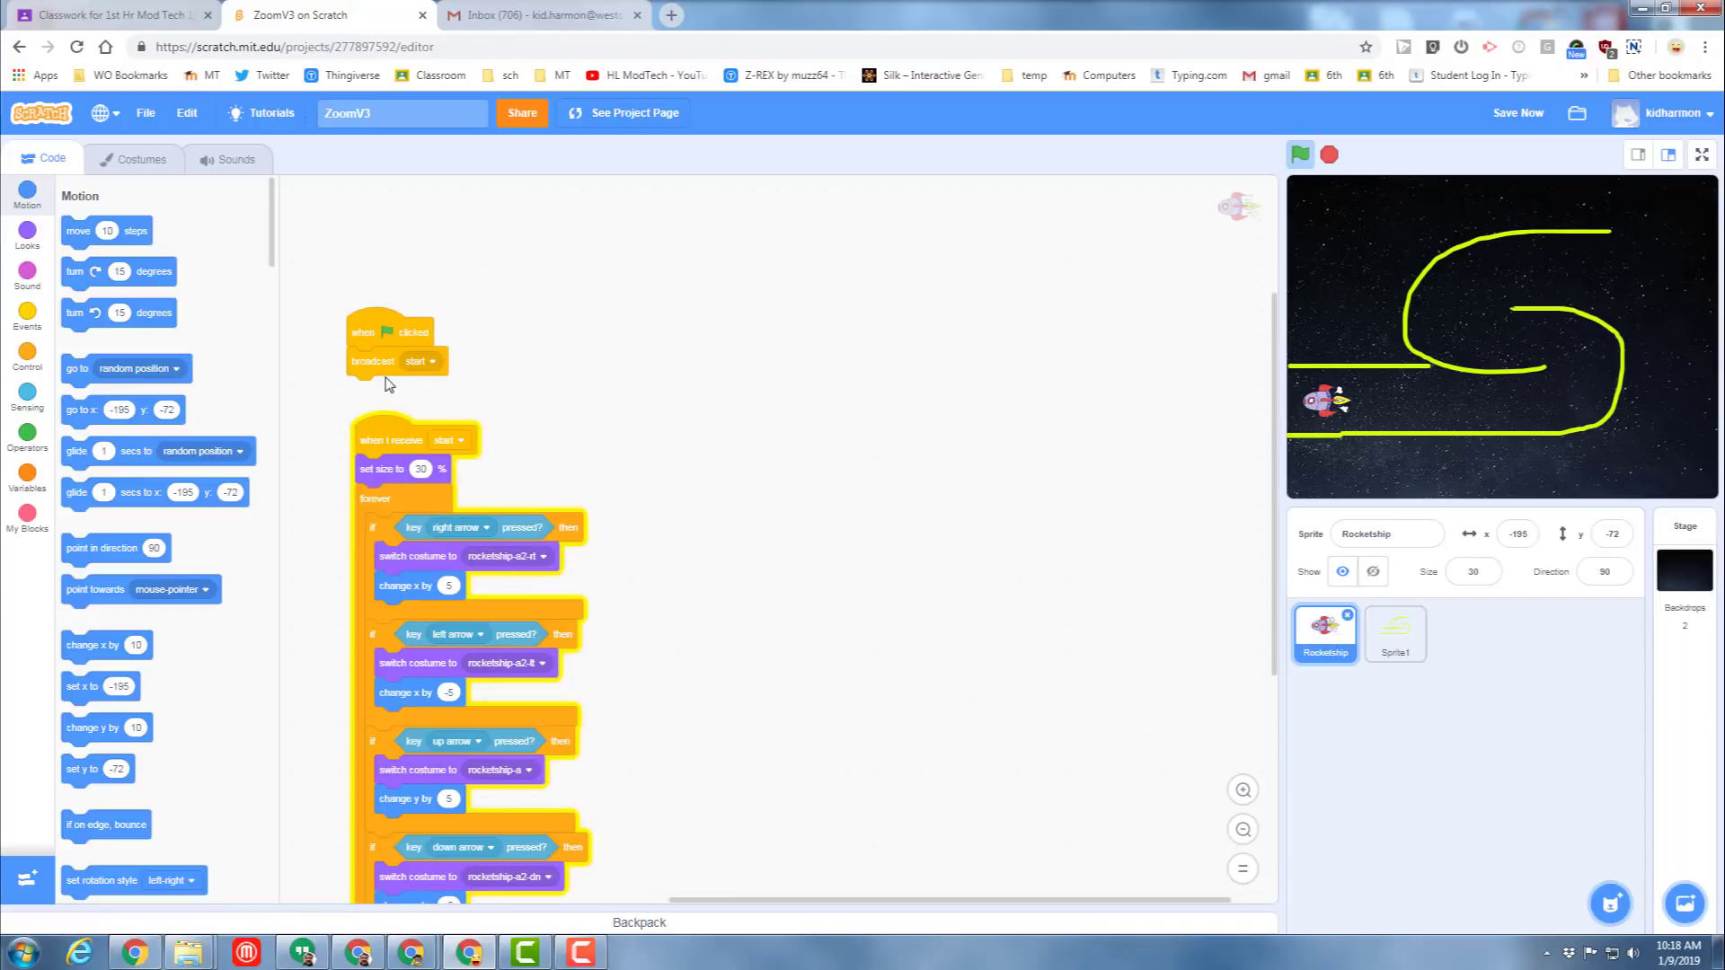
pyautogui.moveTo(376, 341)
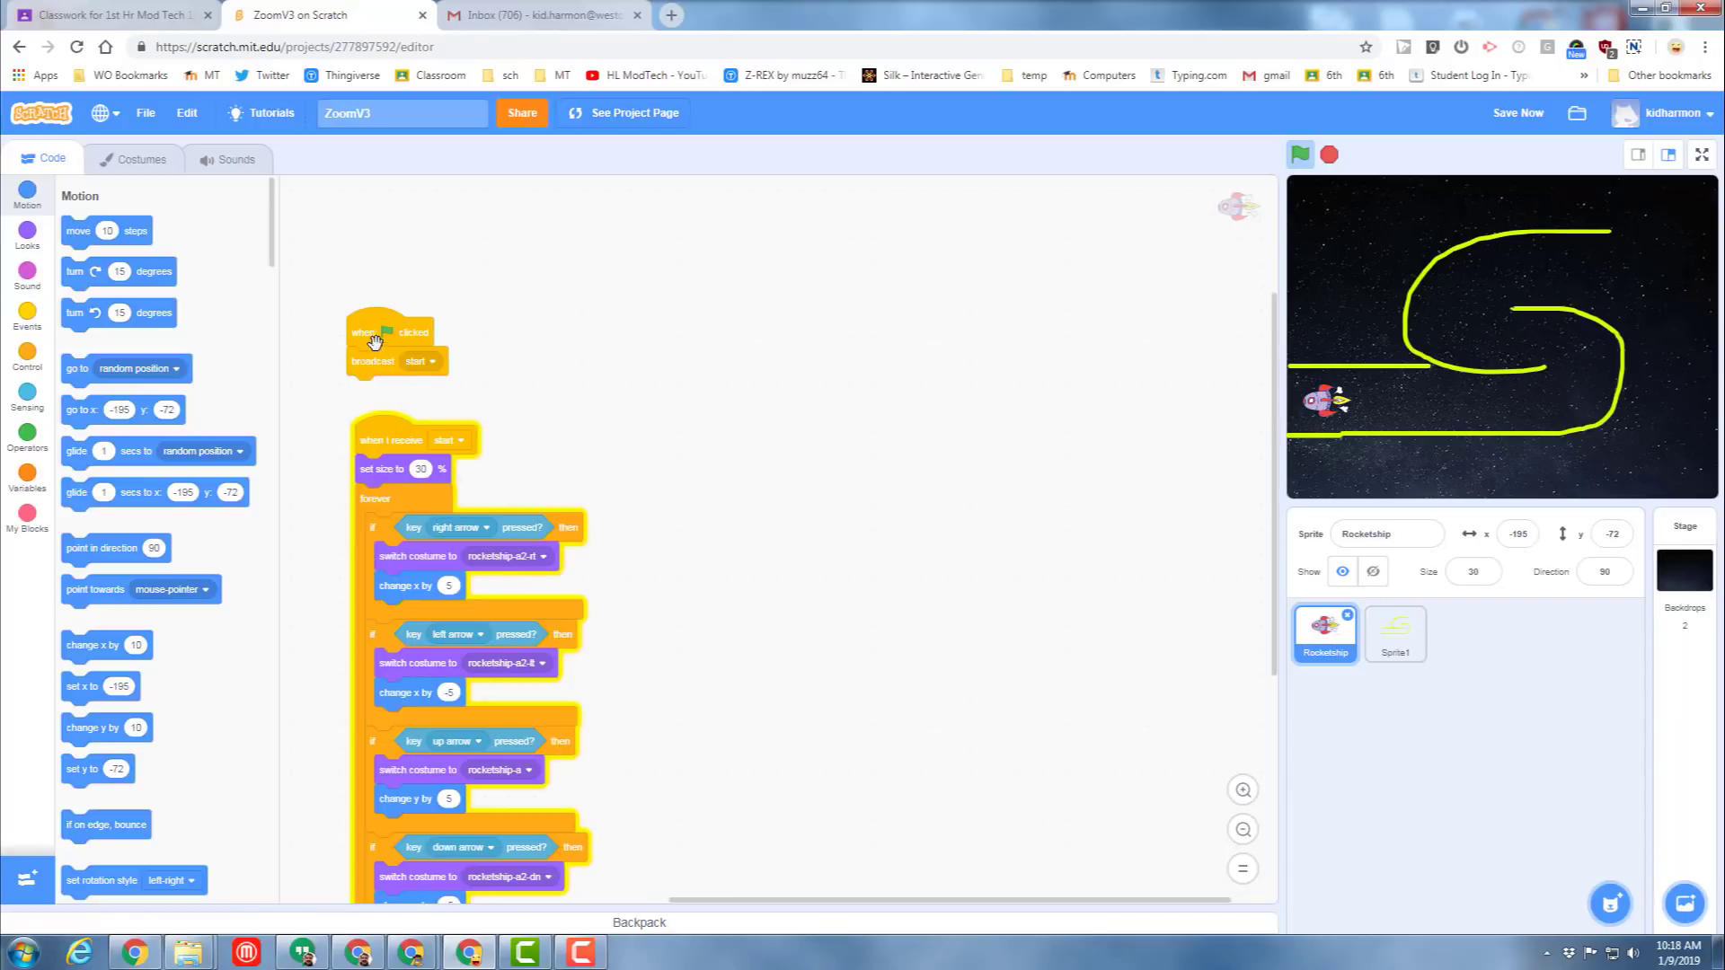
pyautogui.click(386, 471)
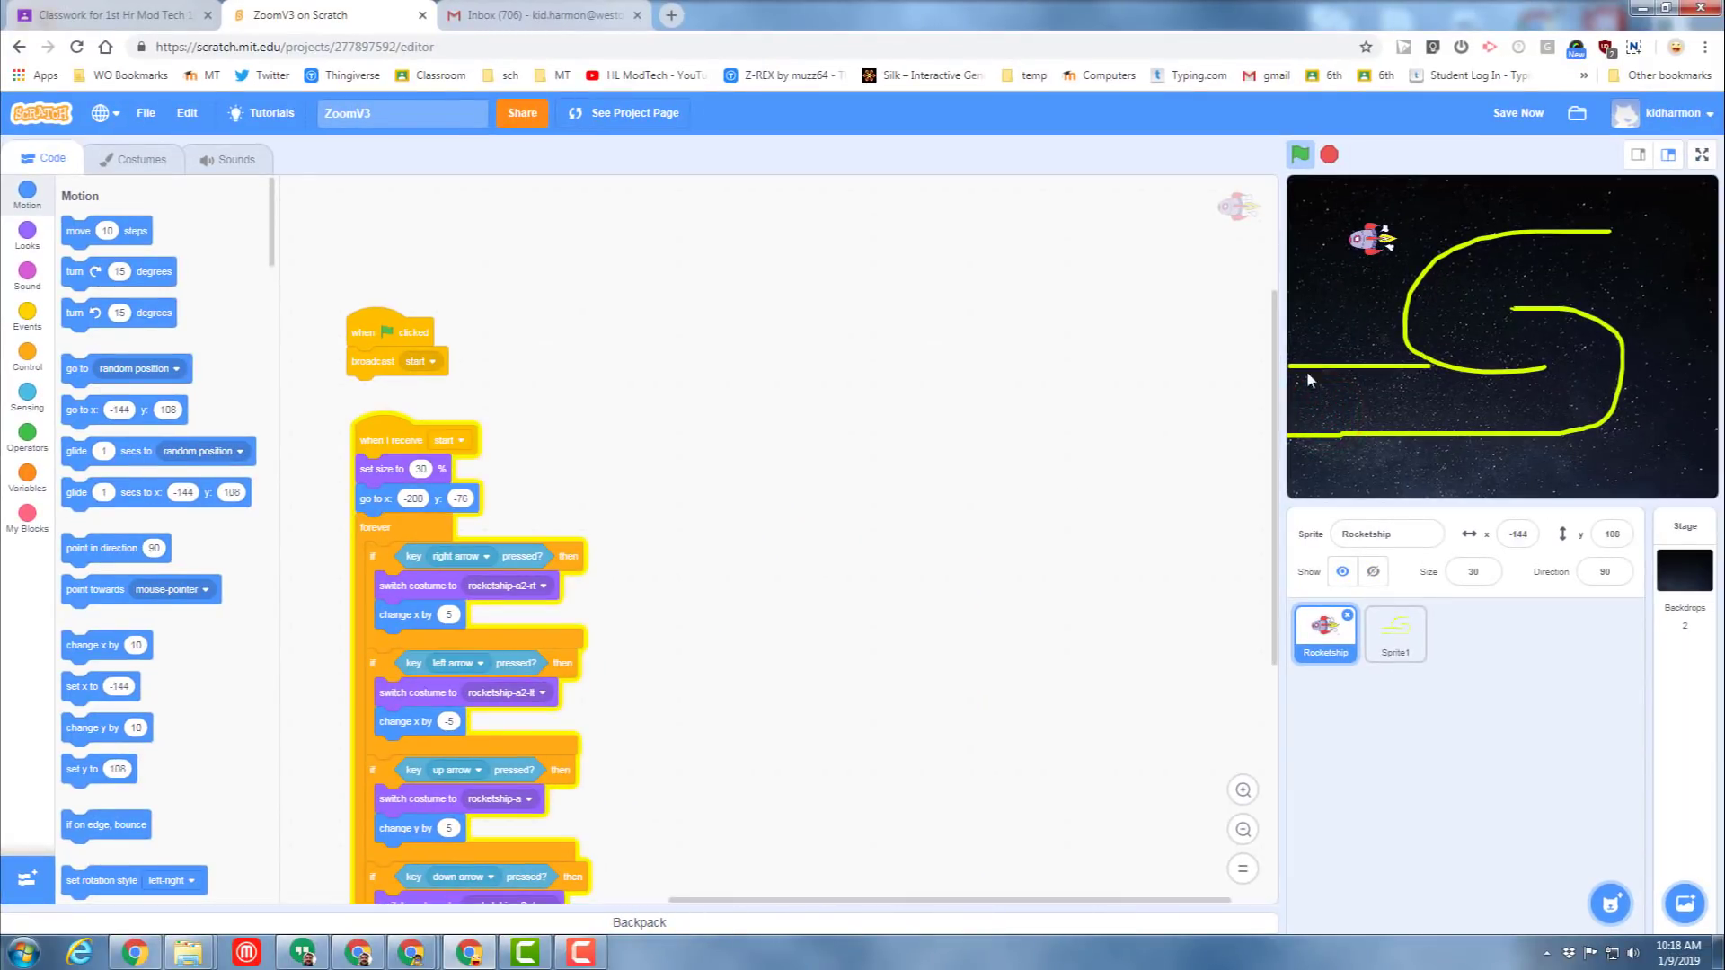
# Run the game with the green flag to check the rocket's starting position.
pyautogui.click(1299, 153)
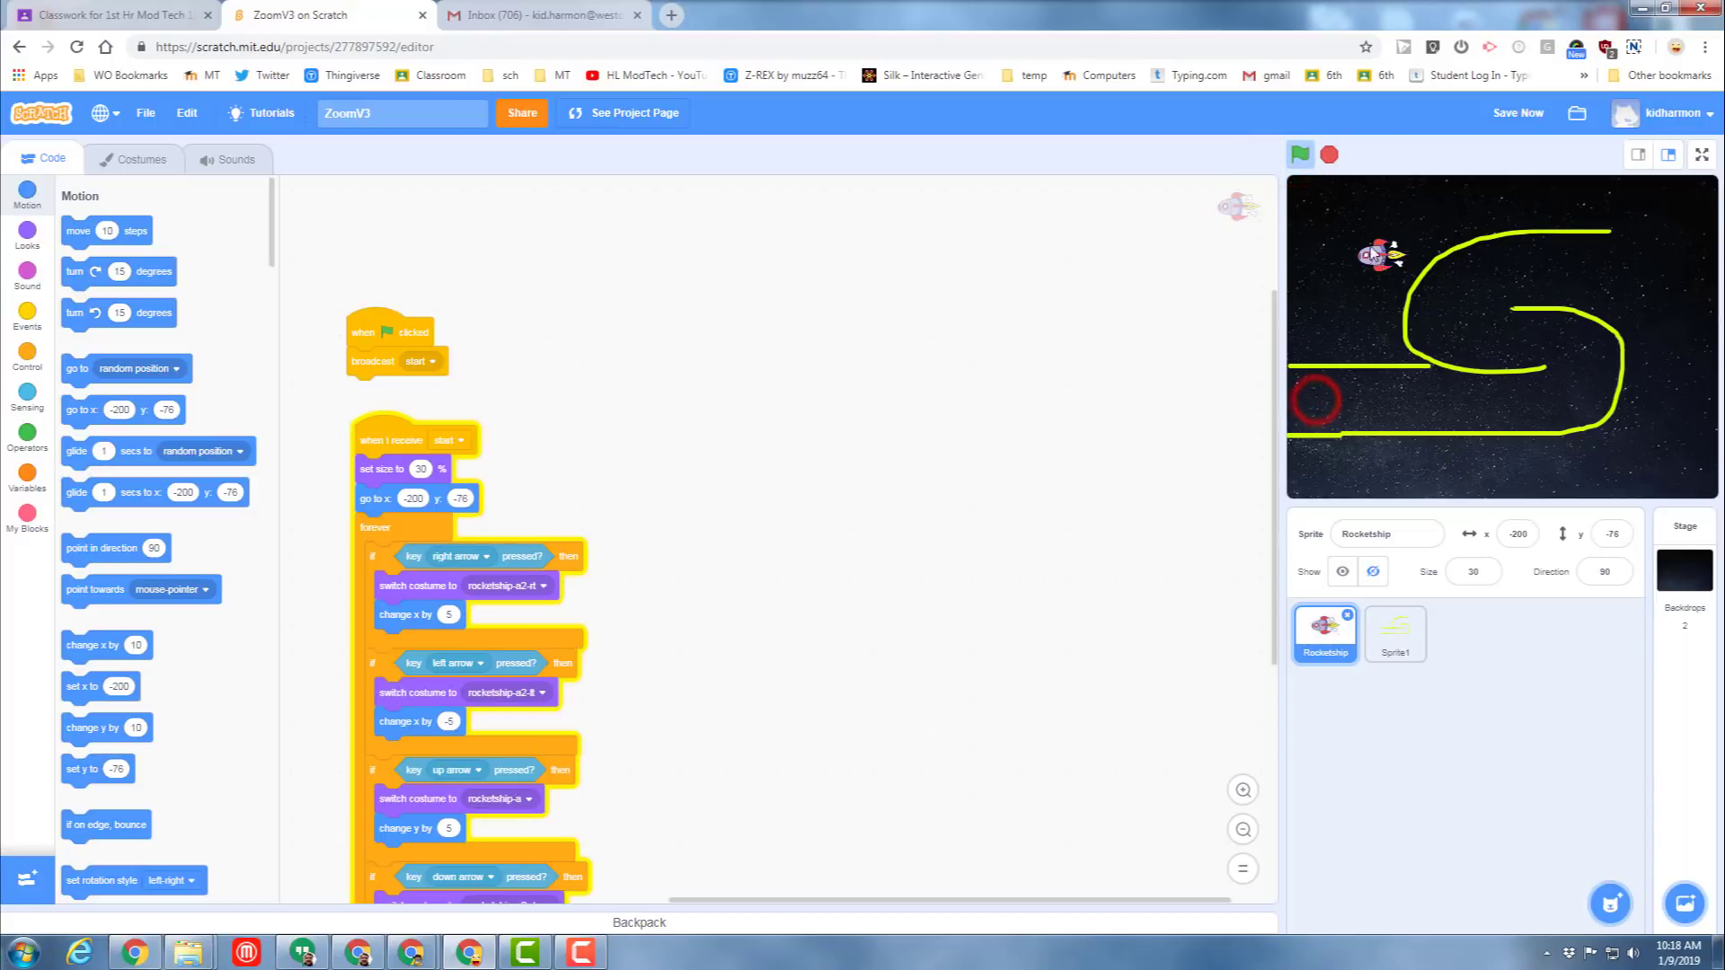
pyautogui.click(1299, 153)
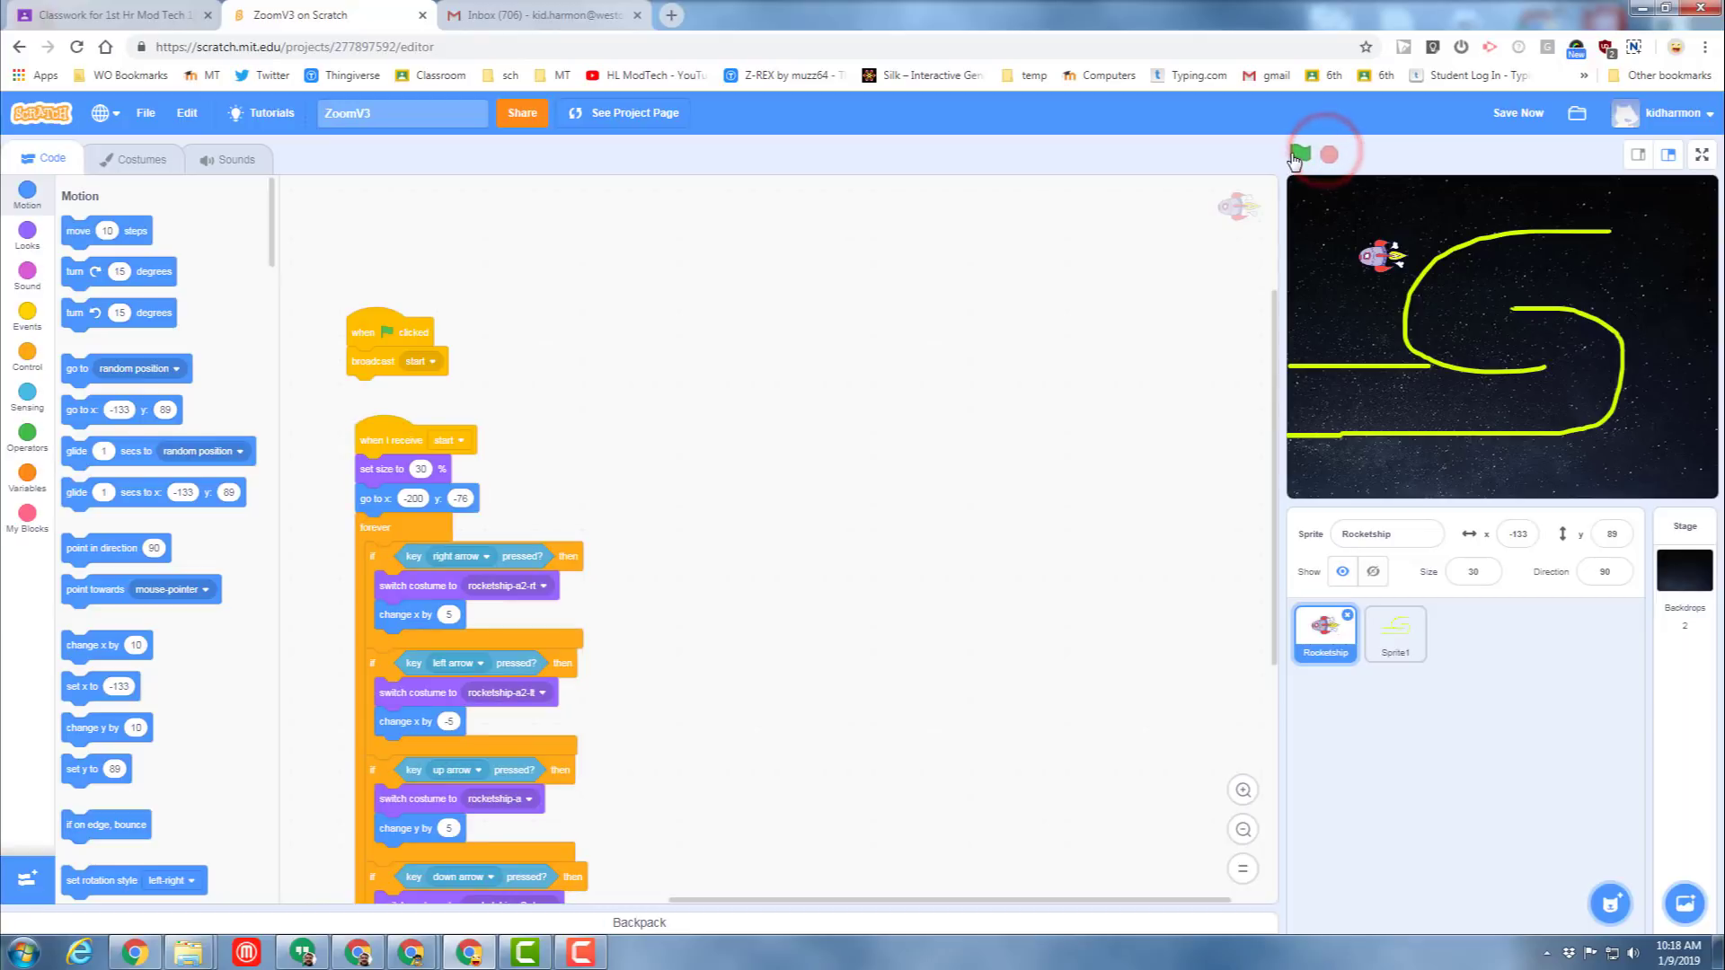
pyautogui.click(1299, 153)
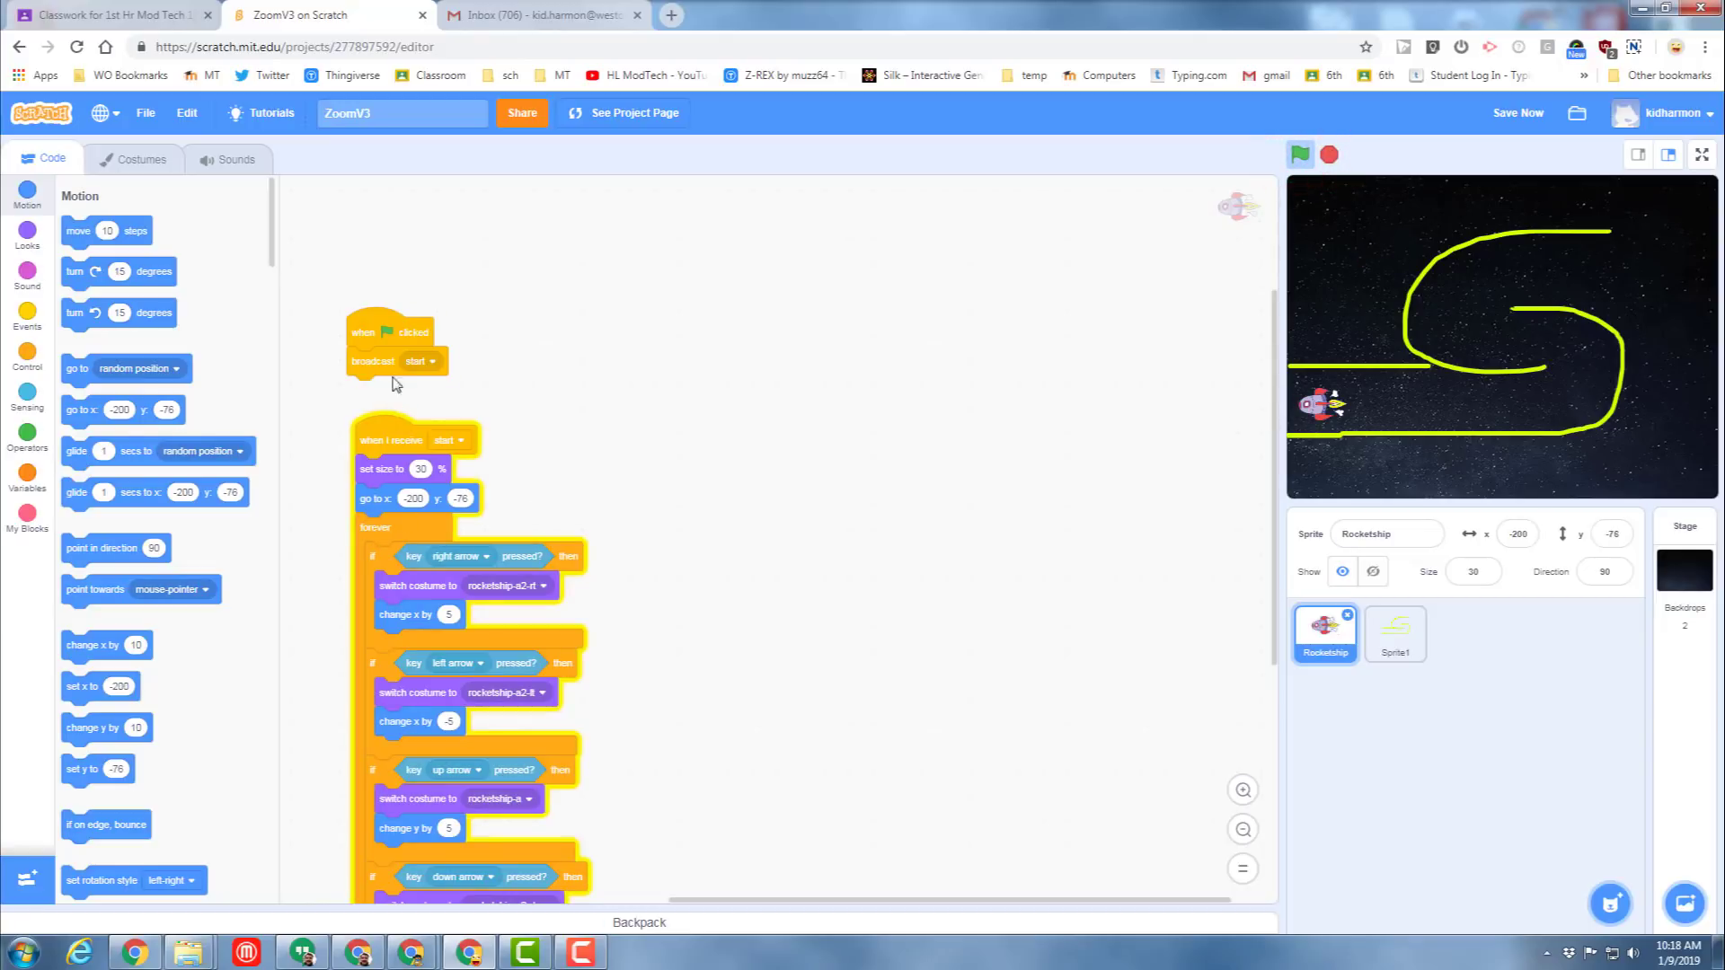
# Move the start script up and place an empty 'if then' block beside it.
pyautogui.moveTo(397, 329); pyautogui.dragTo(396, 215)
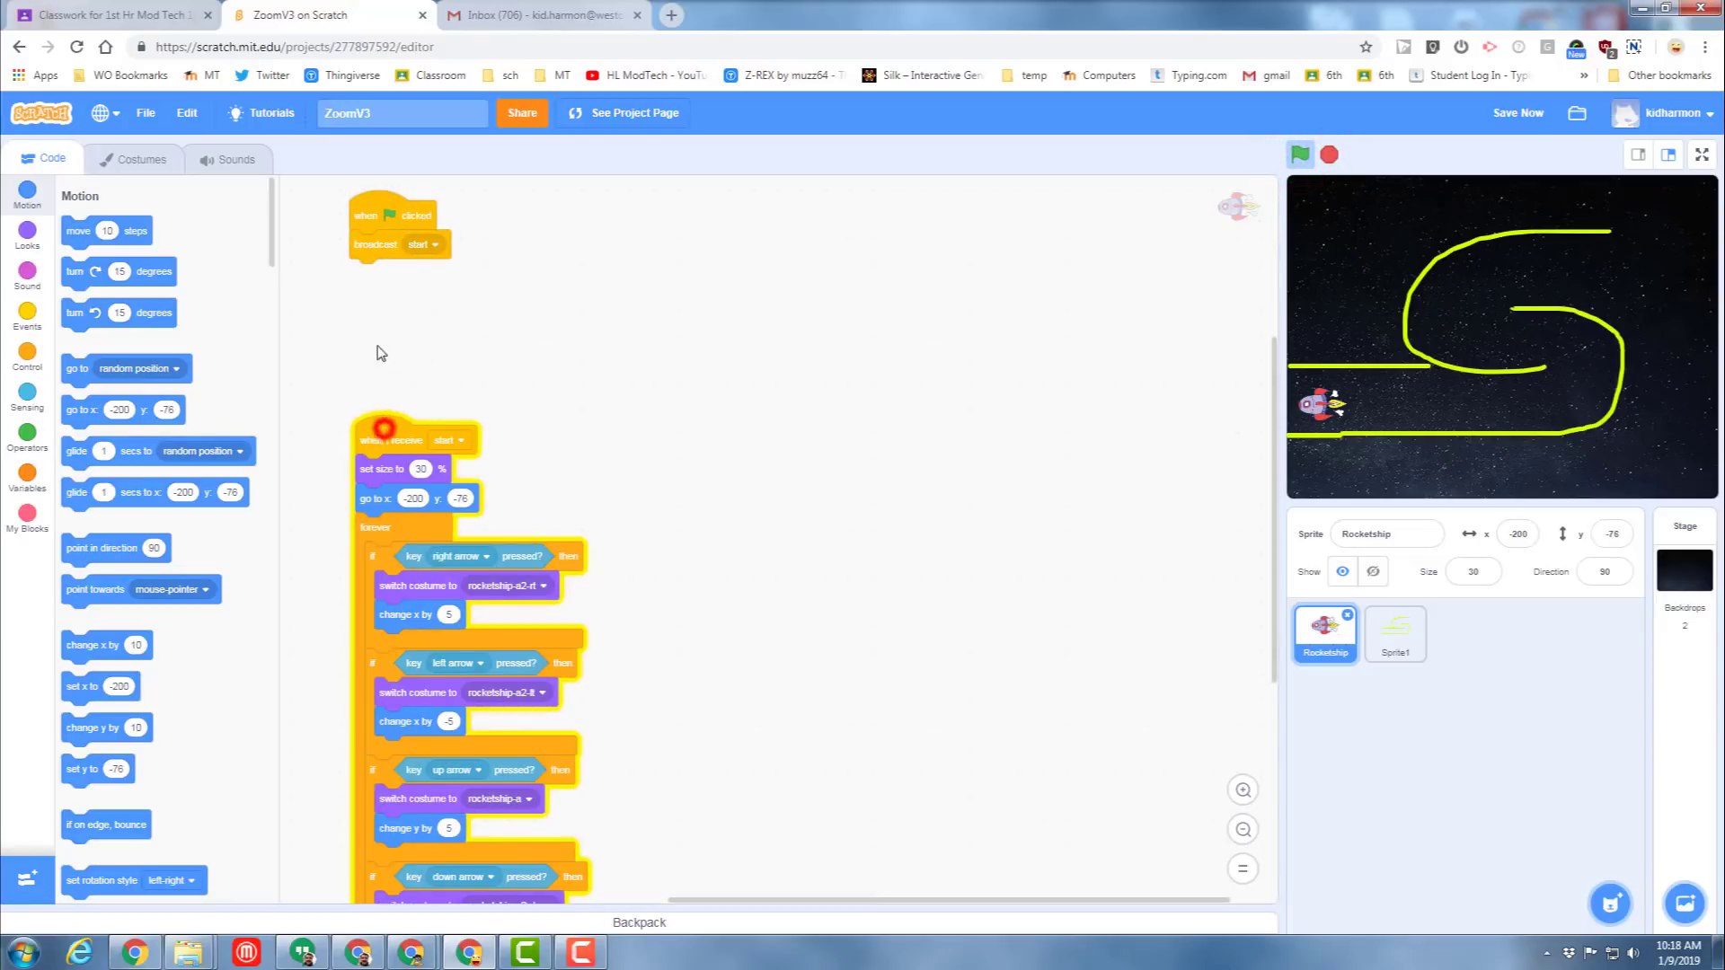
pyautogui.click(26, 352)
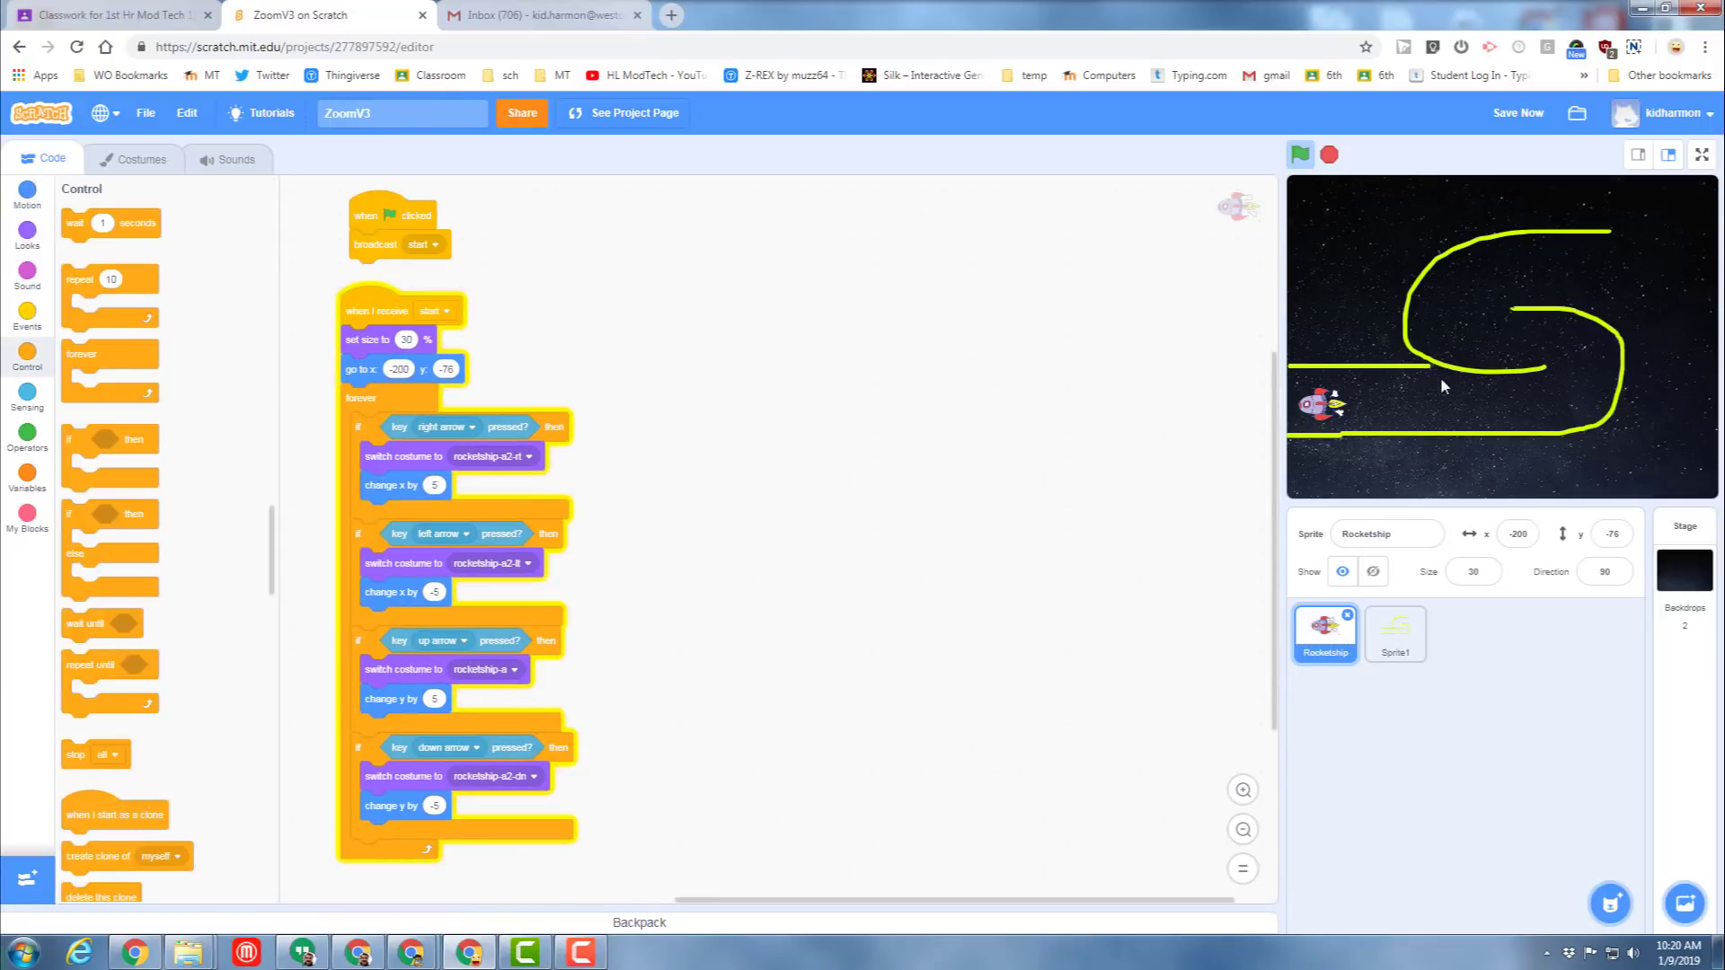
pyautogui.moveTo(82, 446)
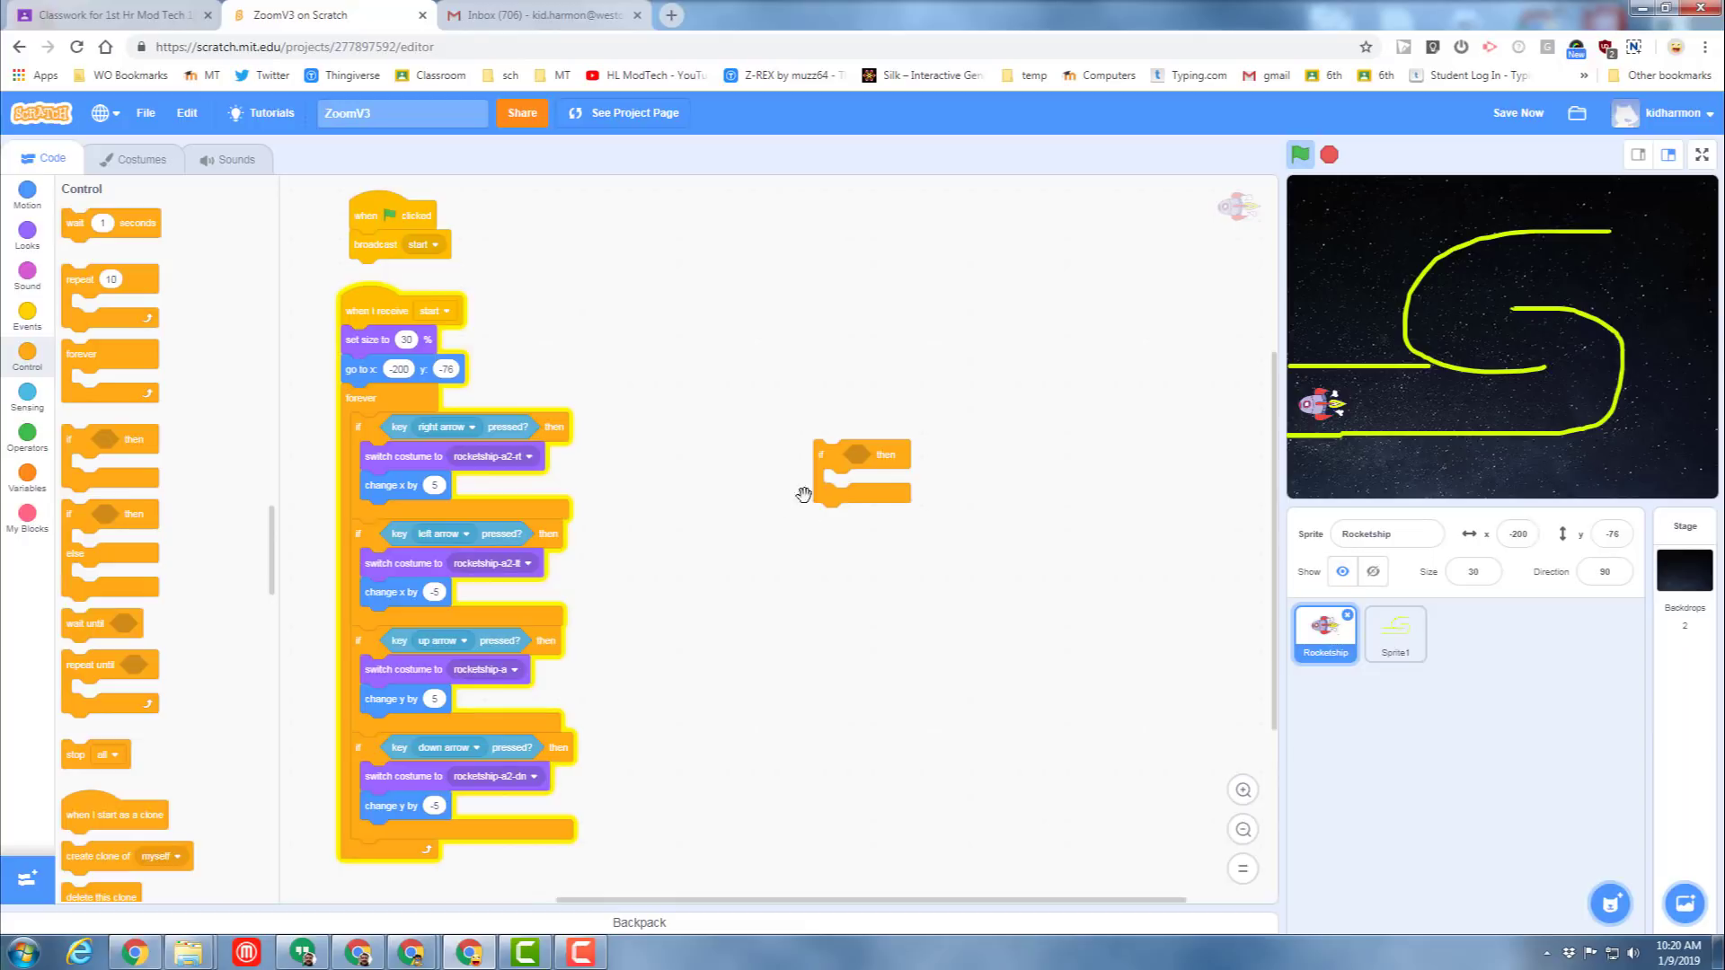
# Give the if block a 'touching color' check set to the track's yellow.
pyautogui.click(27, 393)
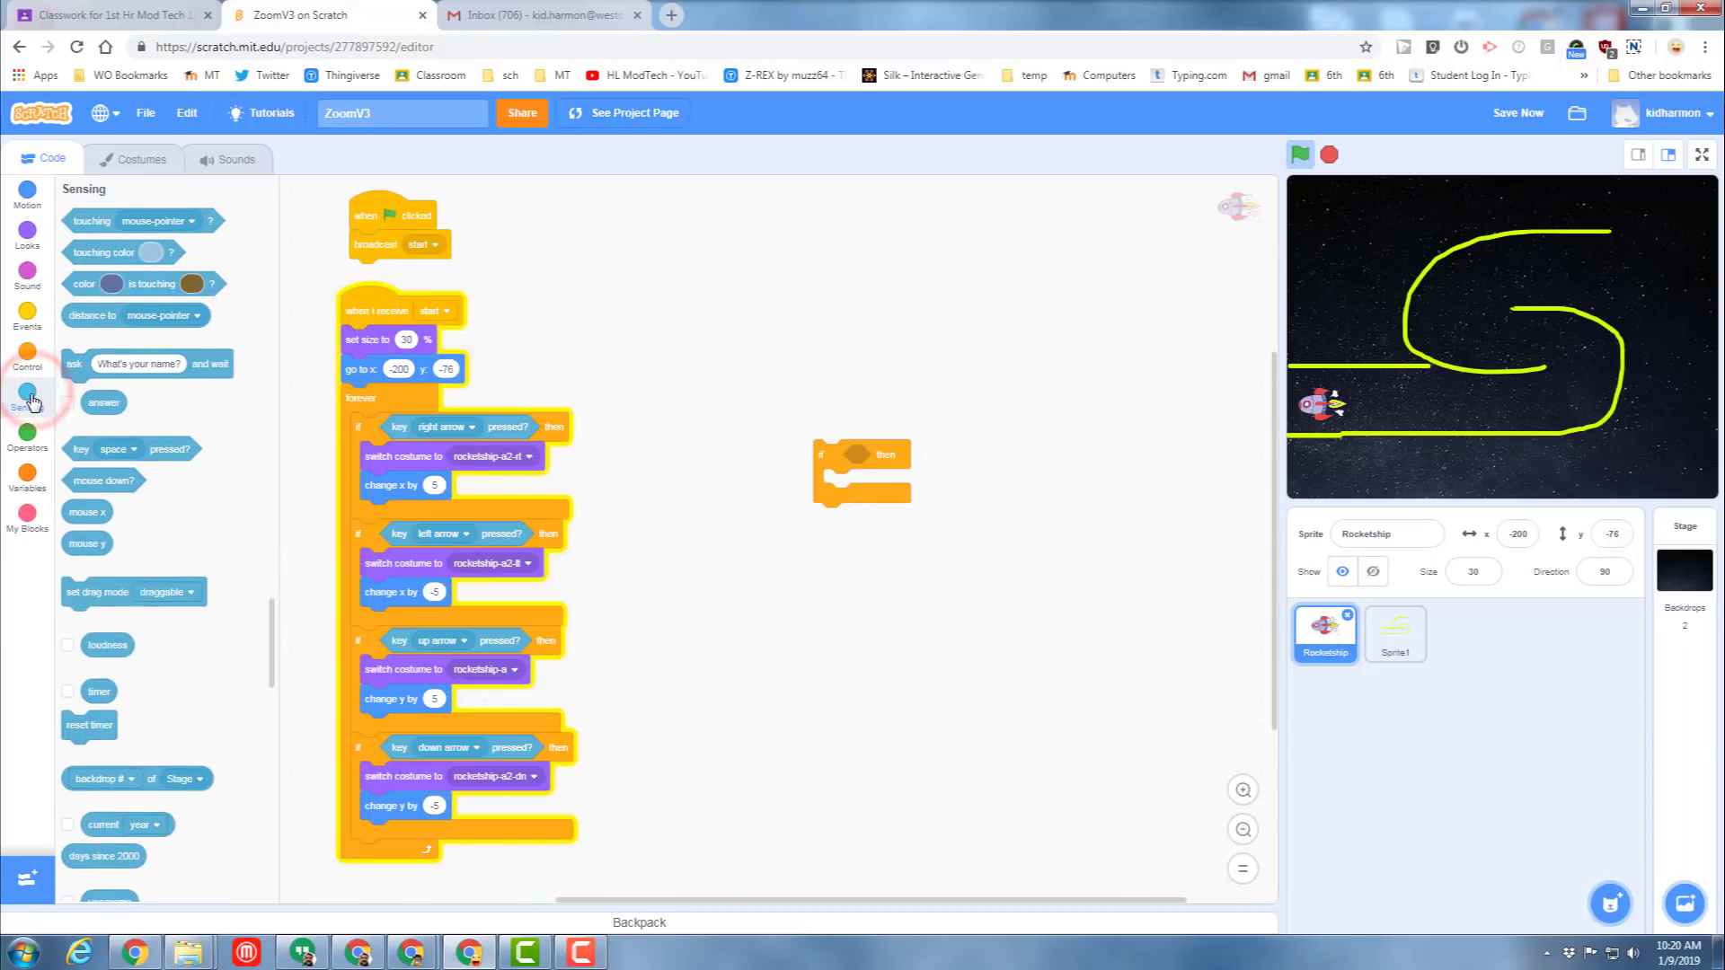
pyautogui.scroll(3)
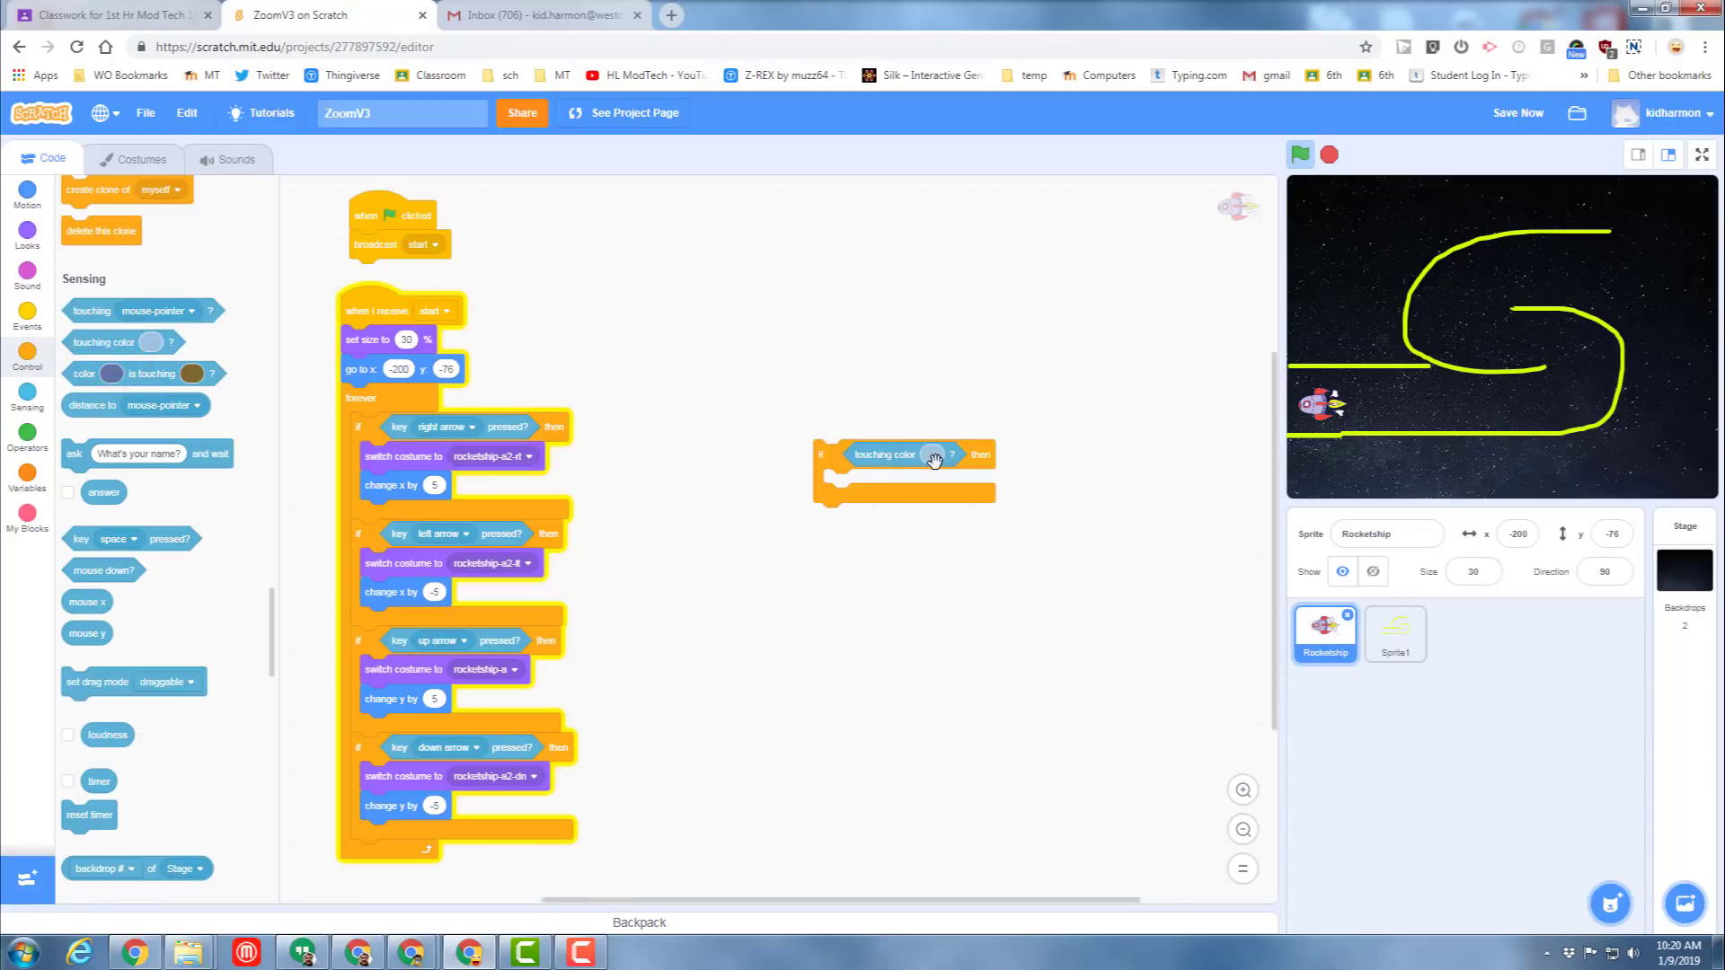
pyautogui.click(932, 455)
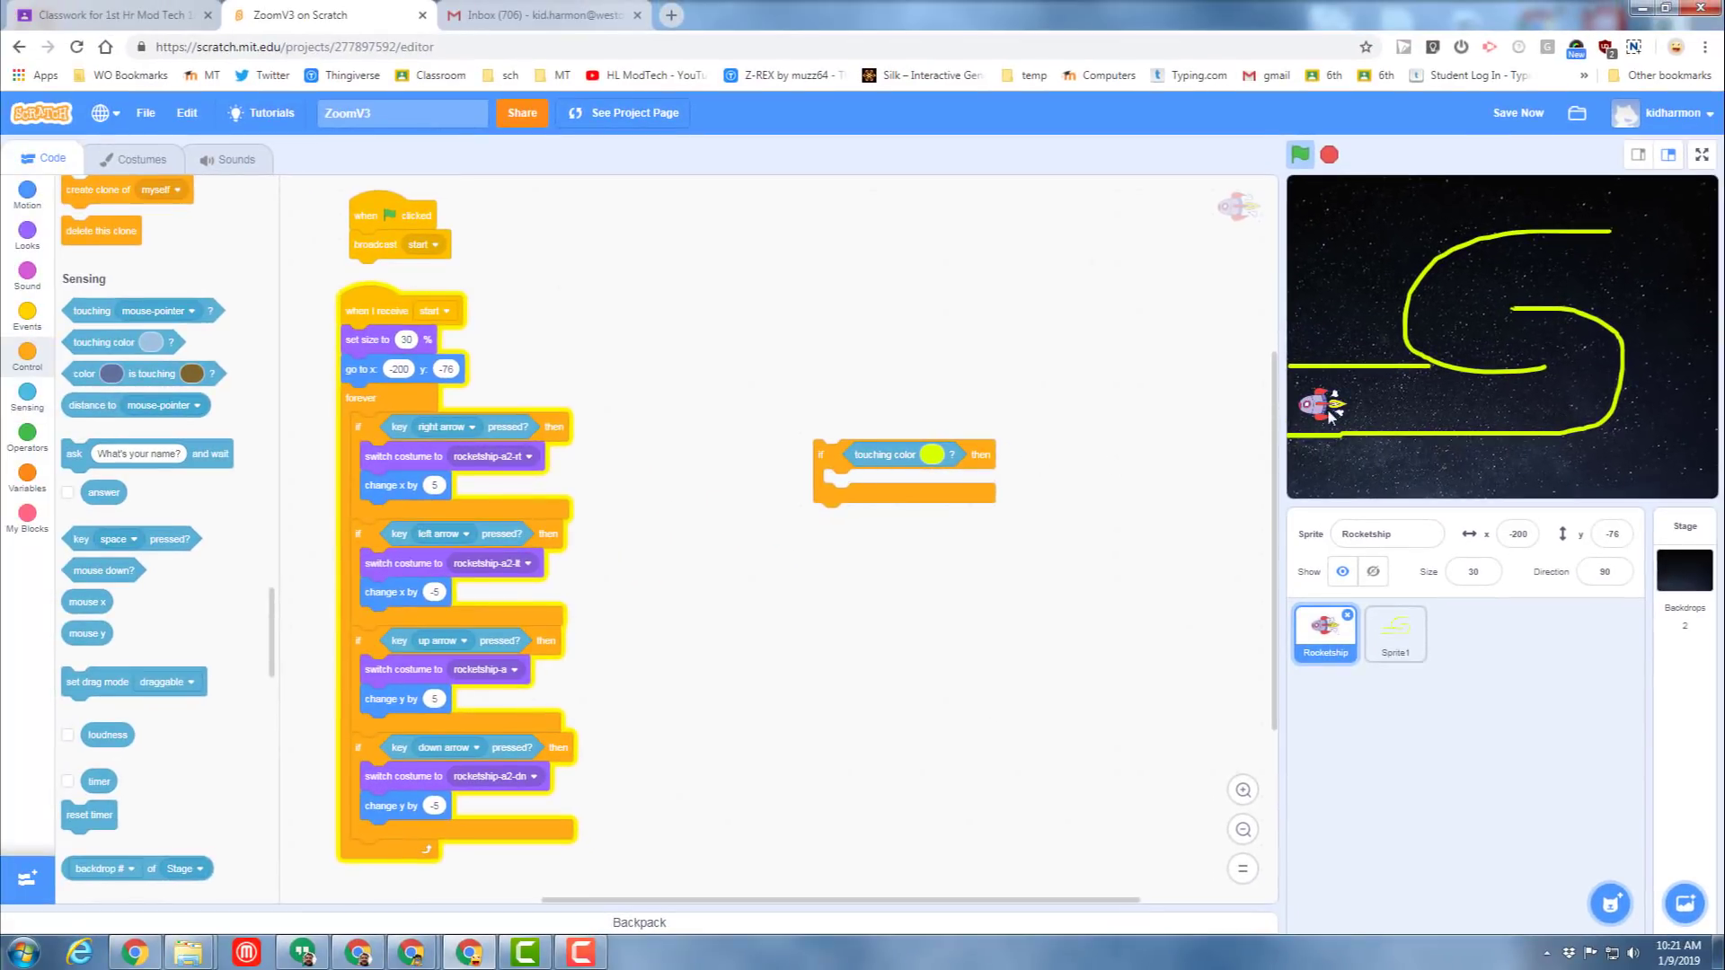
pyautogui.moveTo(241, 503)
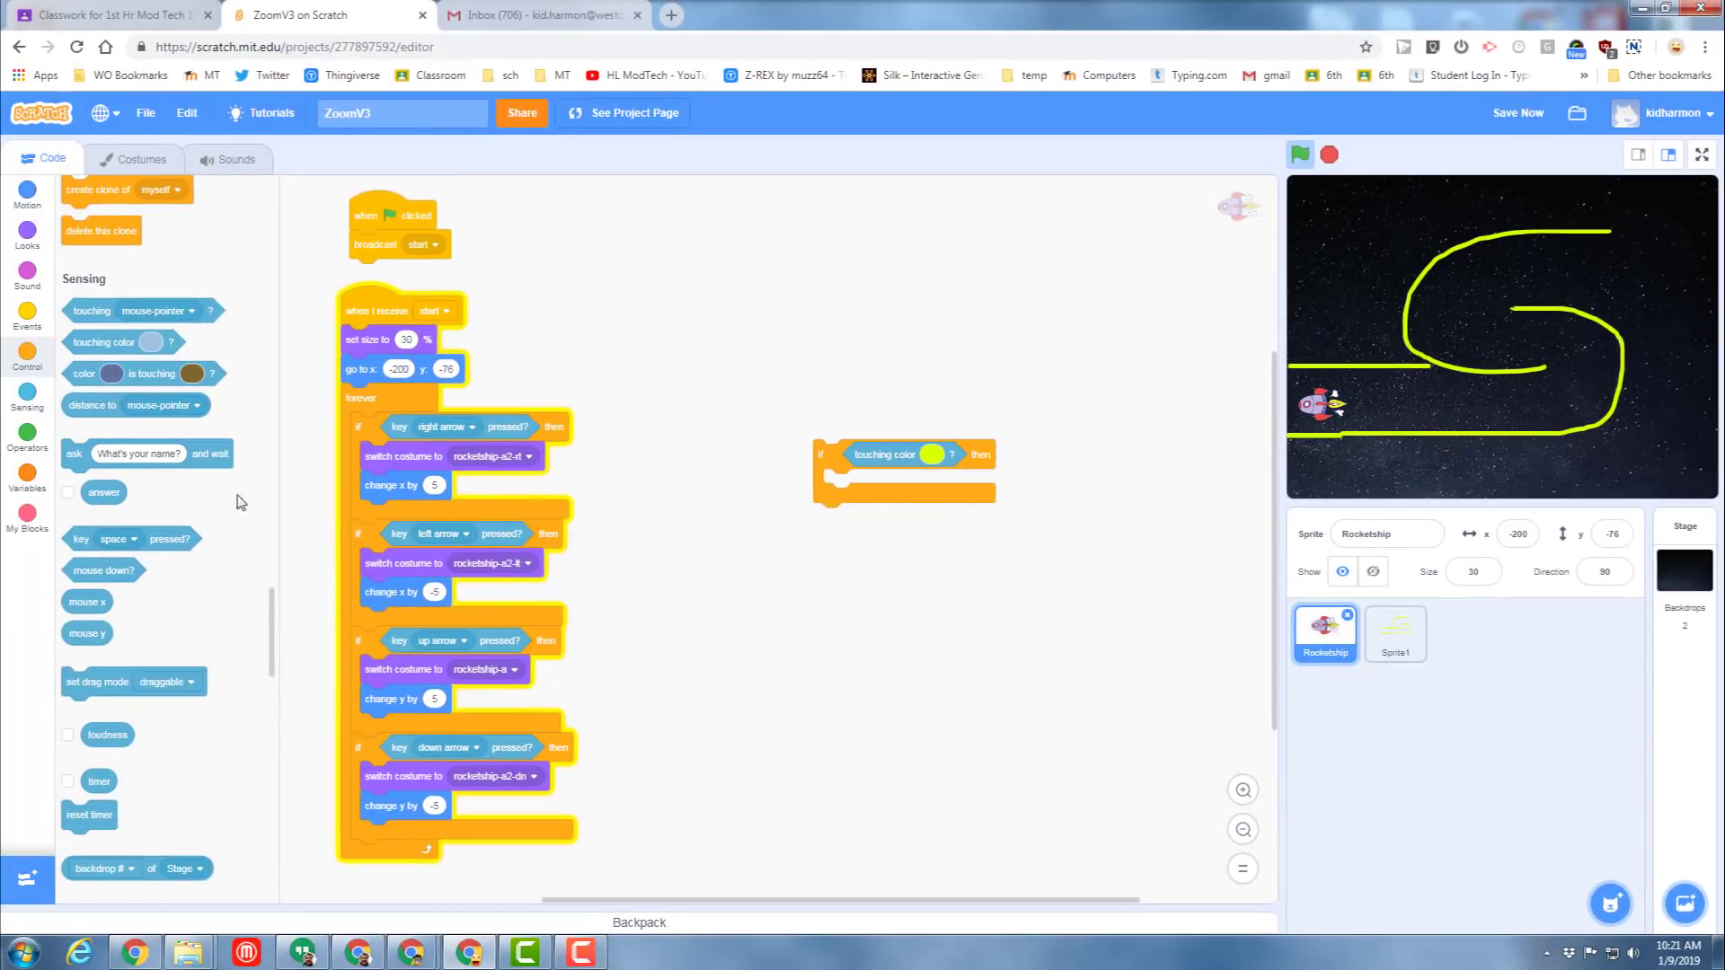
pyautogui.moveTo(50, 327)
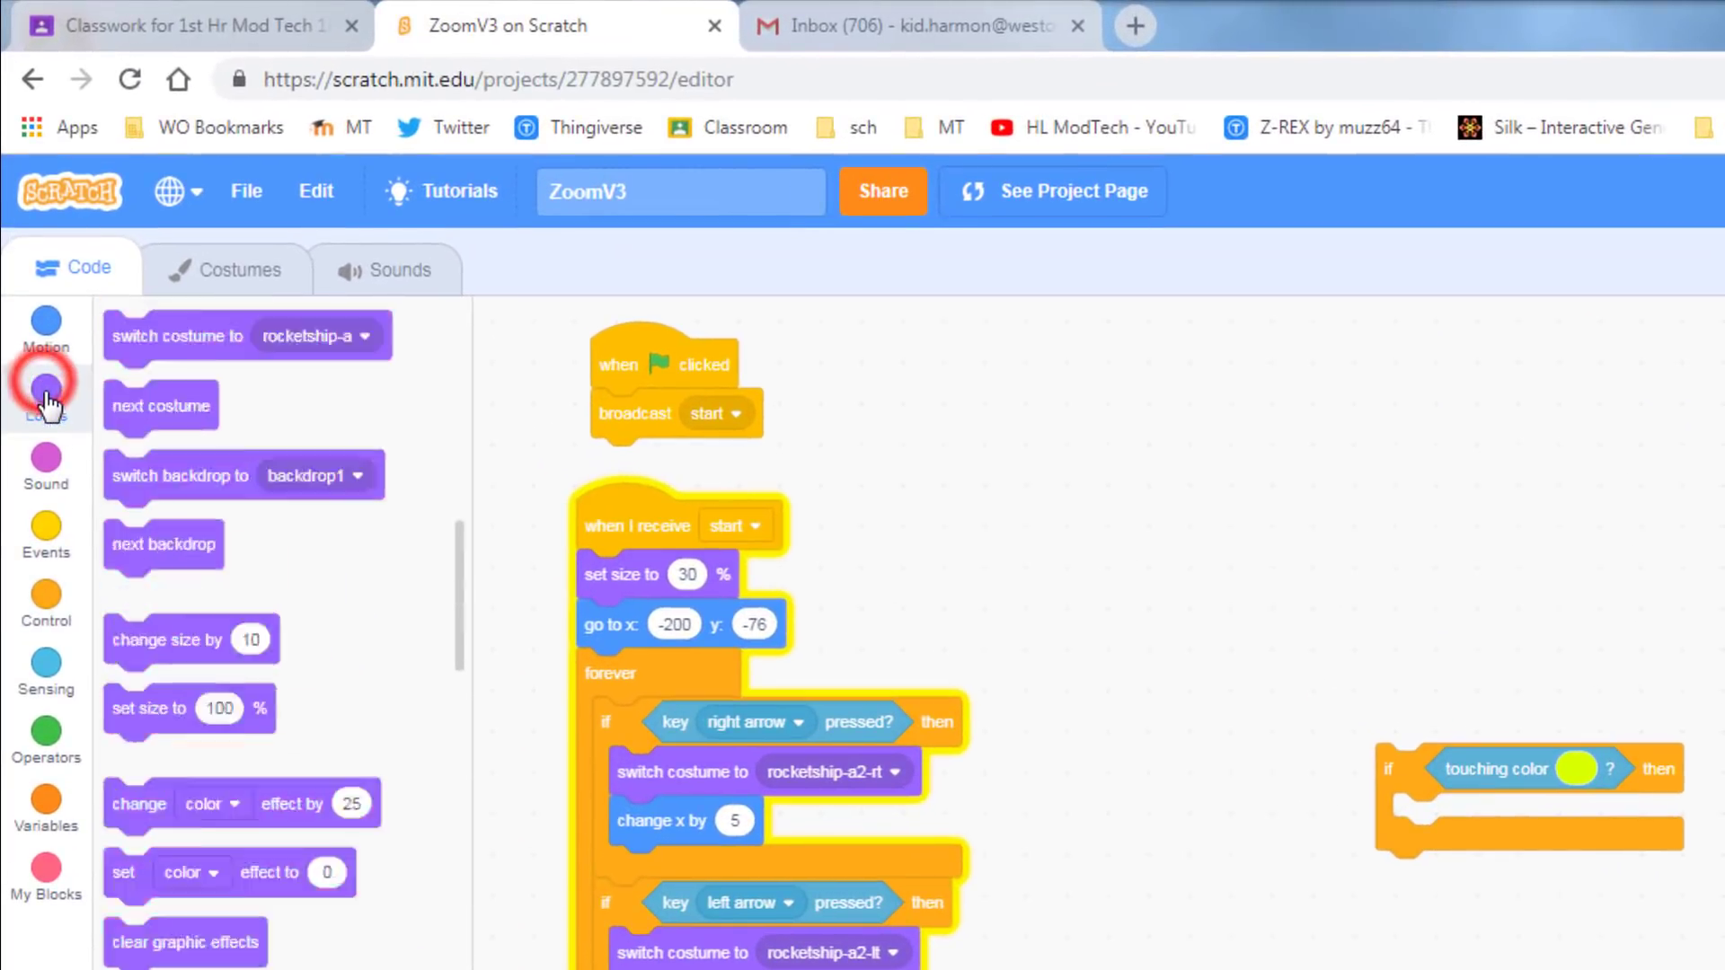
pyautogui.click(45, 380)
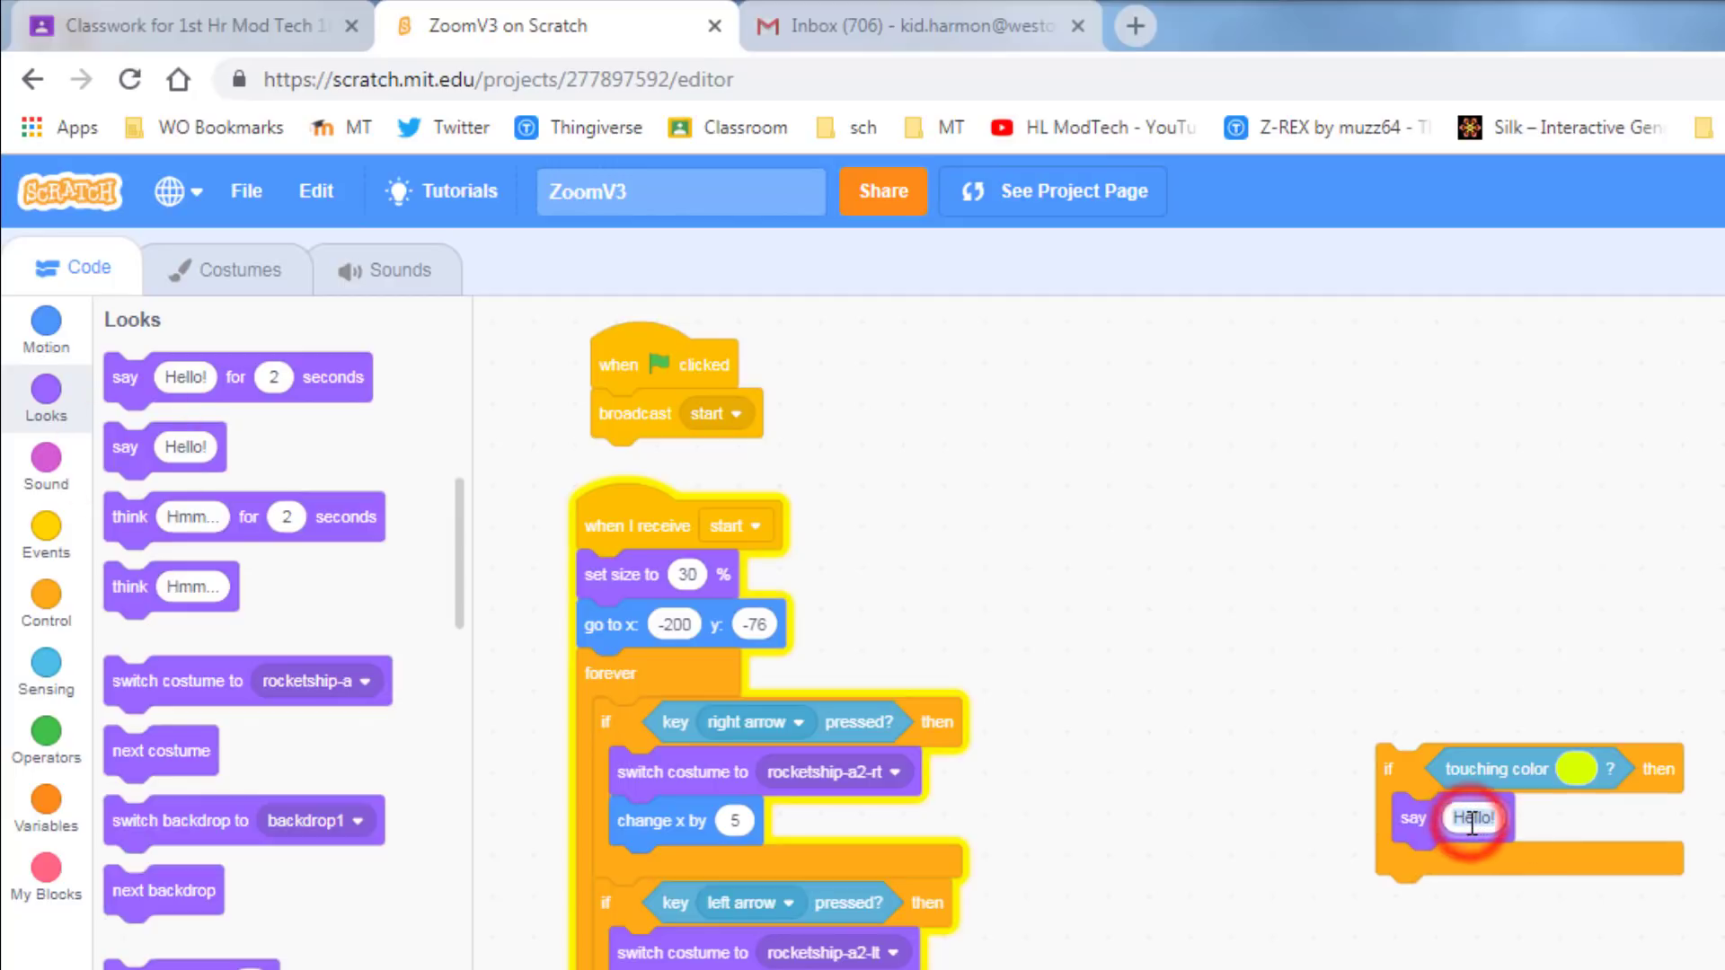
# Change the say block to 'ouch!' and add 'go to x: -197 y: -75' below it.
pyautogui.write('ouch!')
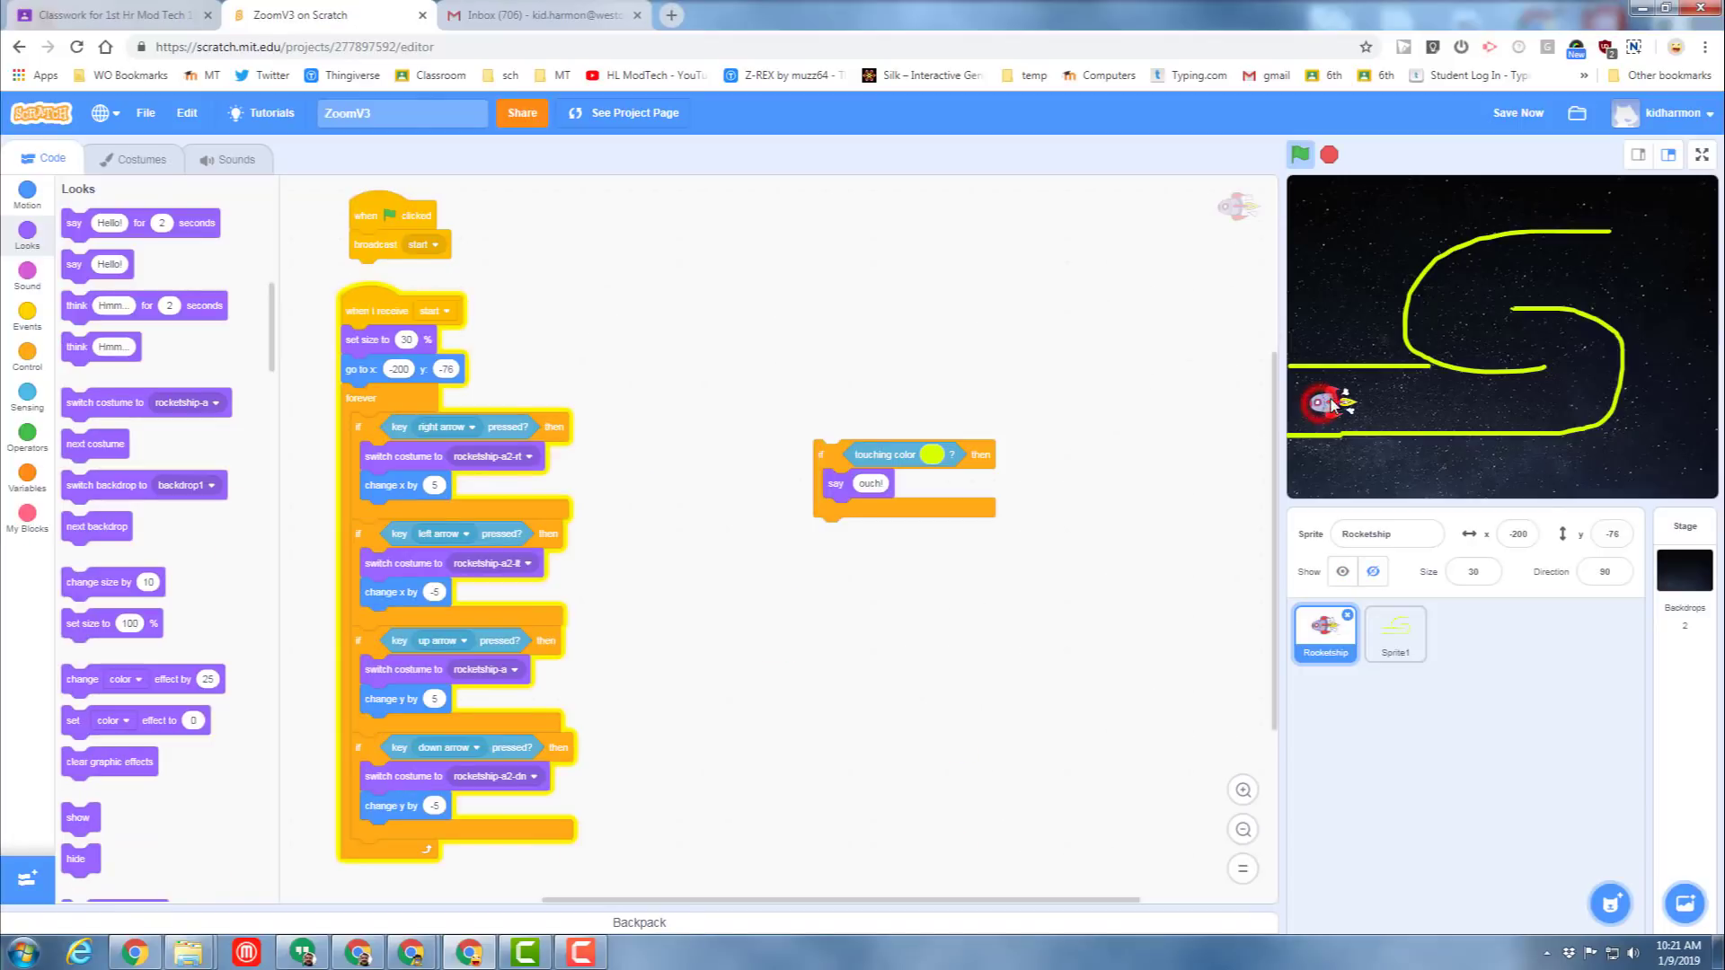
pyautogui.click(26, 195)
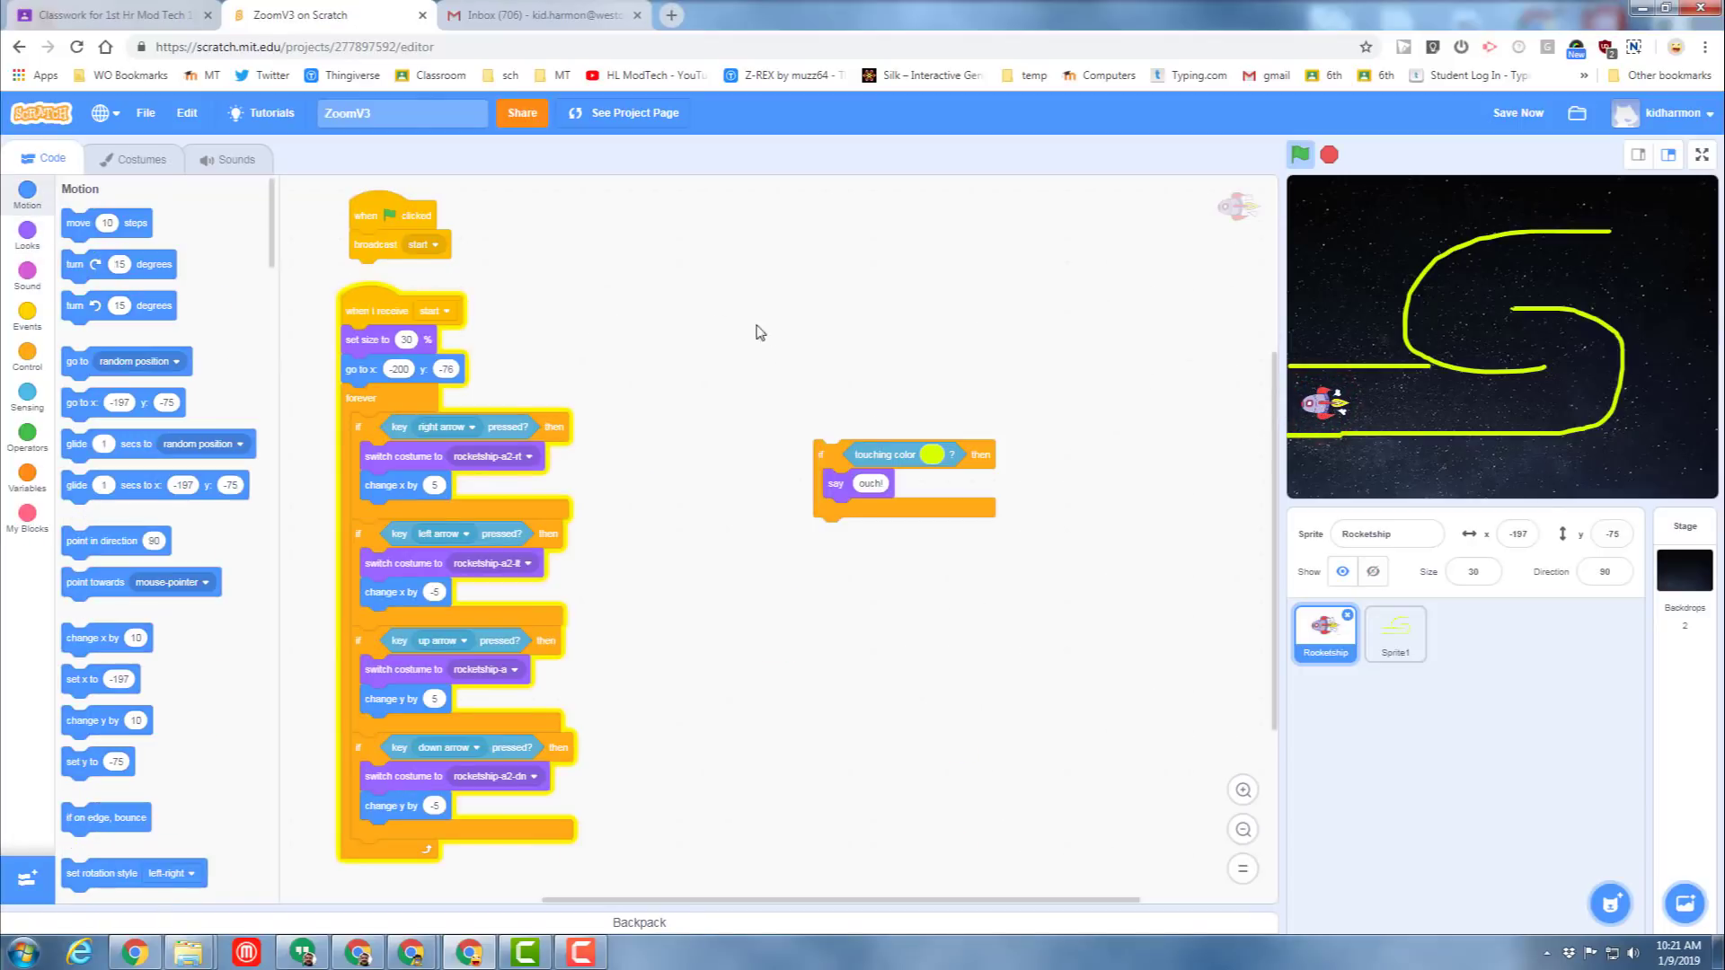
pyautogui.moveTo(87, 368)
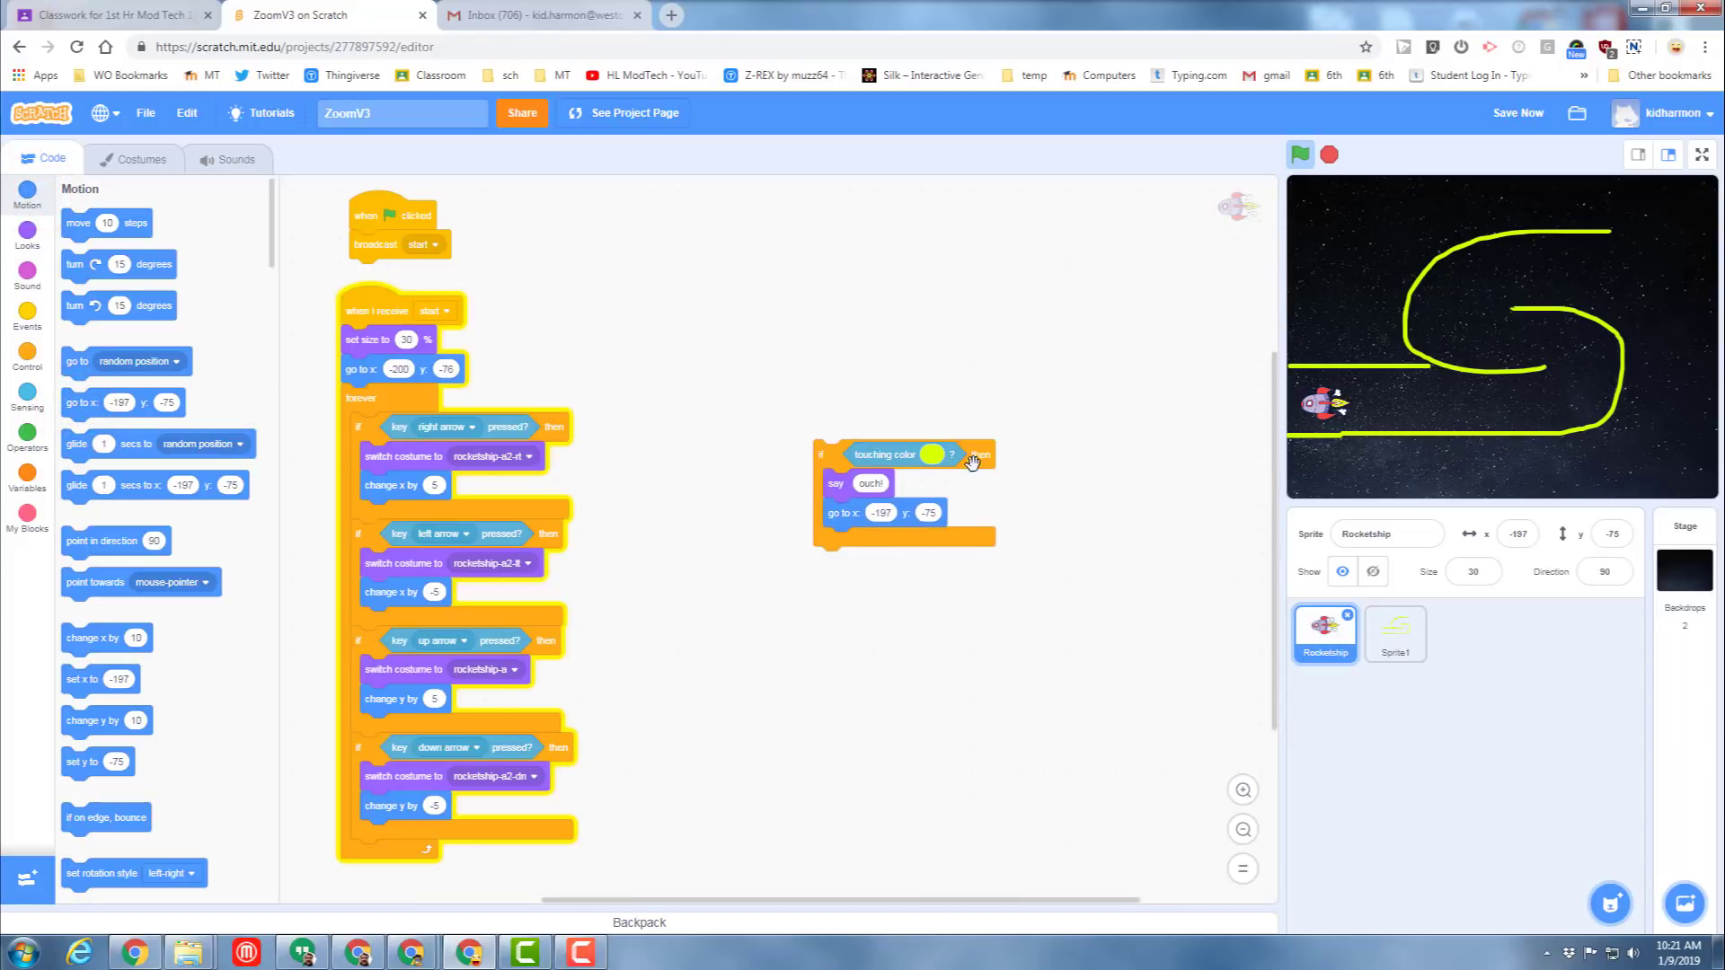
pyautogui.moveTo(1548, 261)
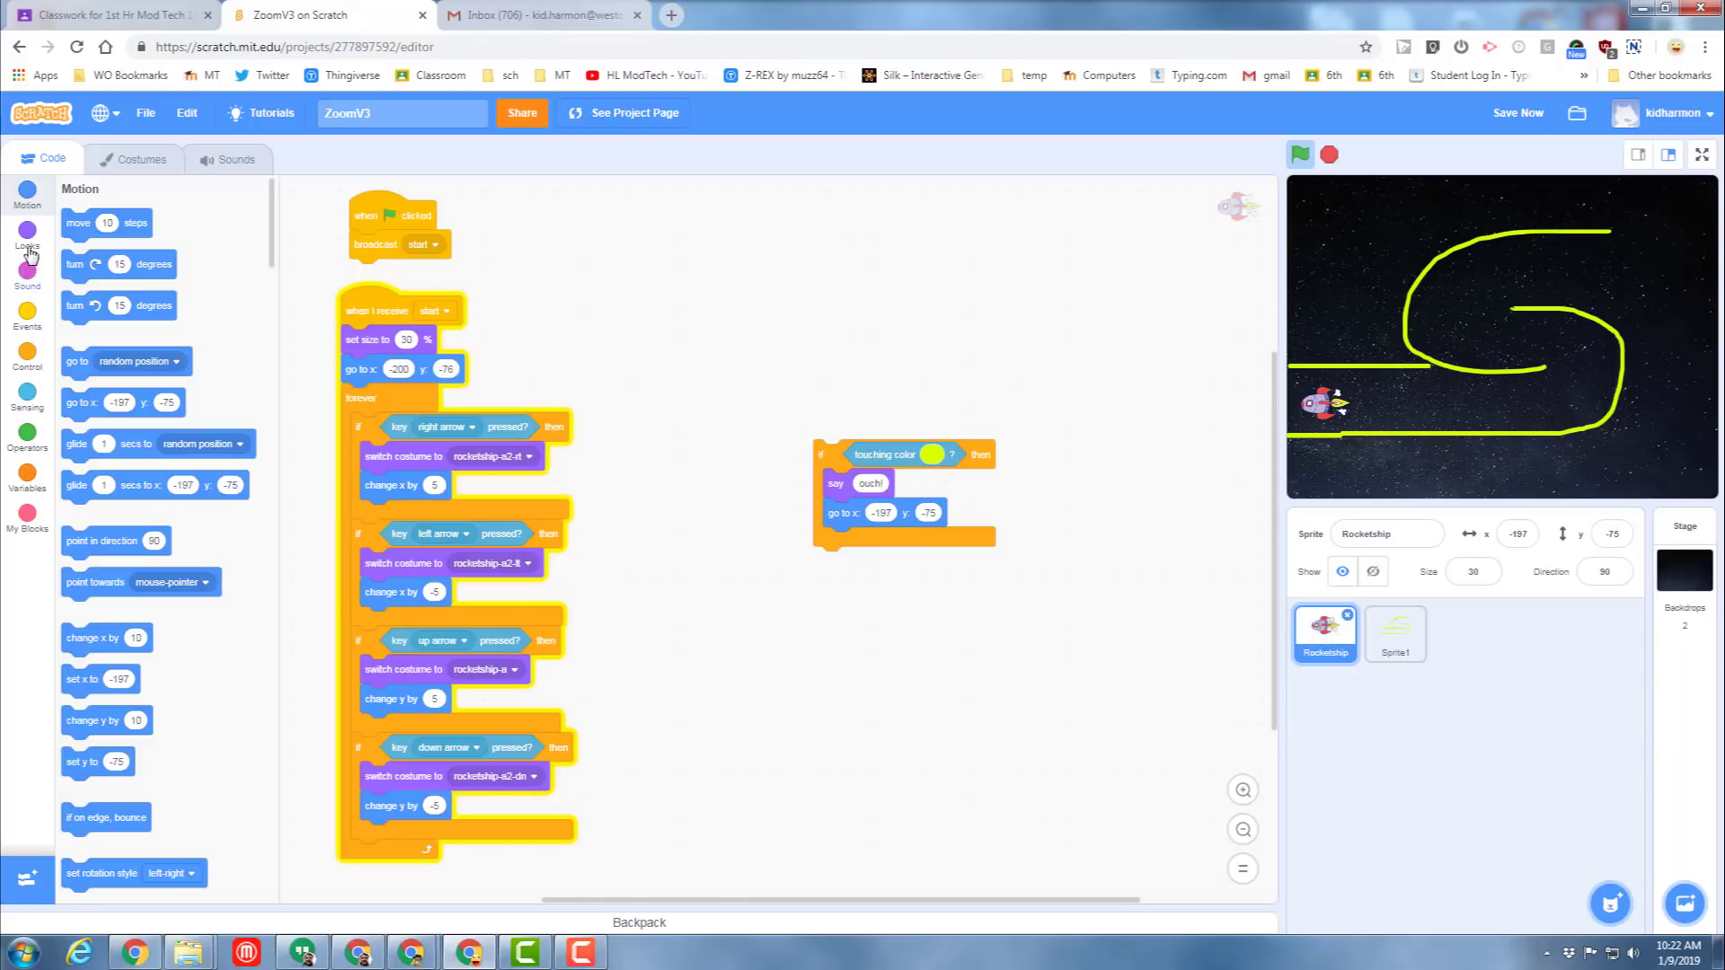
# Nest the yellow-touch check in the forever loop with a timed say block and test it.
pyautogui.click(26, 231)
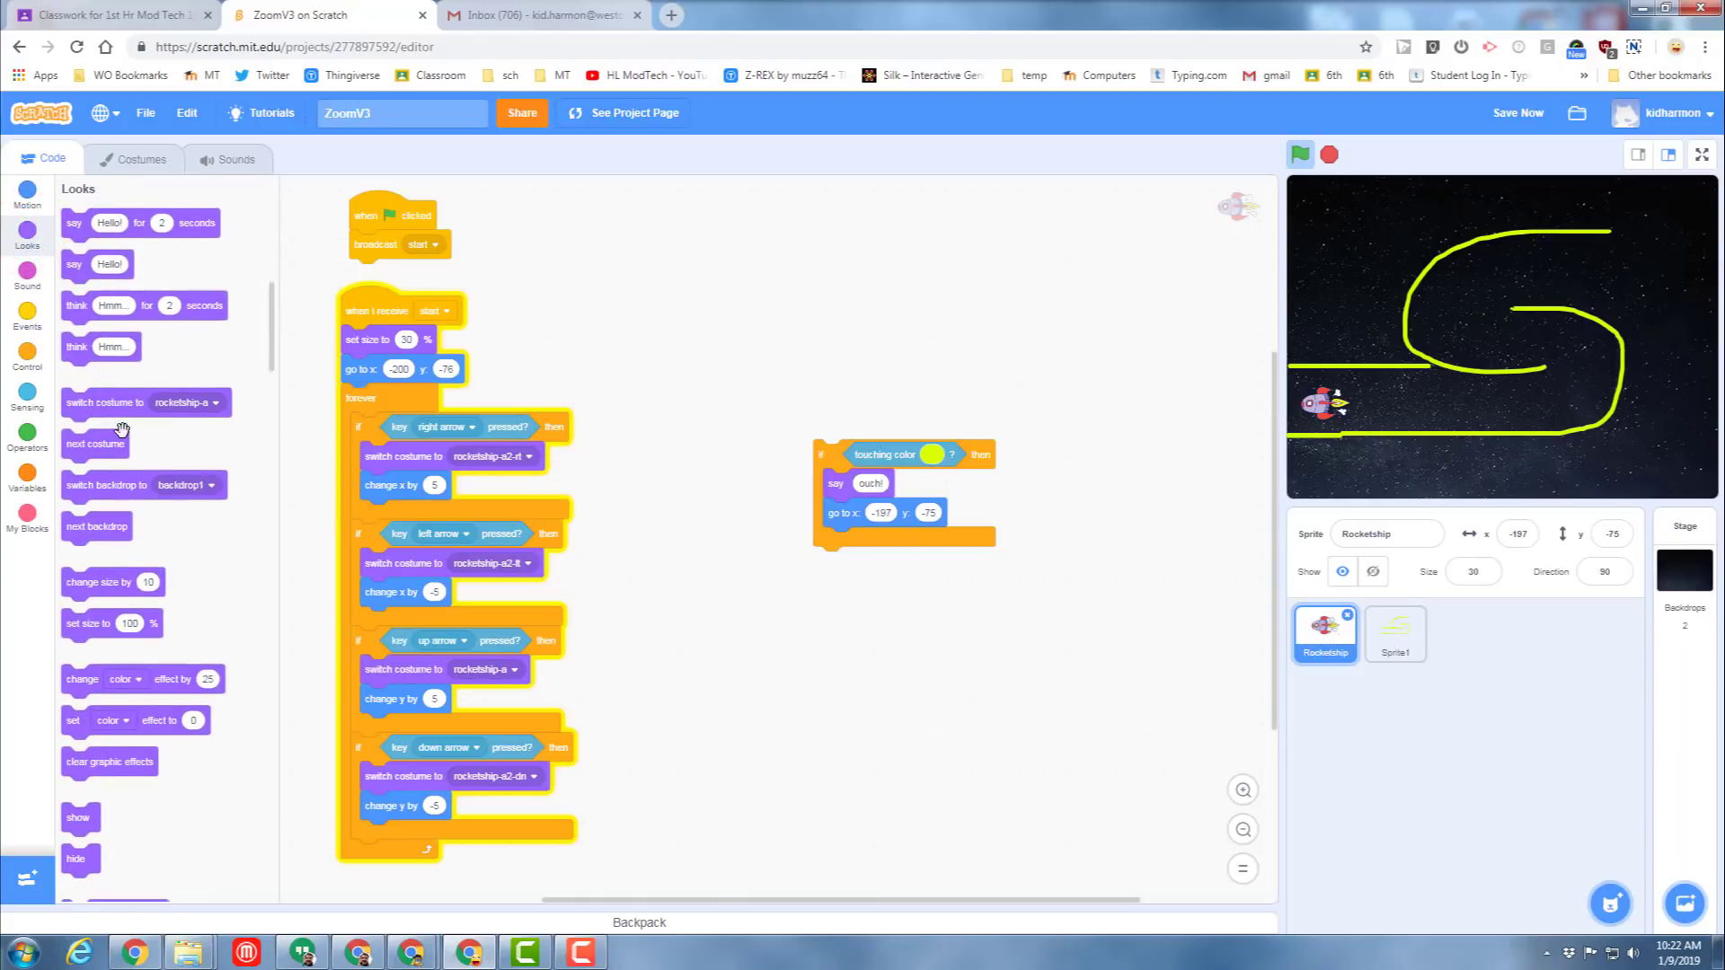
pyautogui.press('ctrl+plus')
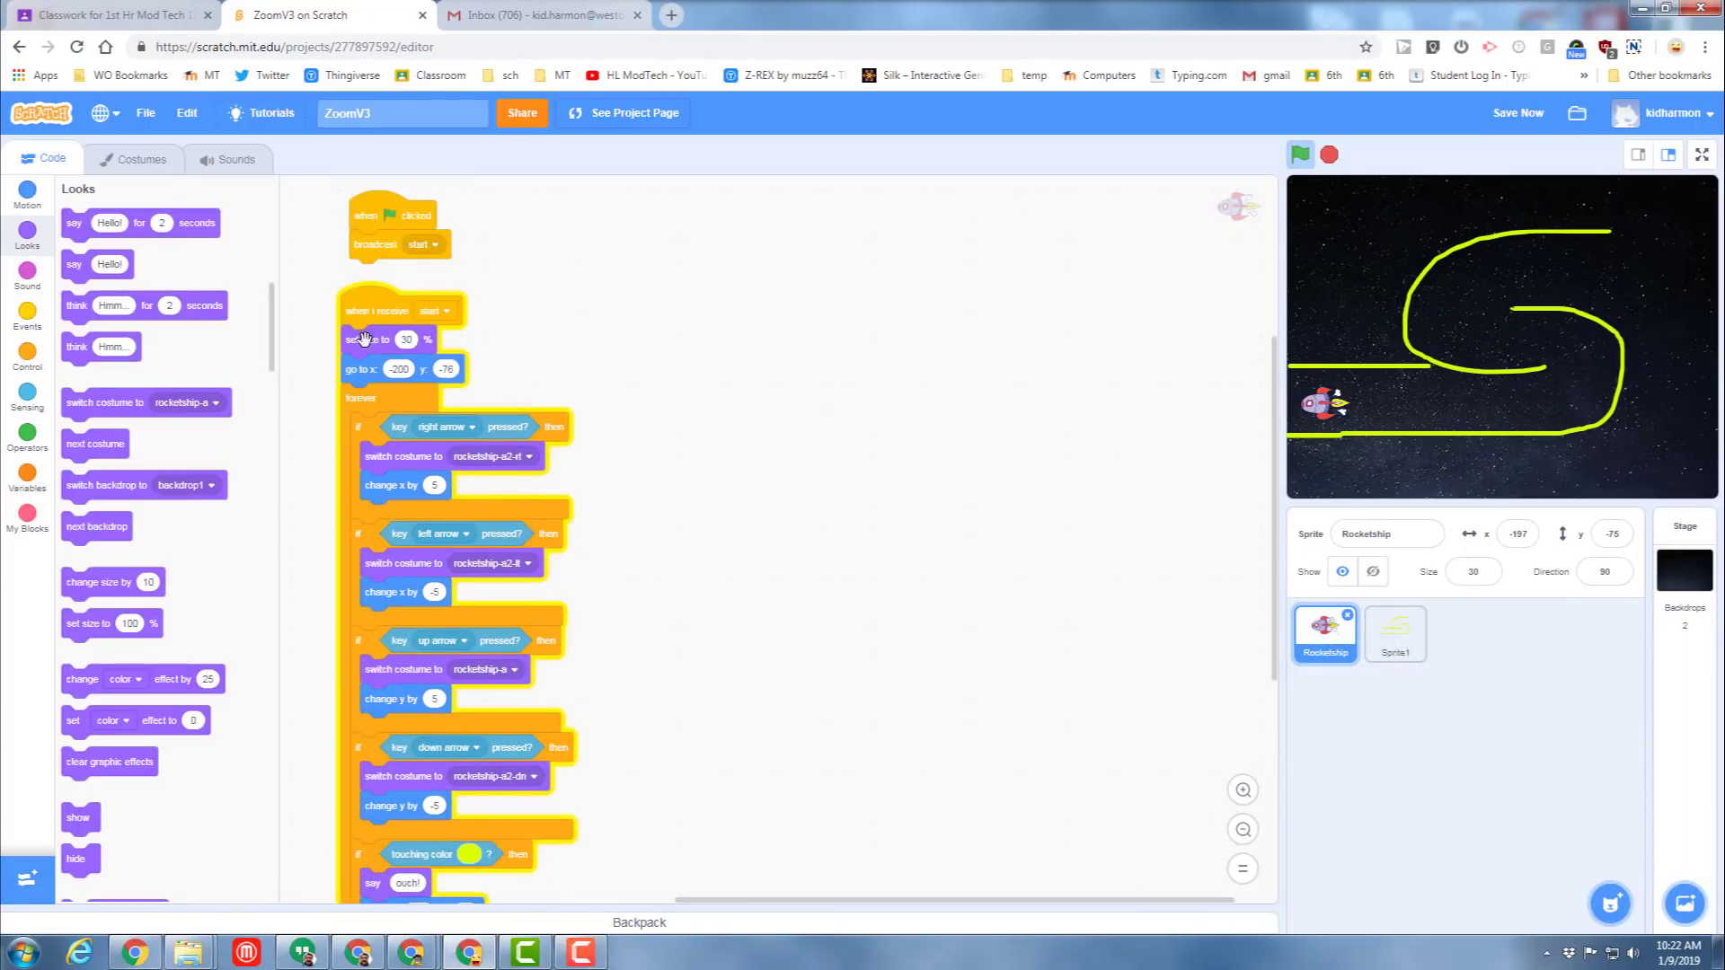
pyautogui.click(392, 215)
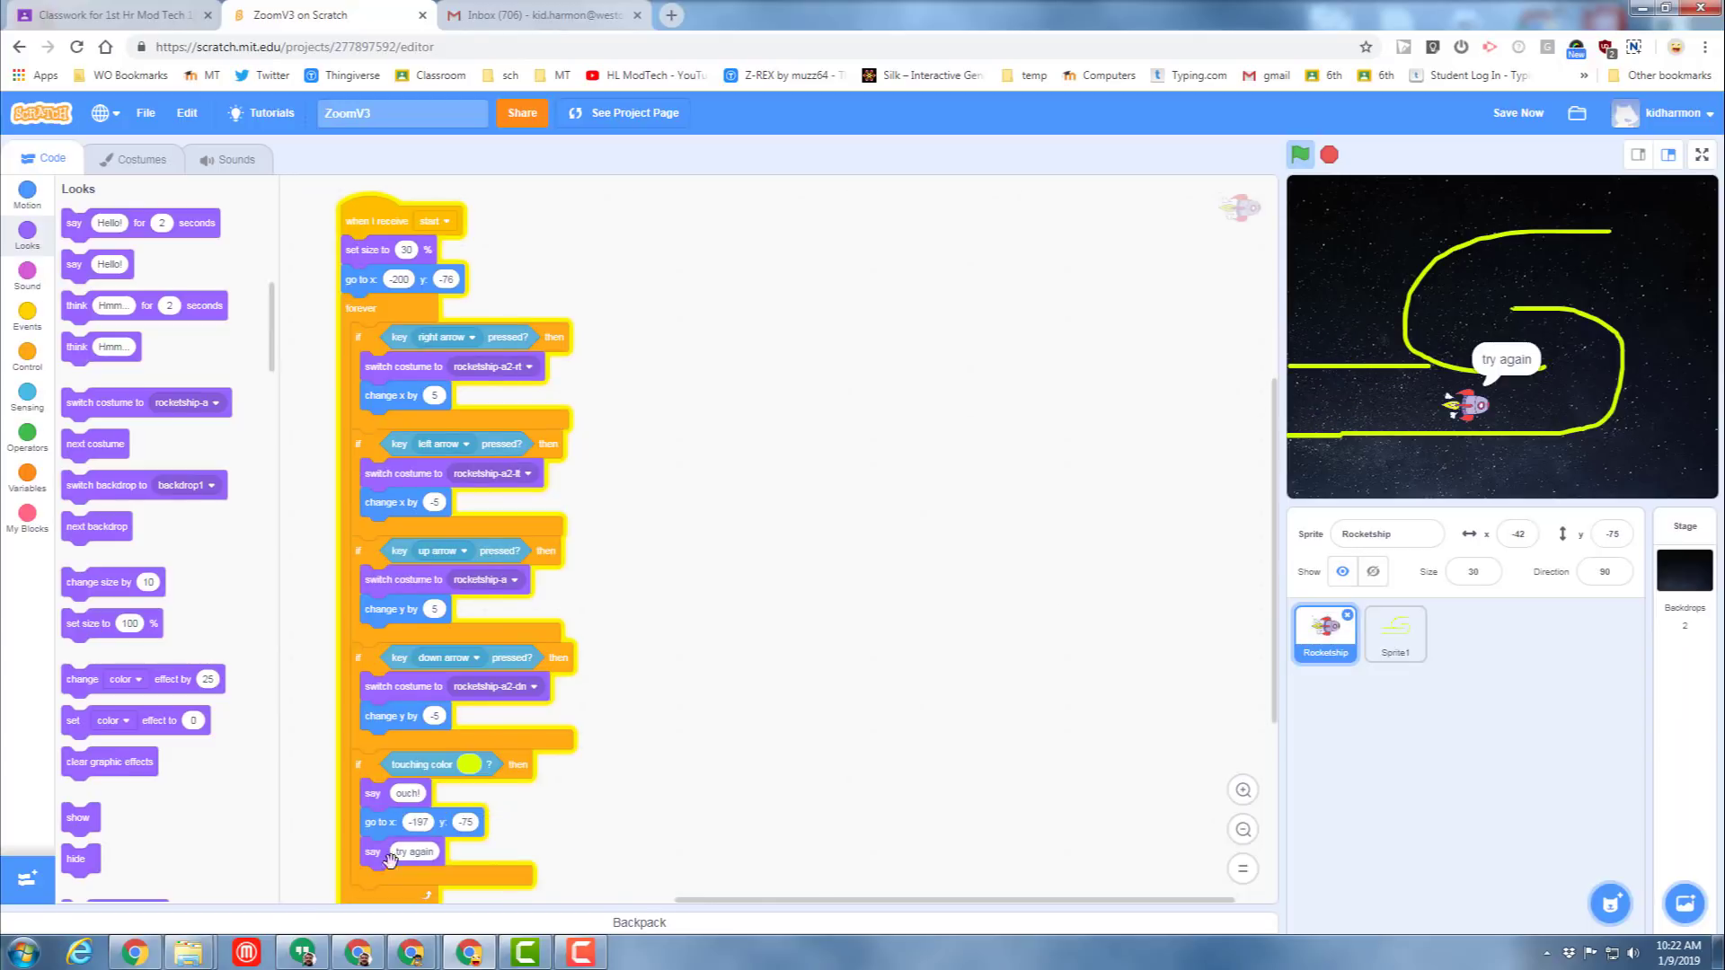
pyautogui.moveTo(79, 222)
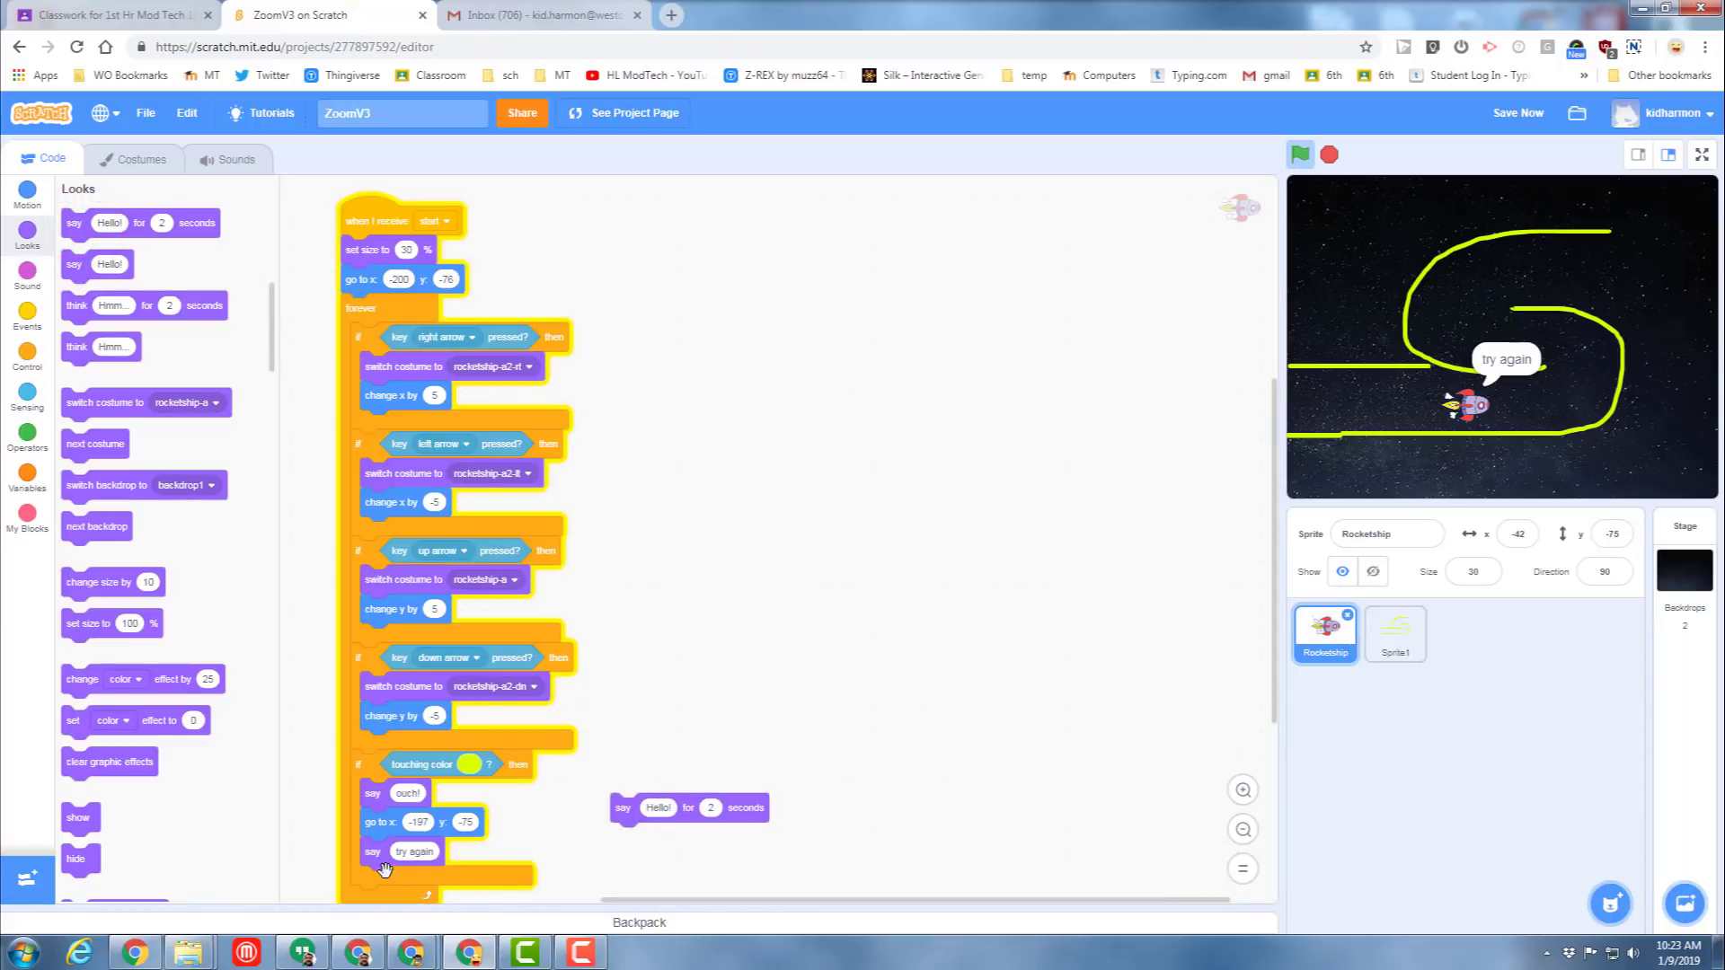
# Make the timed message read 'try again' for 1 second, dropping the untimed one.
pyautogui.click(1242, 790)
pyautogui.write('1')
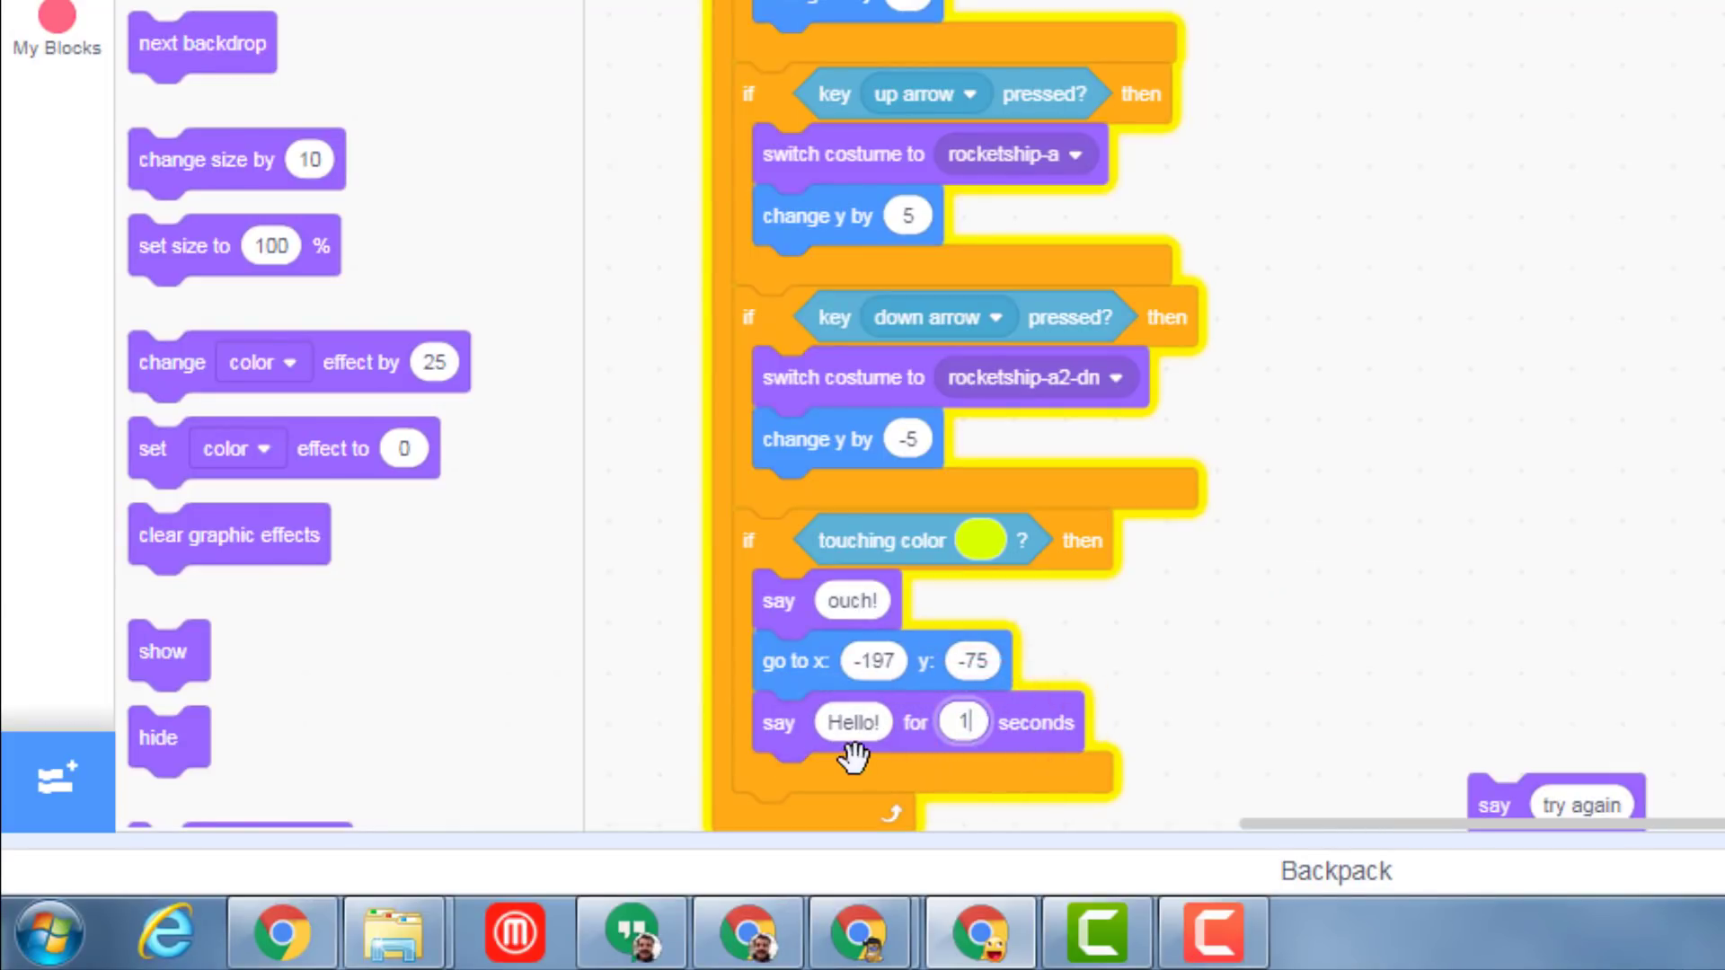
pyautogui.click(851, 722)
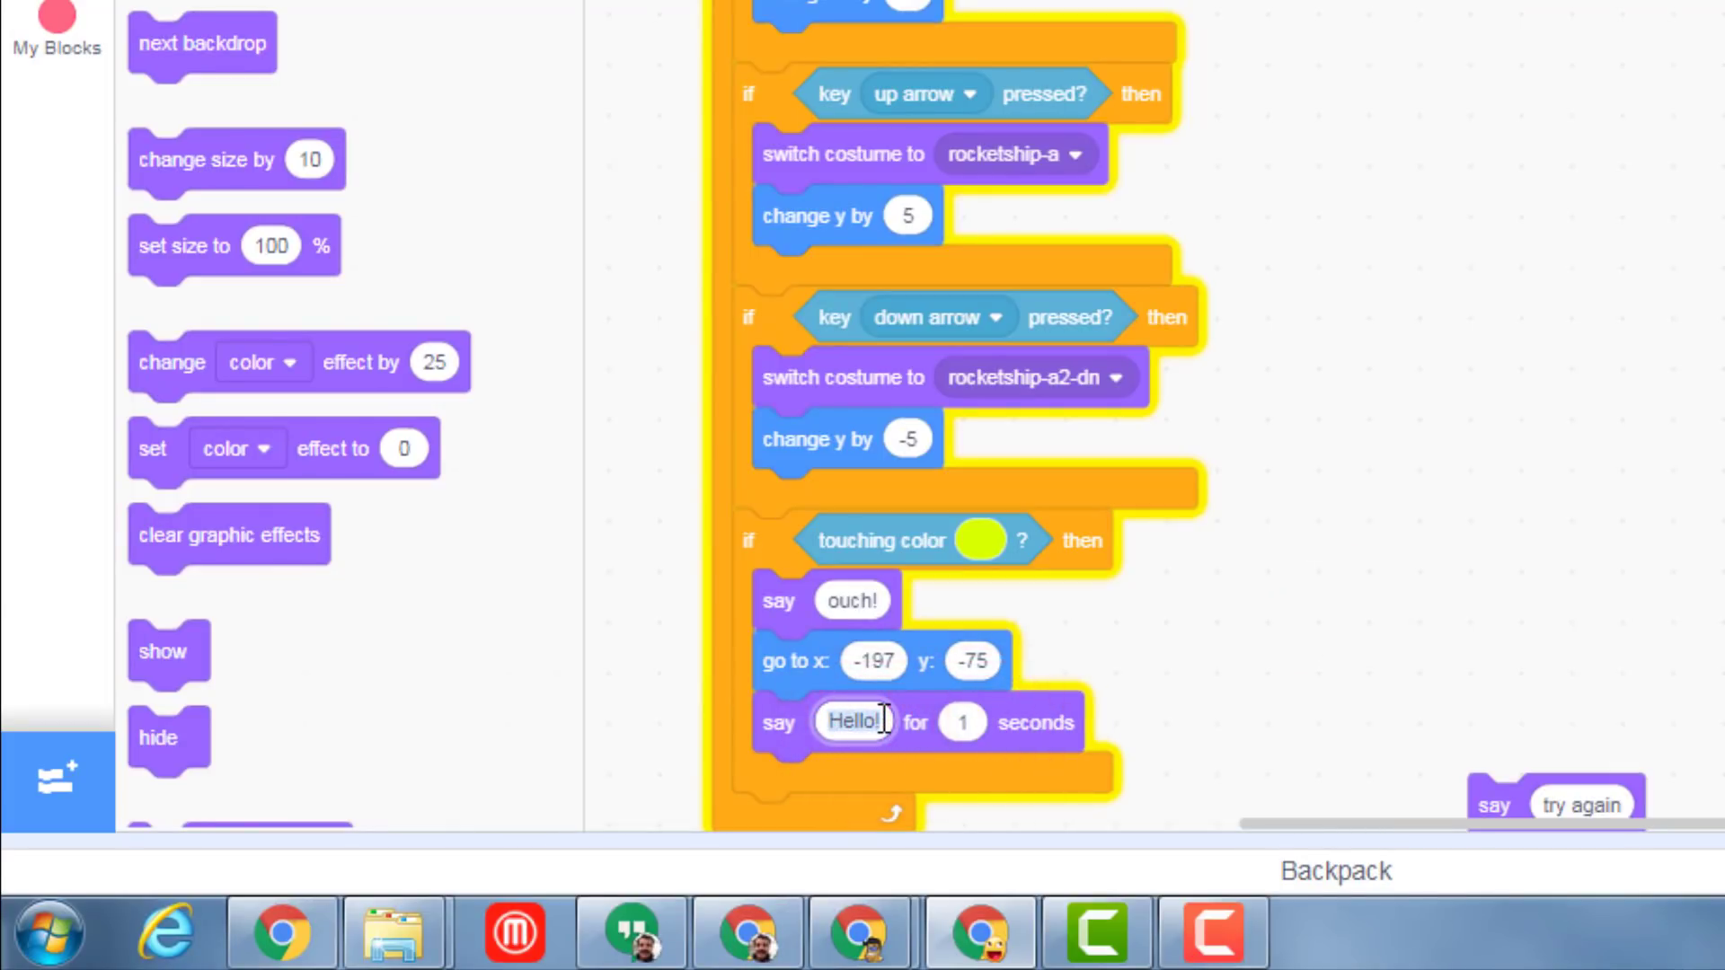
pyautogui.write('try again')
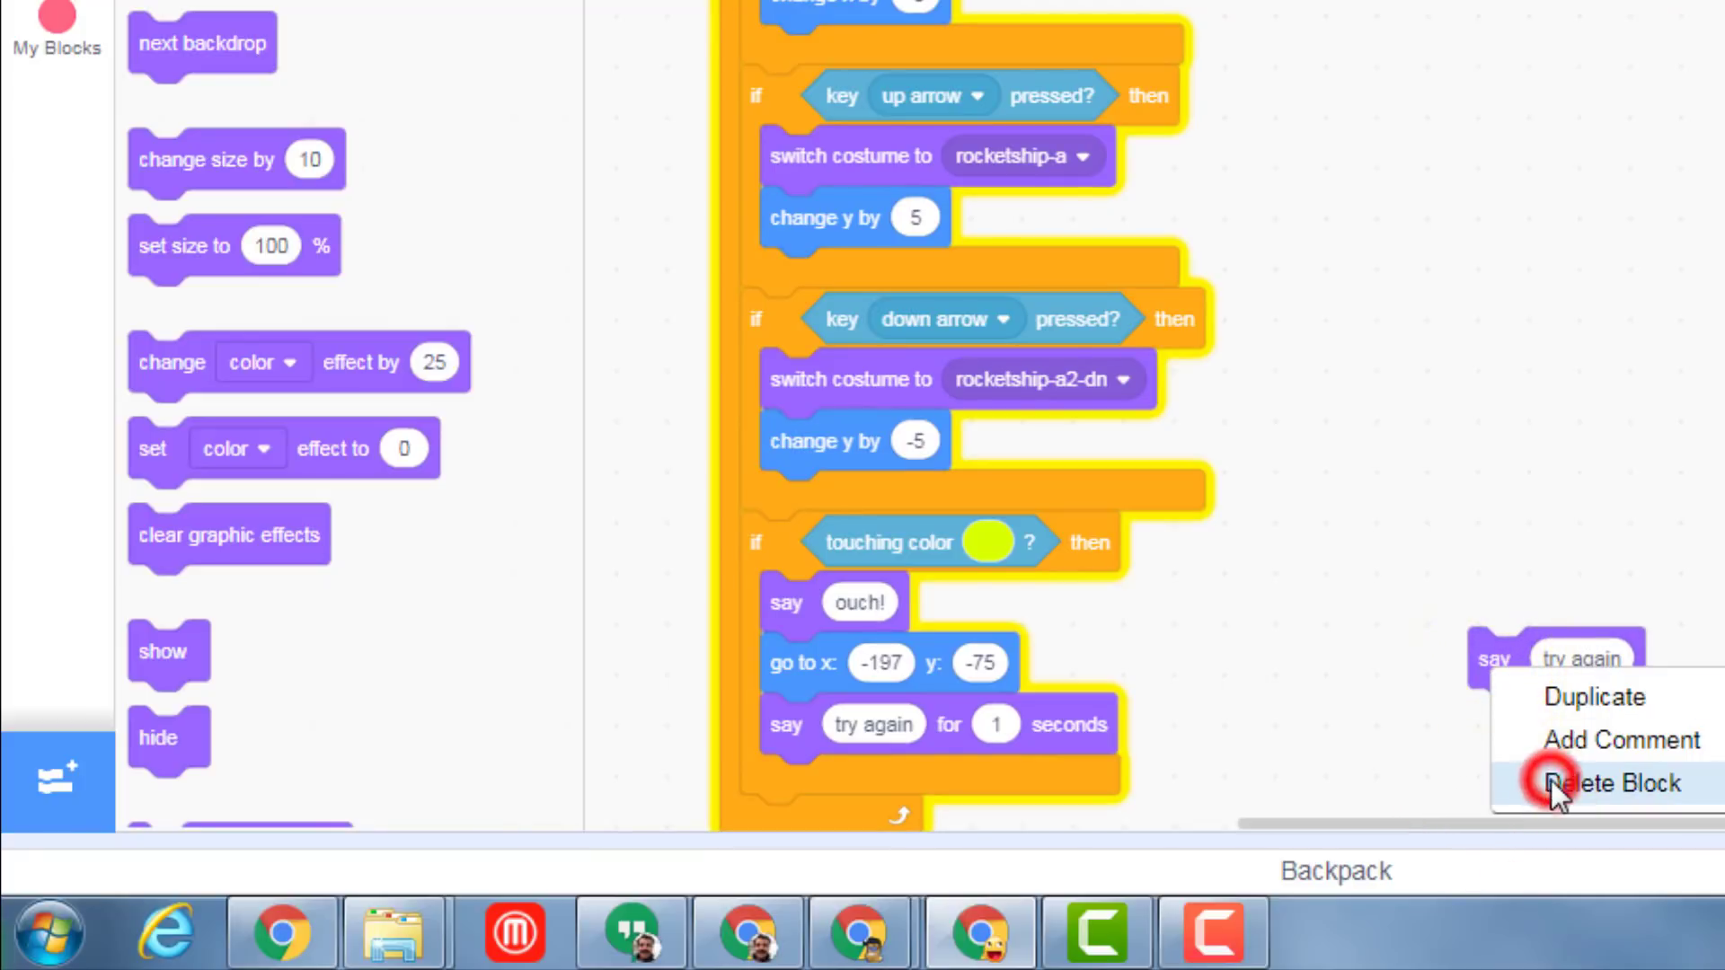
# Remove the loose 'say try again' block and run the game repeatedly to check the yellow-track reset.
pyautogui.click(1613, 783)
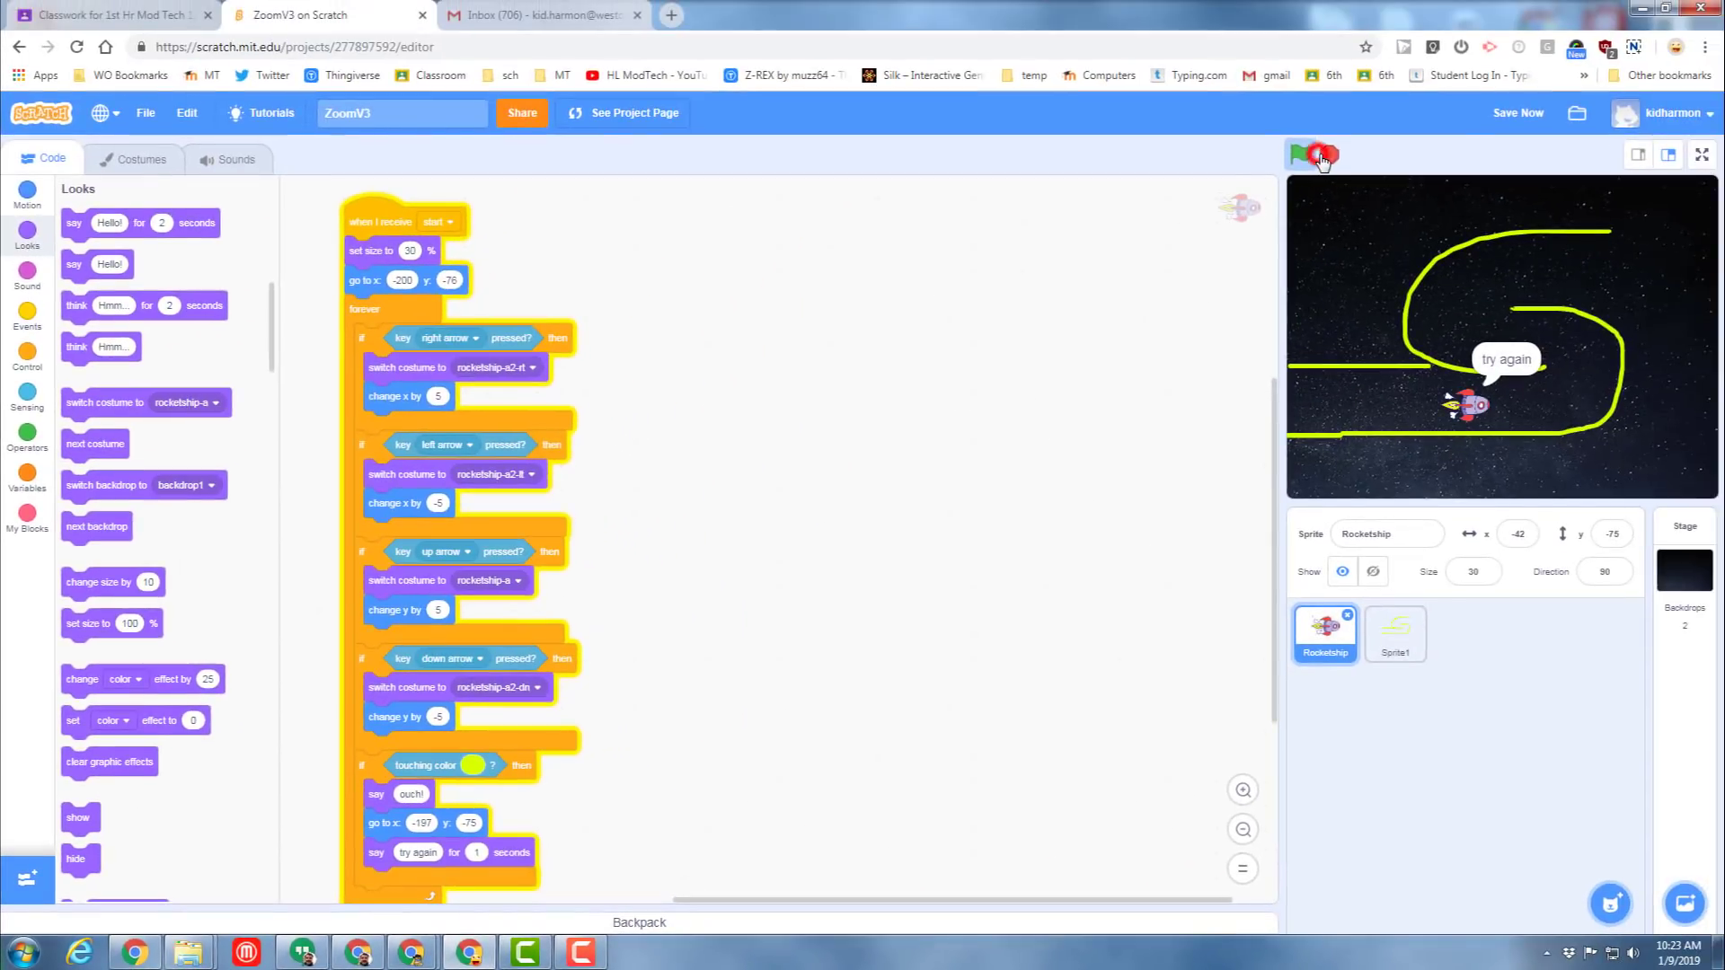
pyautogui.click(1299, 154)
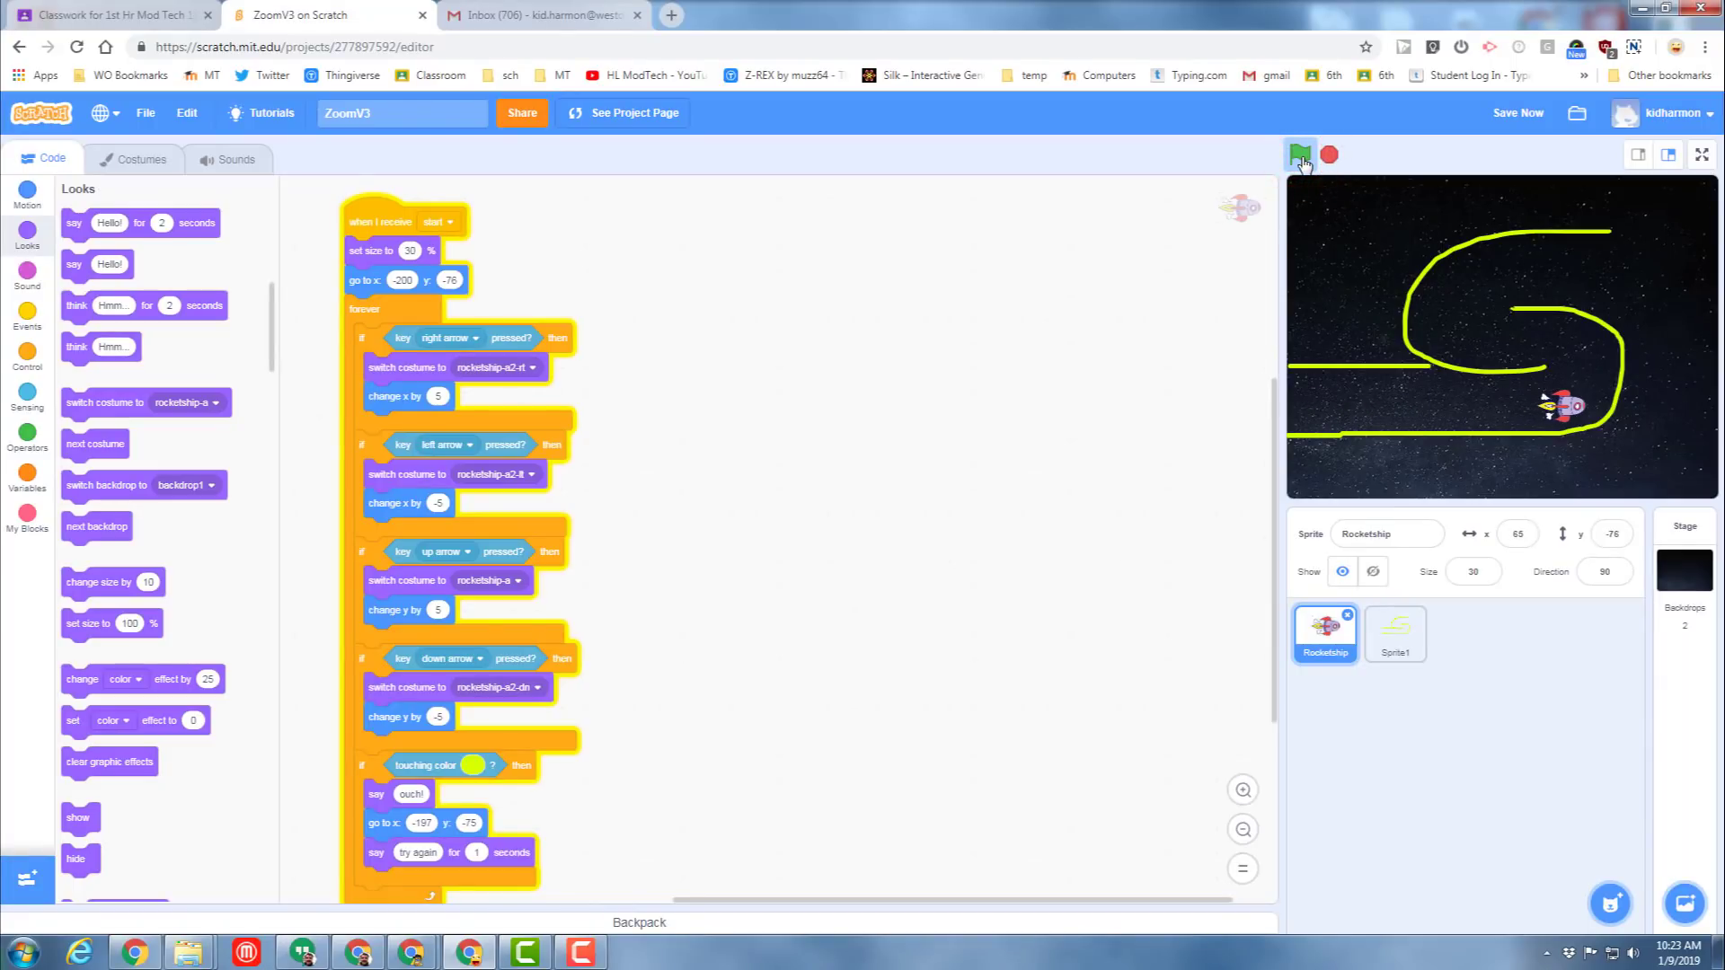
pyautogui.click(1299, 153)
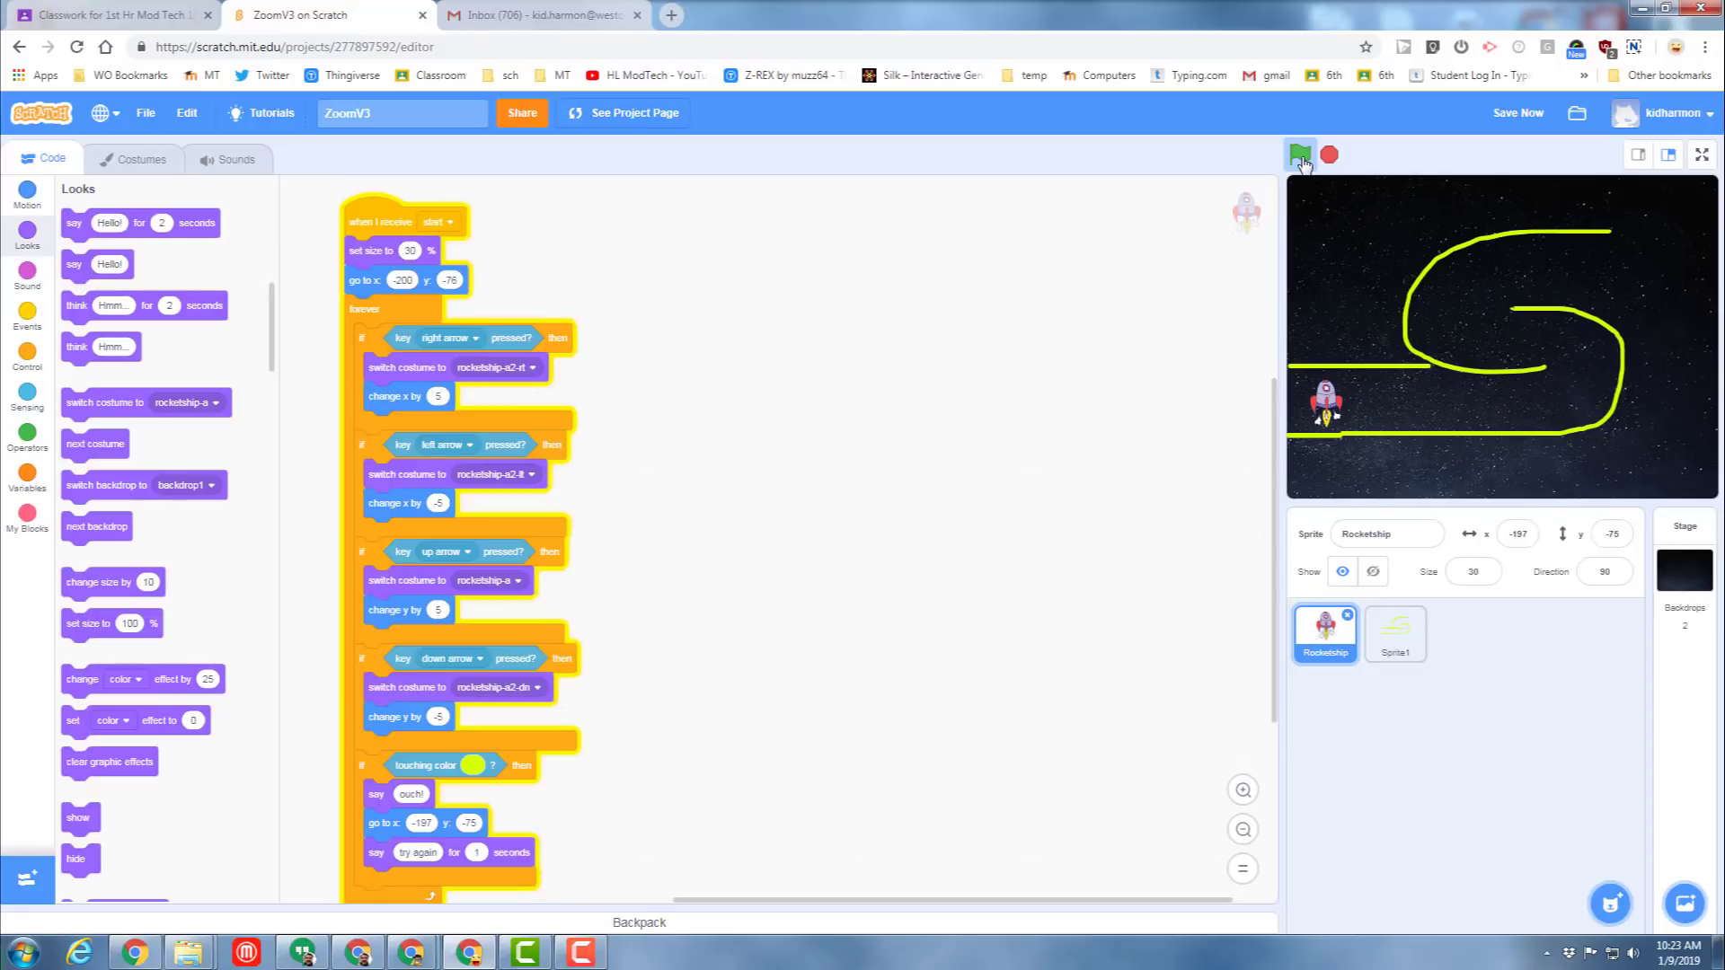
pyautogui.click(1300, 153)
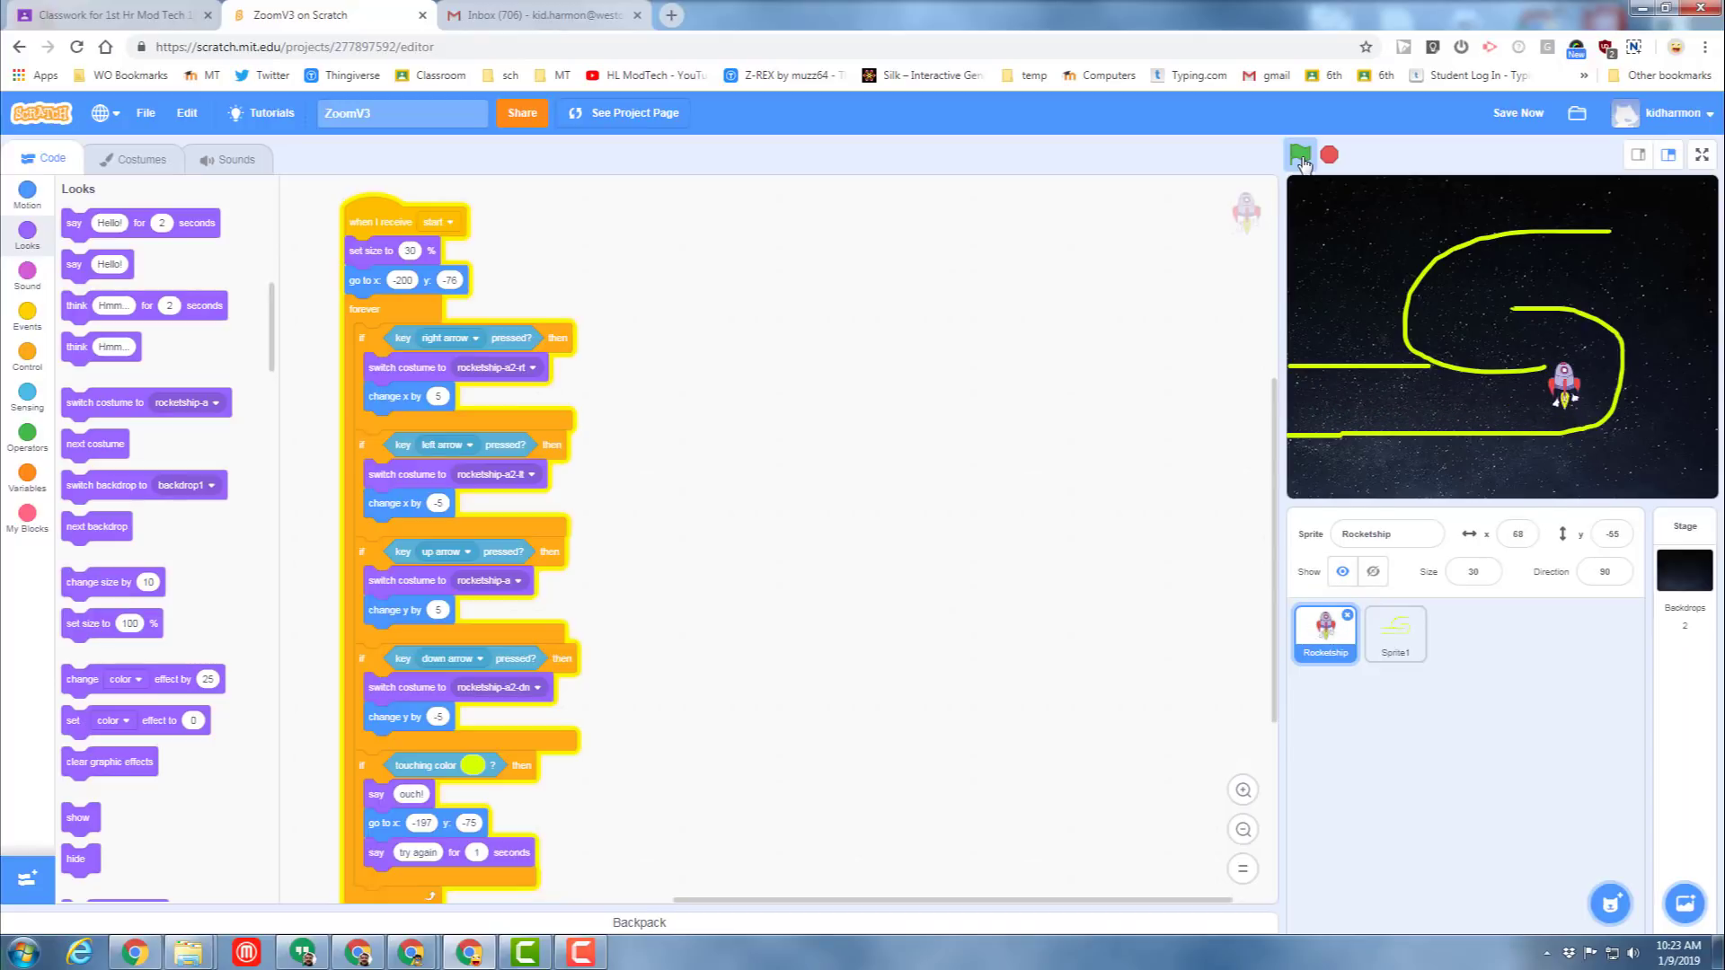
pyautogui.click(1299, 154)
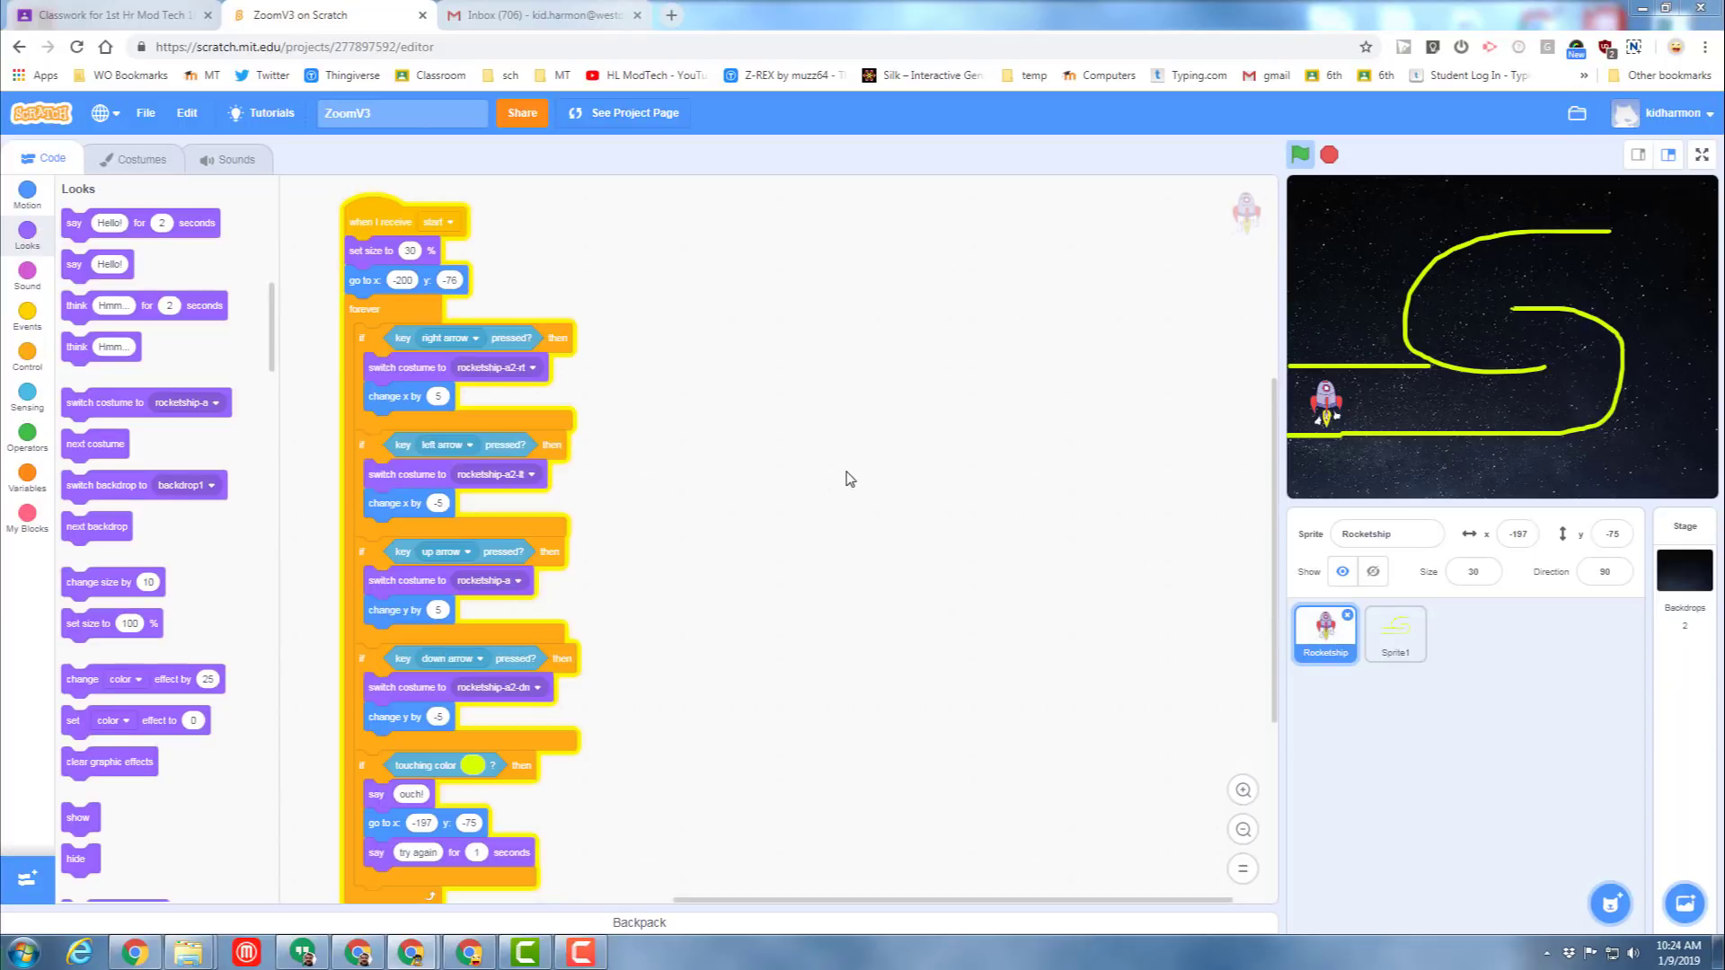
pyautogui.moveTo(1353, 201)
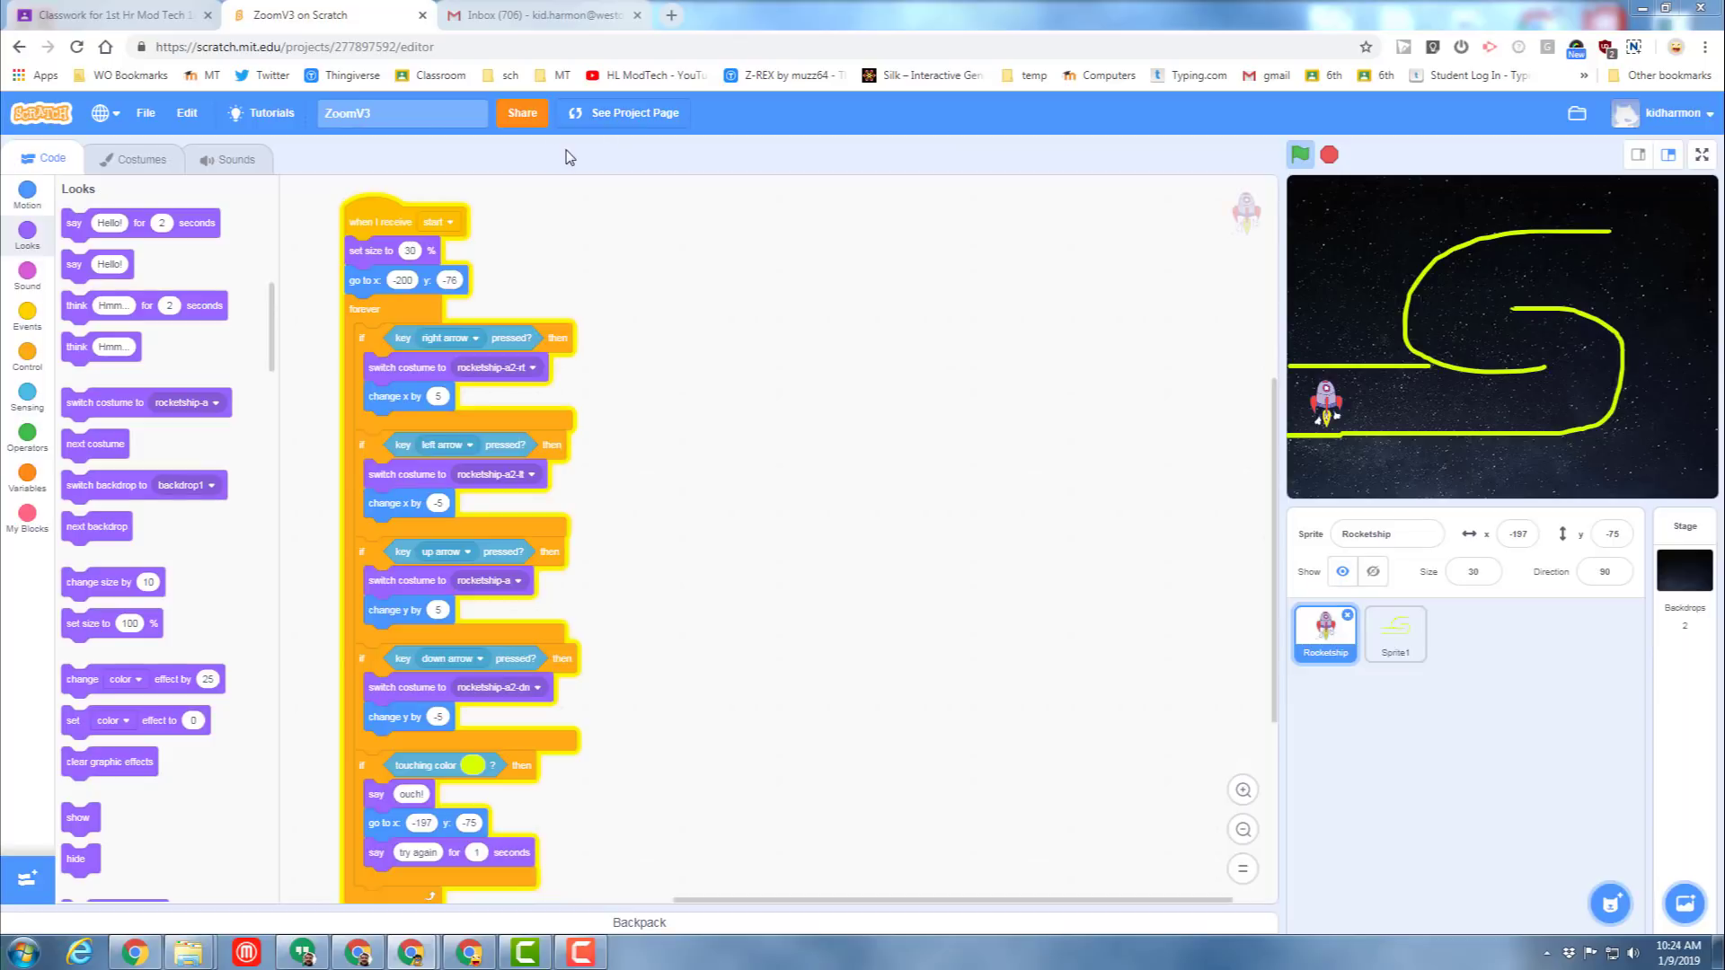
# Save the ZoomV3 project with File > Save now.
pyautogui.click(144, 112)
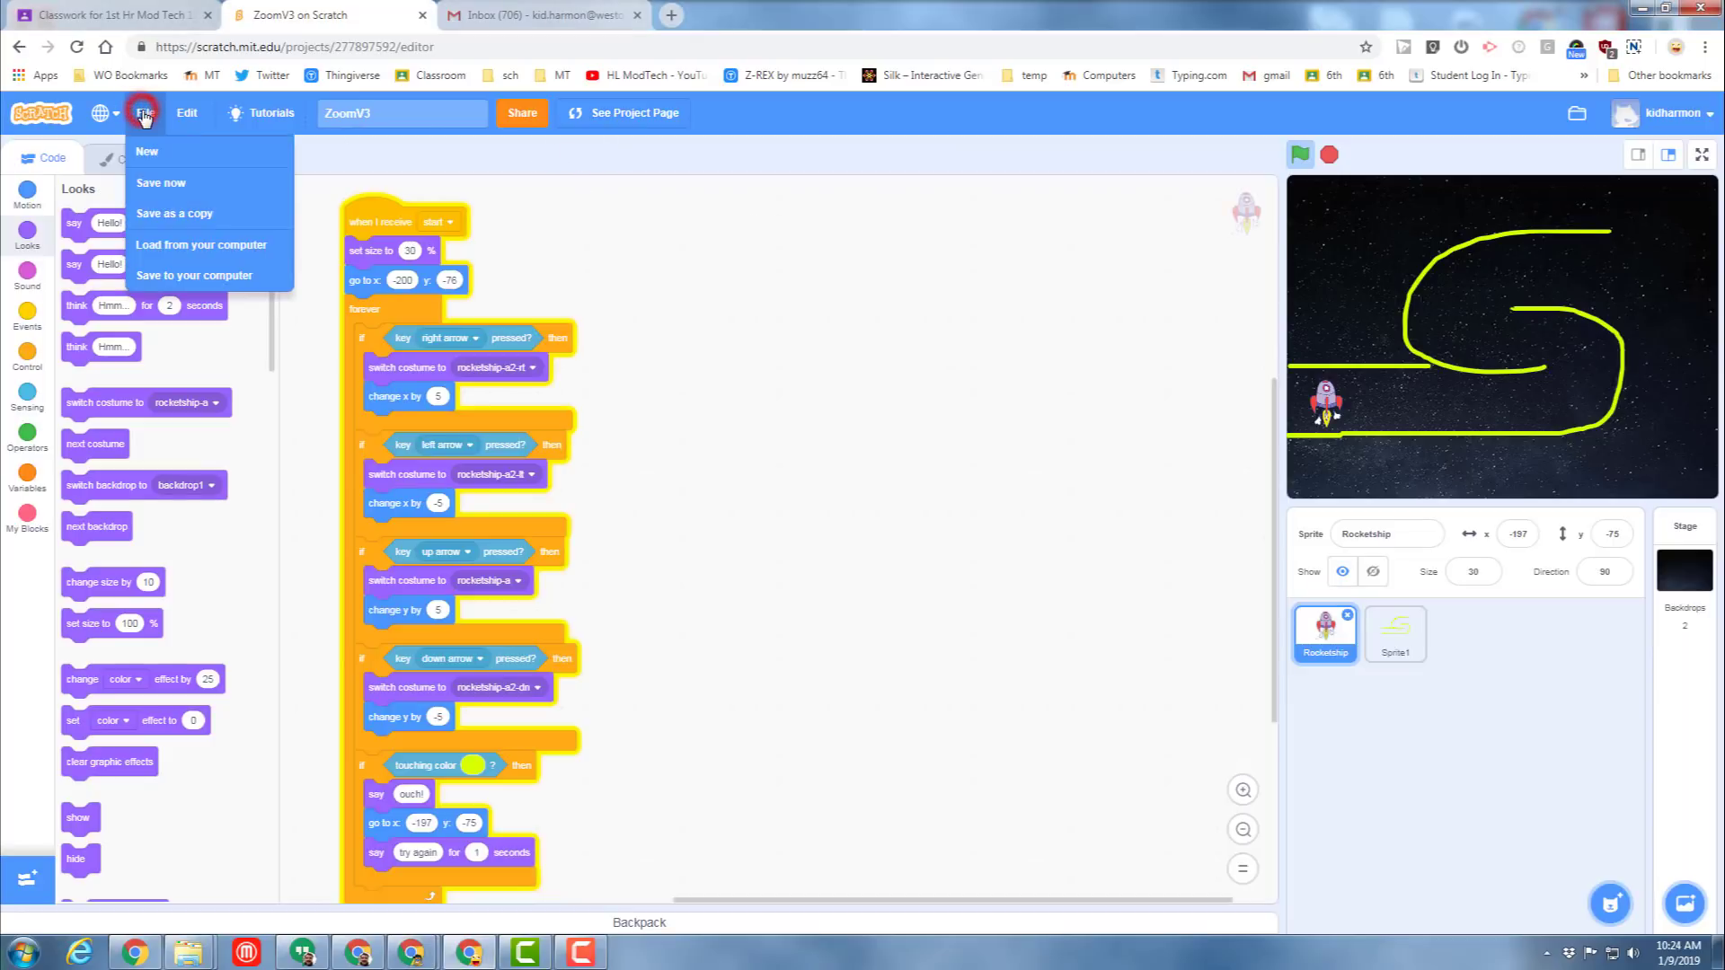
pyautogui.click(161, 182)
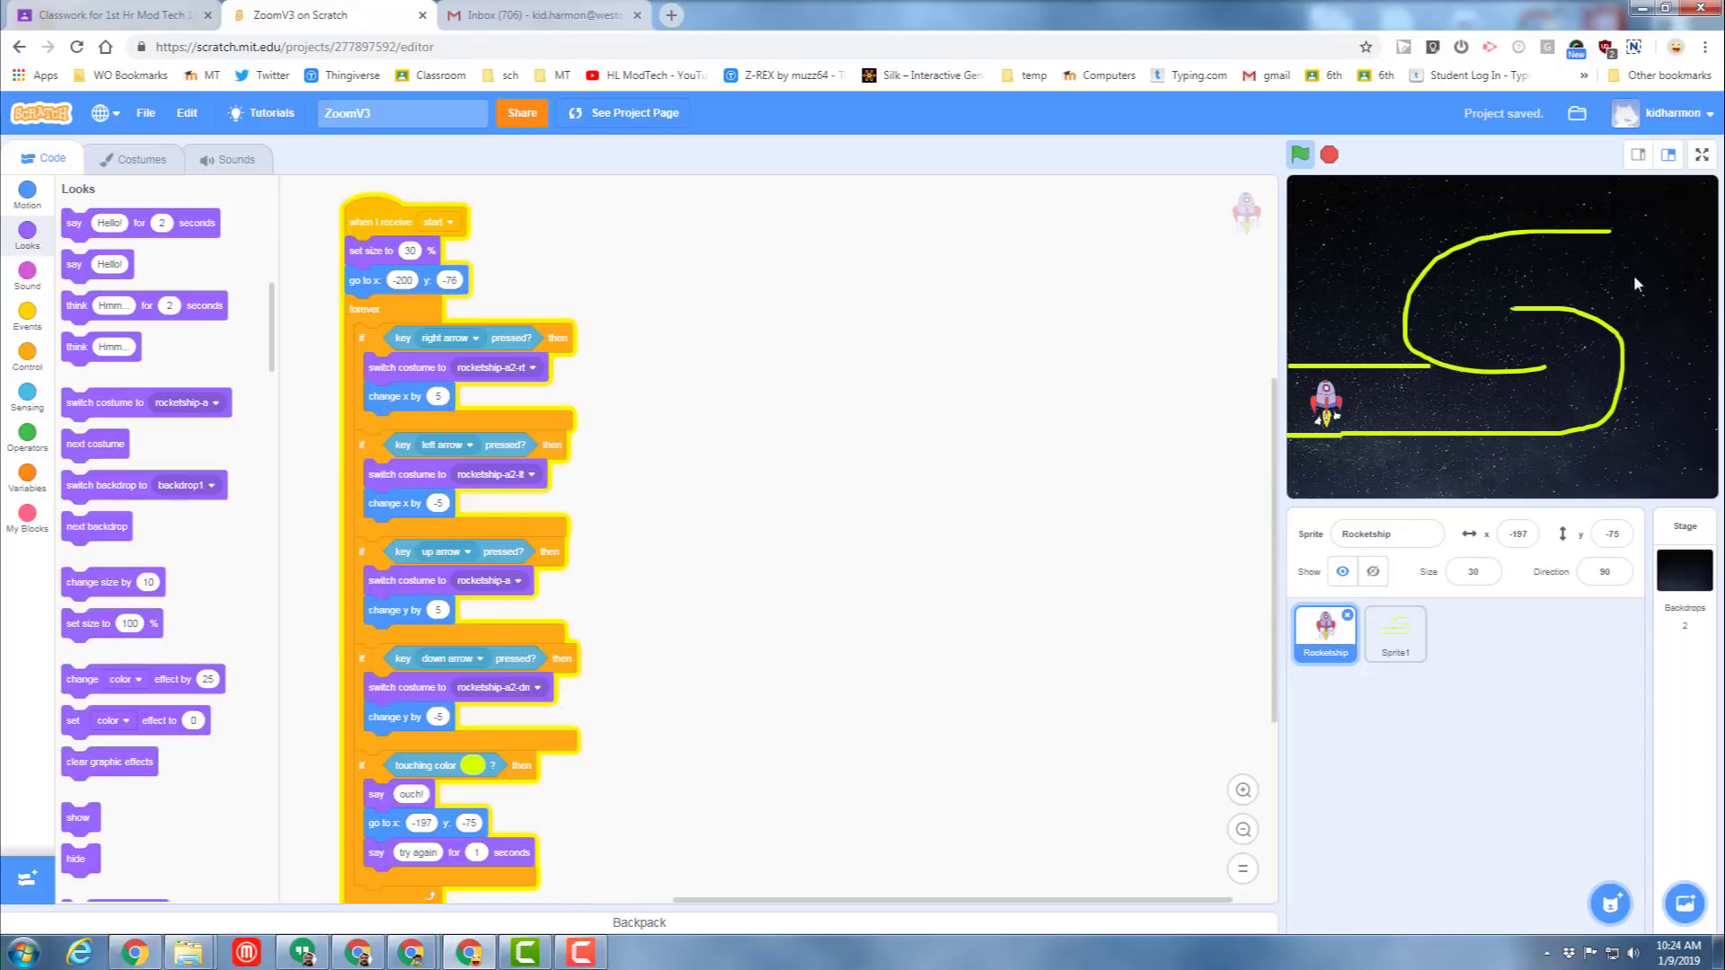
pyautogui.moveTo(1374, 319)
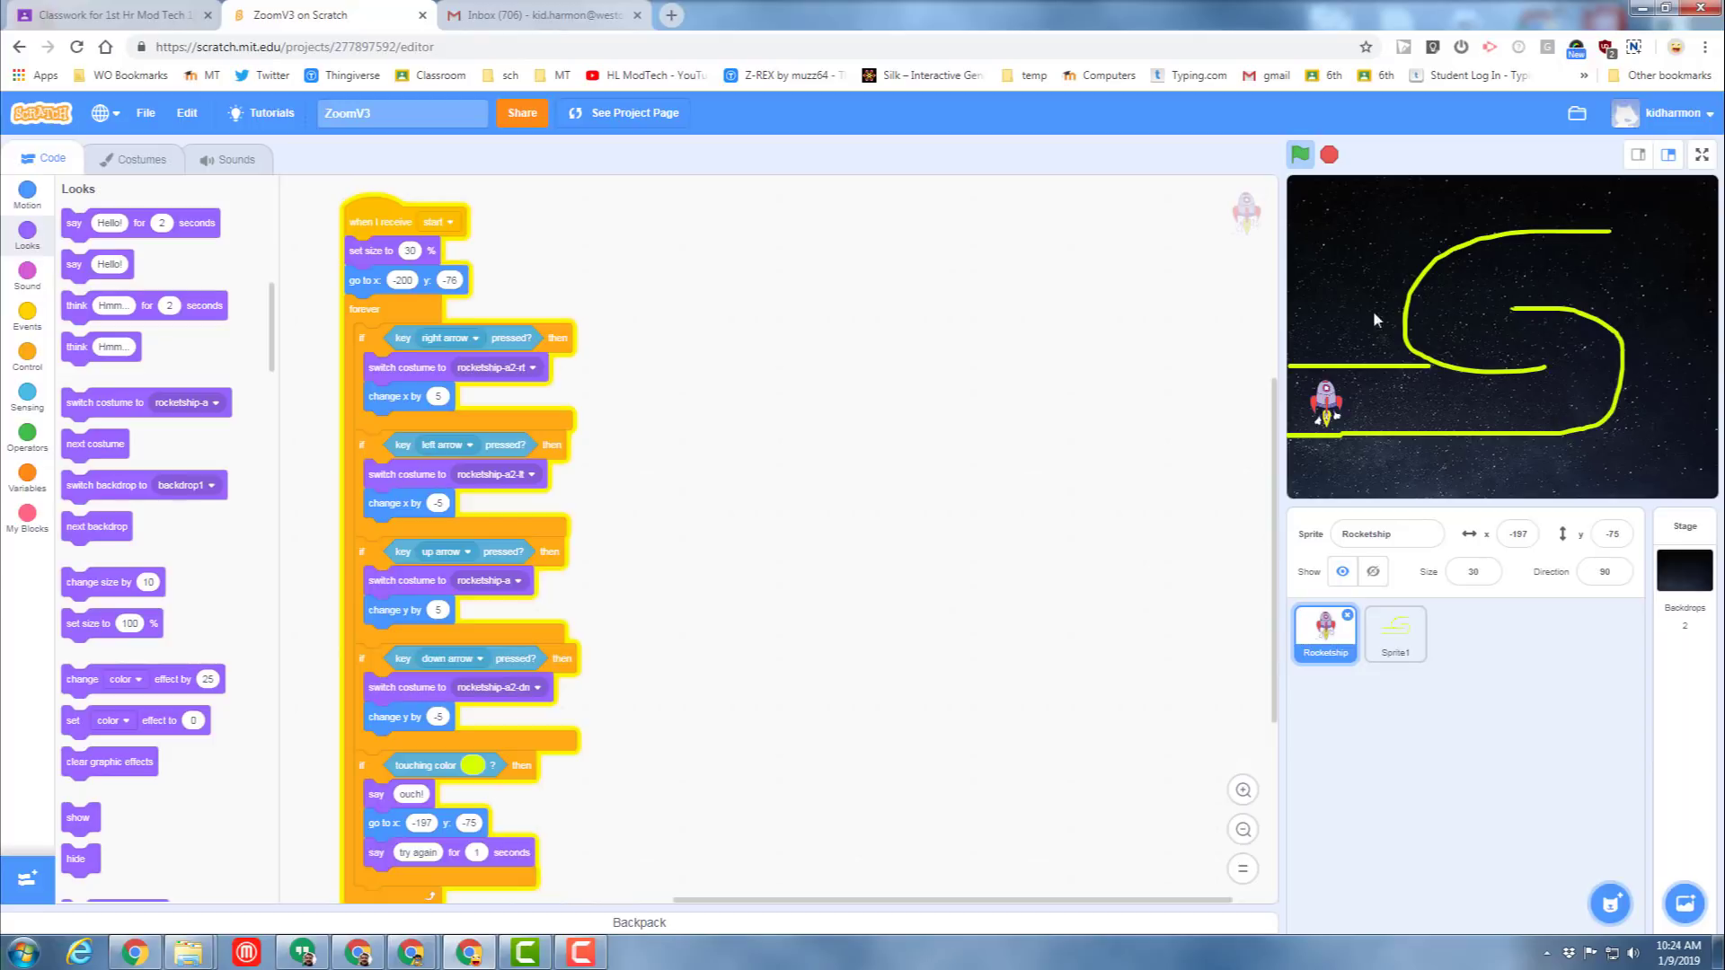
pyautogui.moveTo(1028, 401)
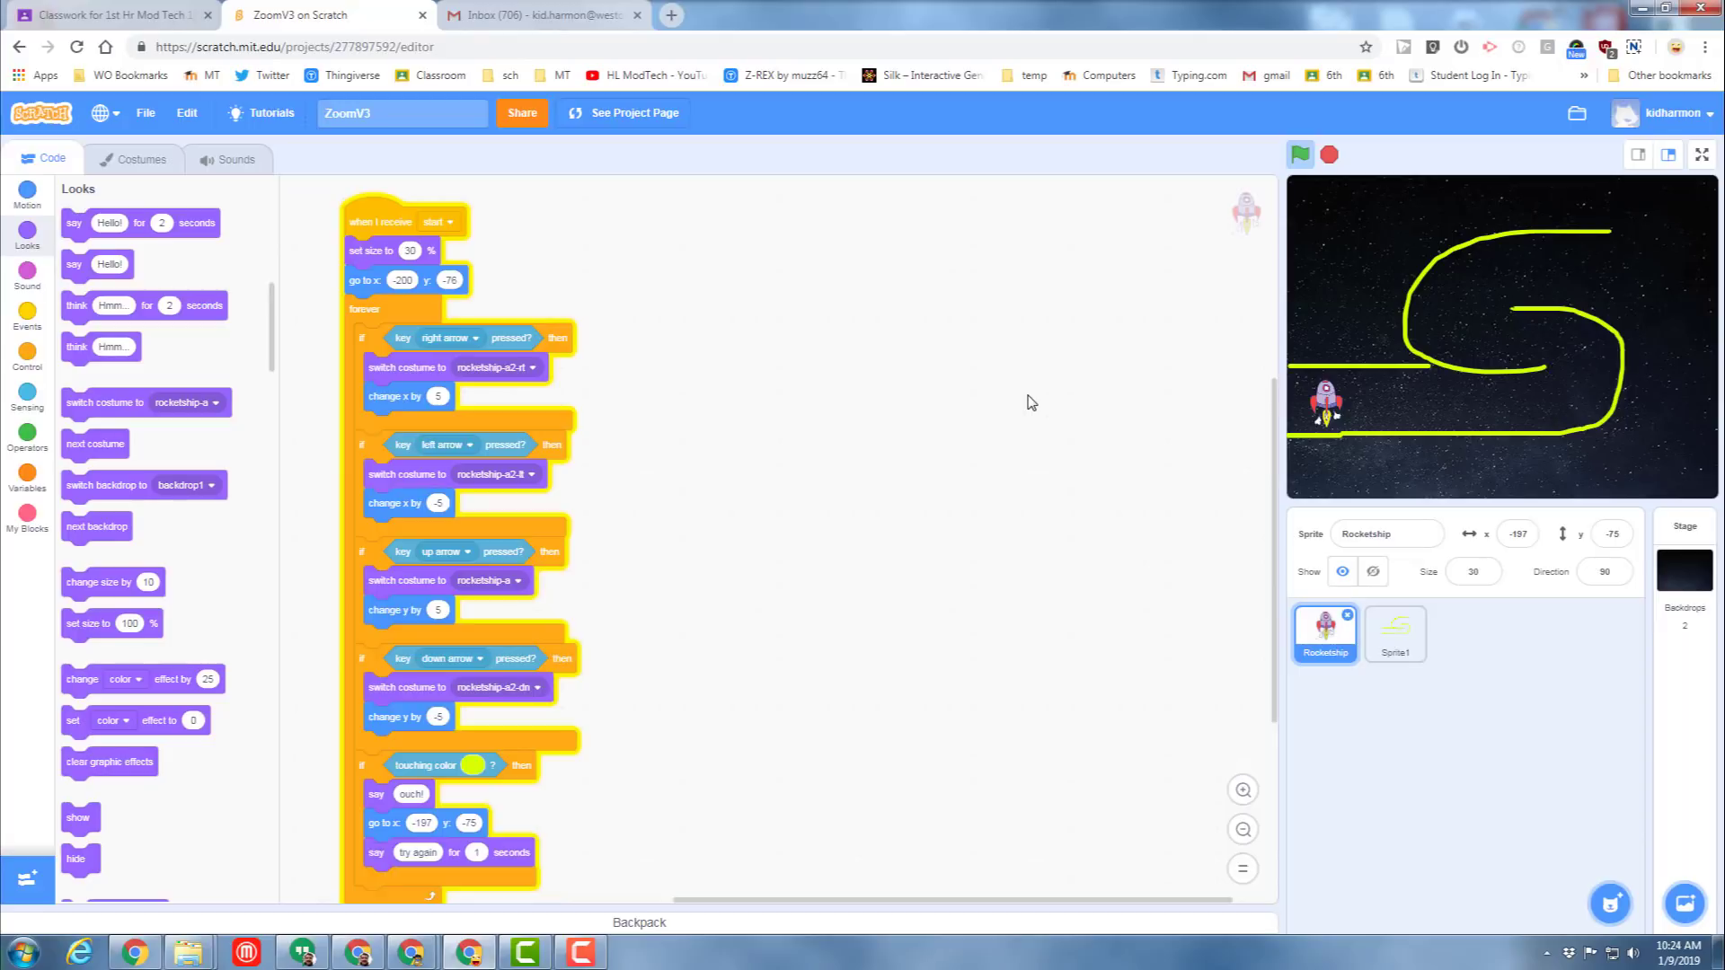
pyautogui.moveTo(1050, 412)
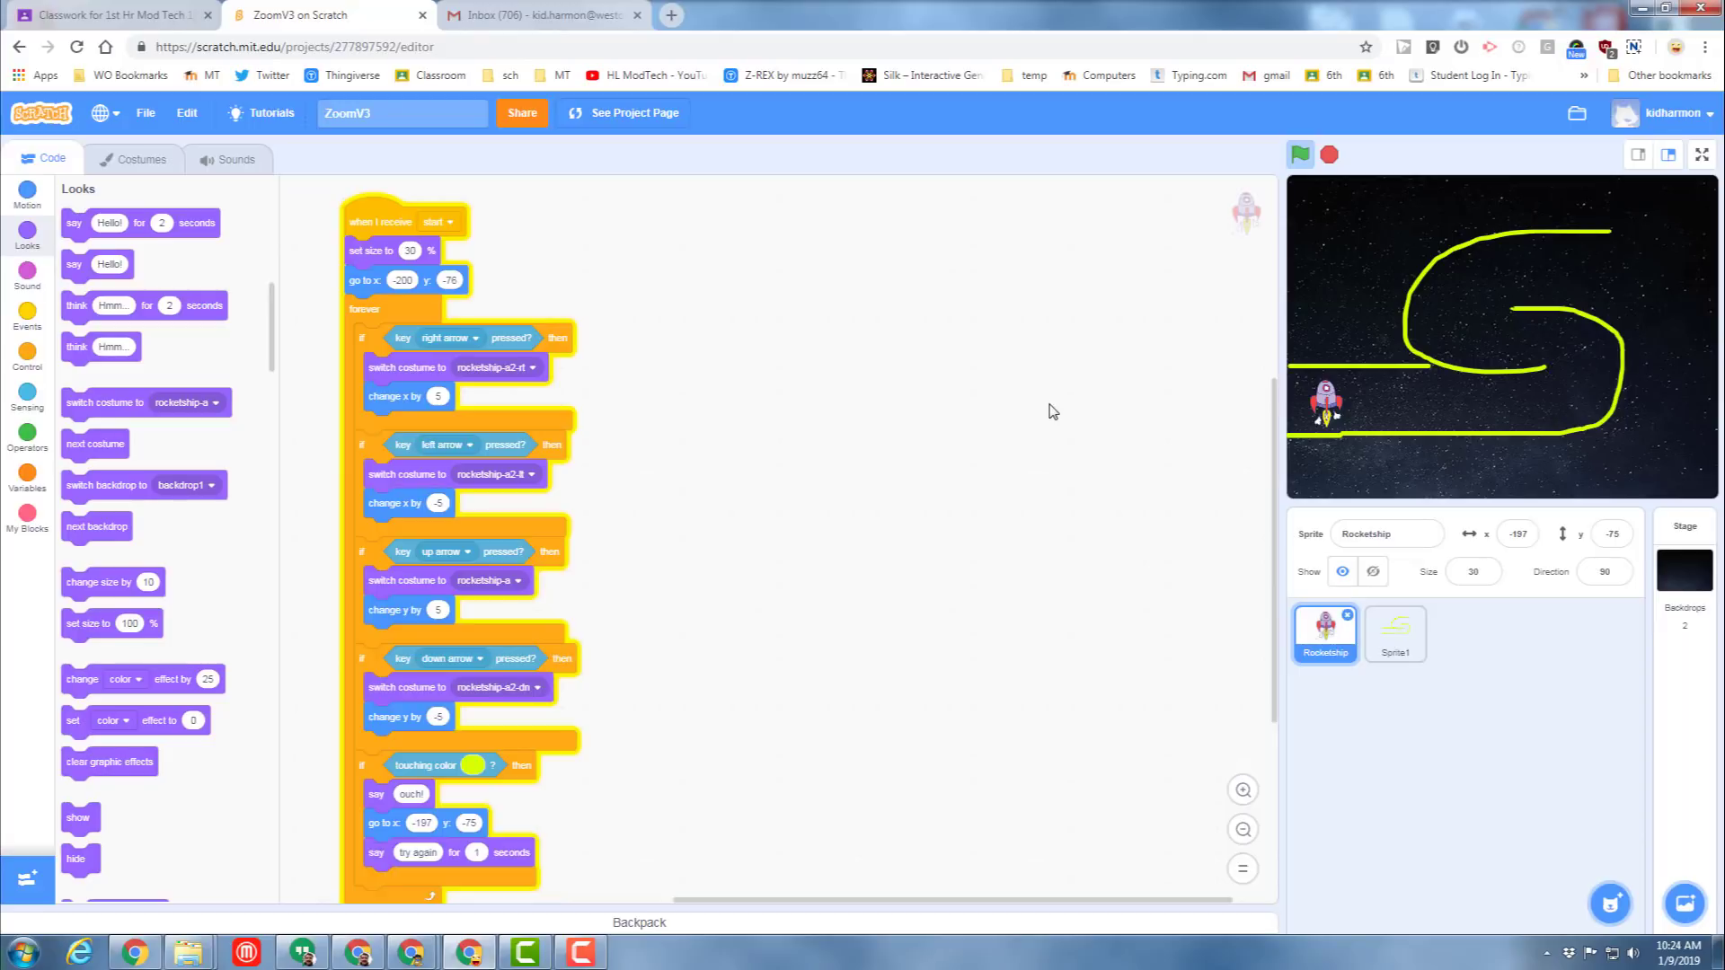